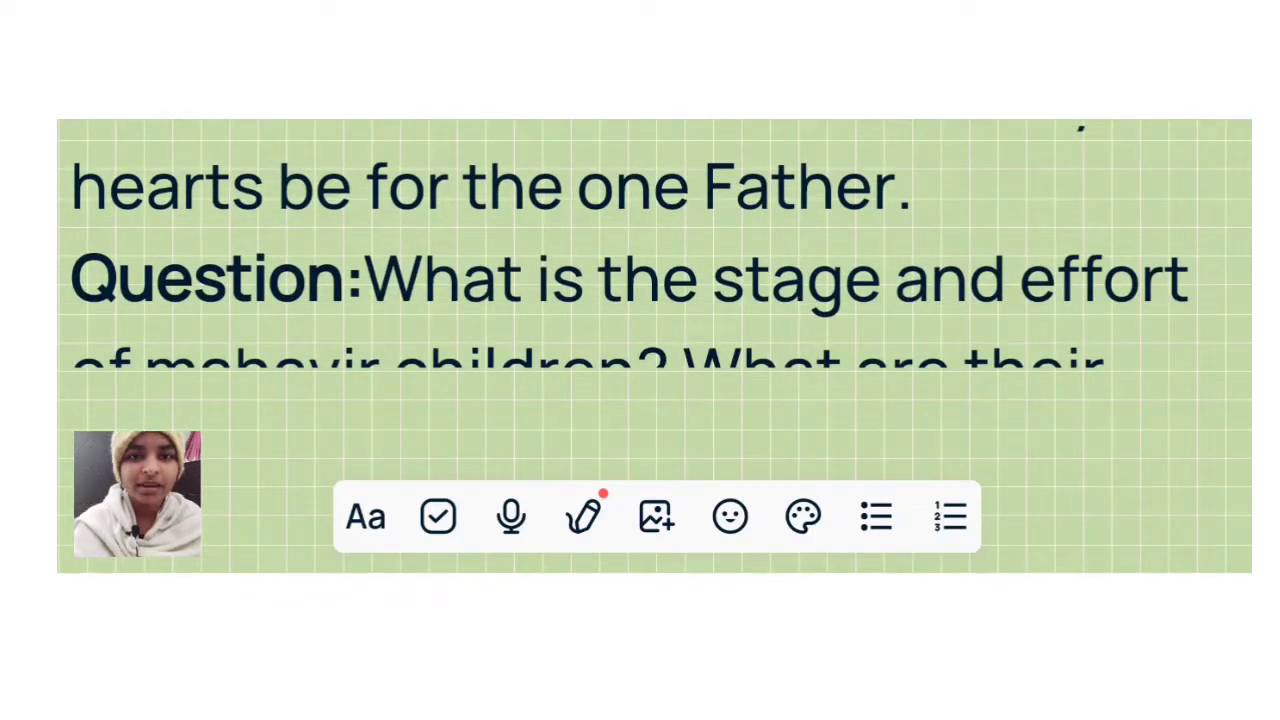
scroll("up", 3)
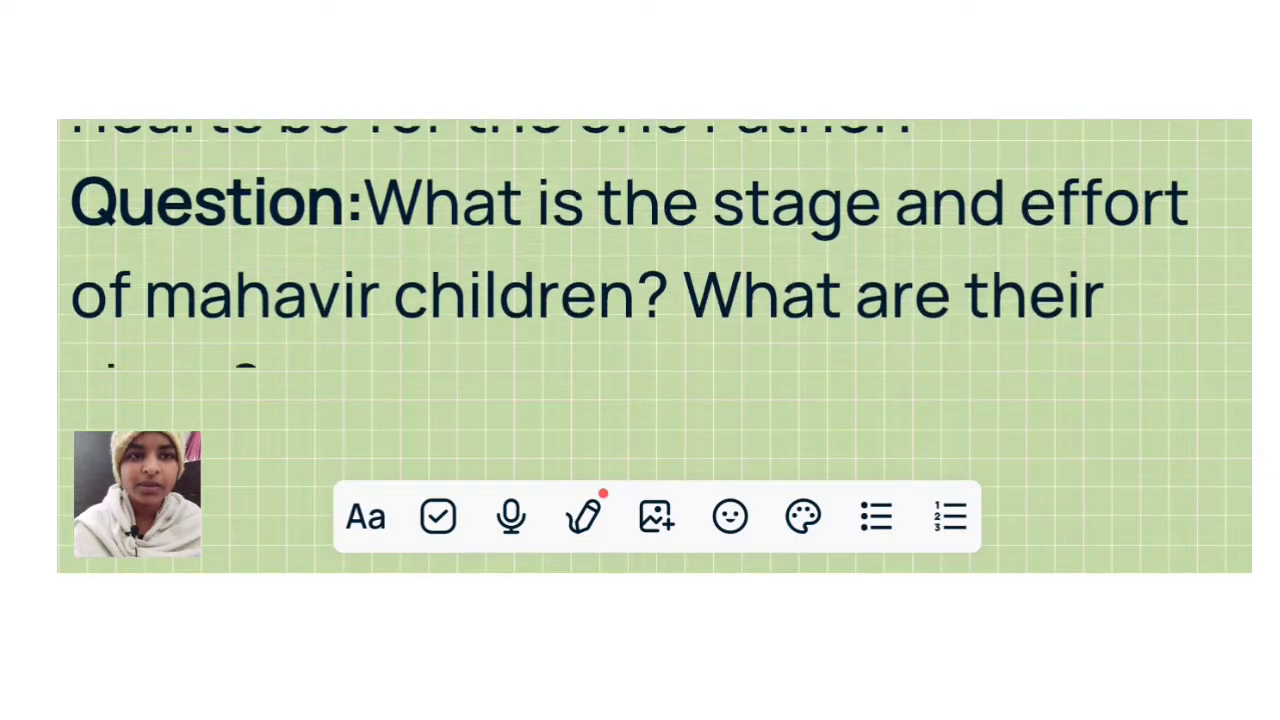
scroll("down", 3)
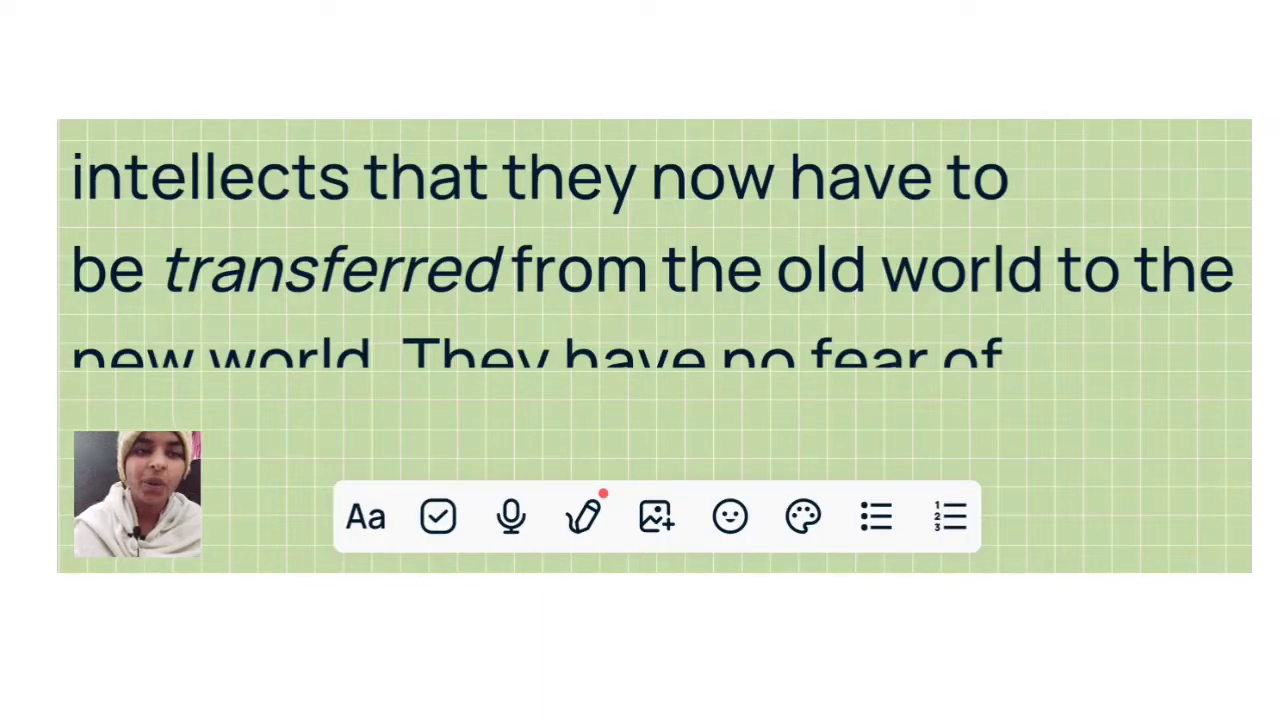
scroll("up", 3)
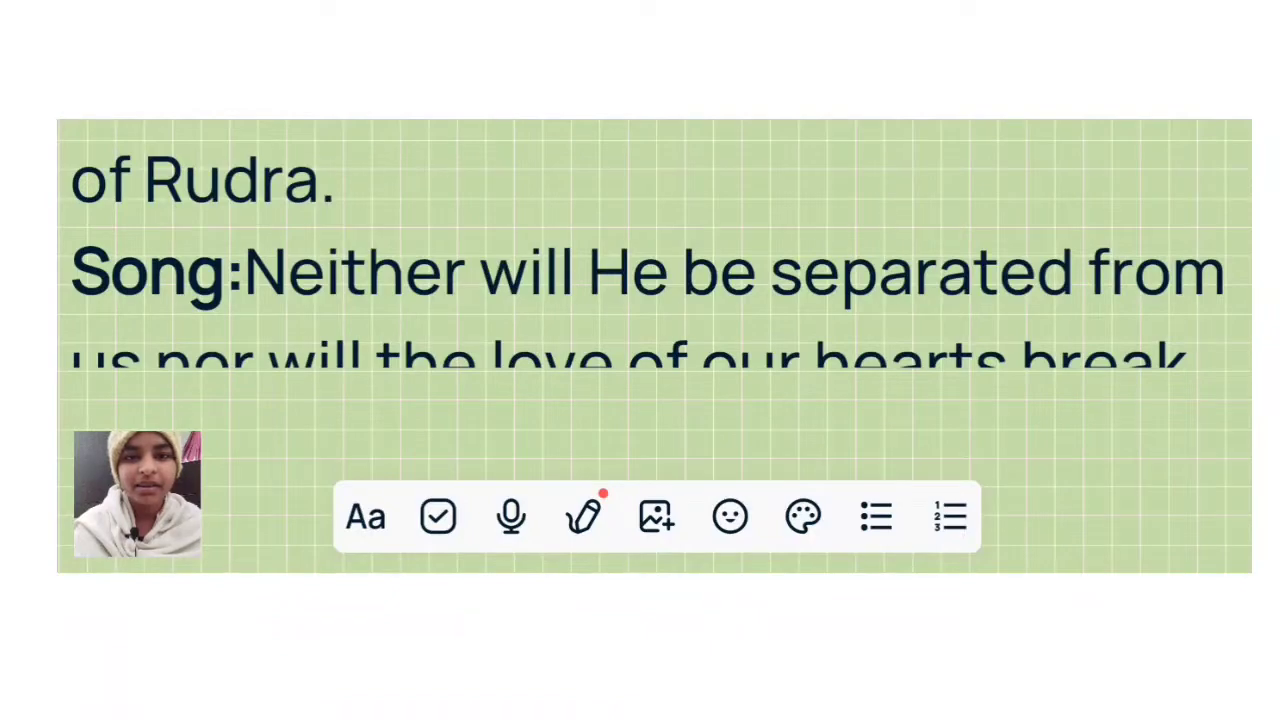
scroll("up", 3)
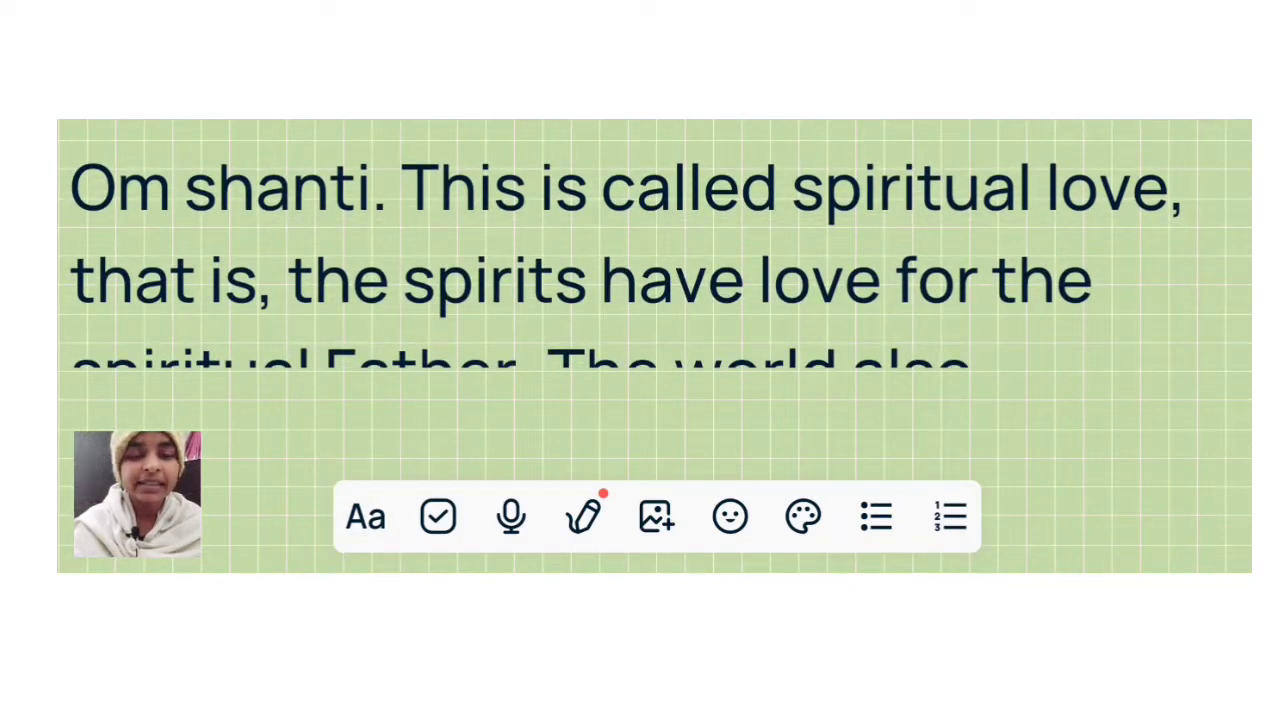
scroll("up", 3)
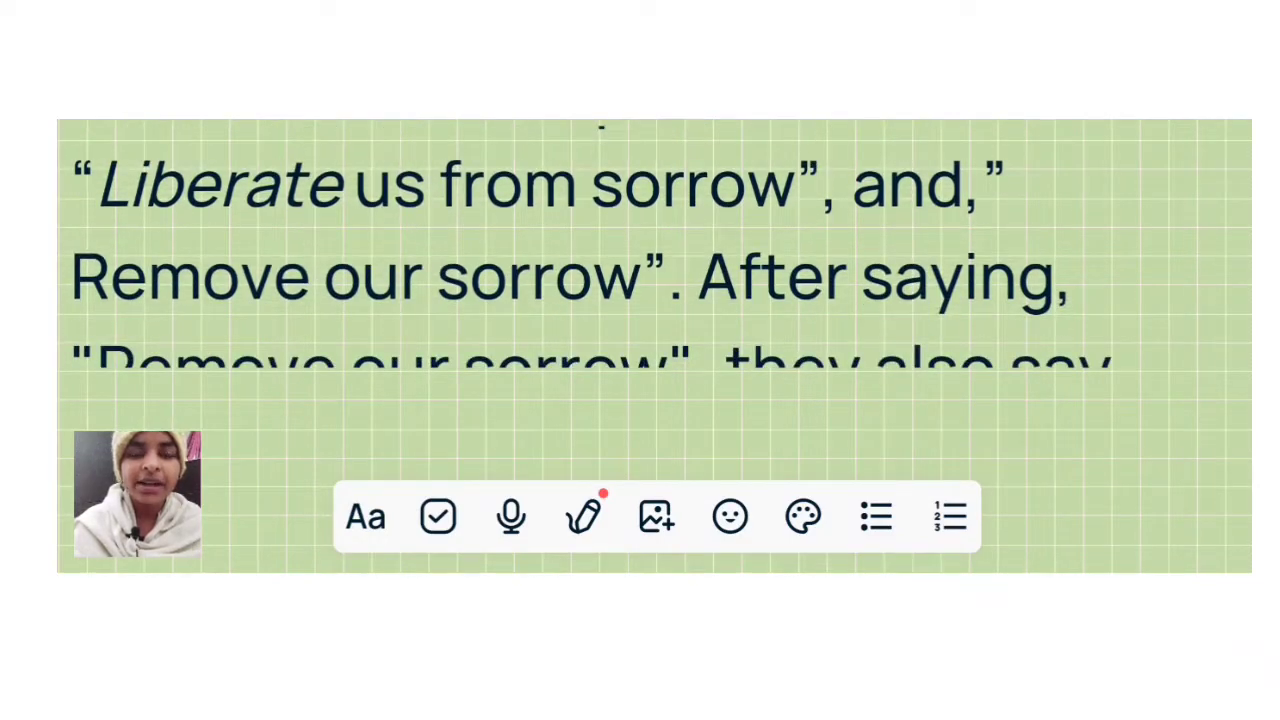
scroll("up", 3)
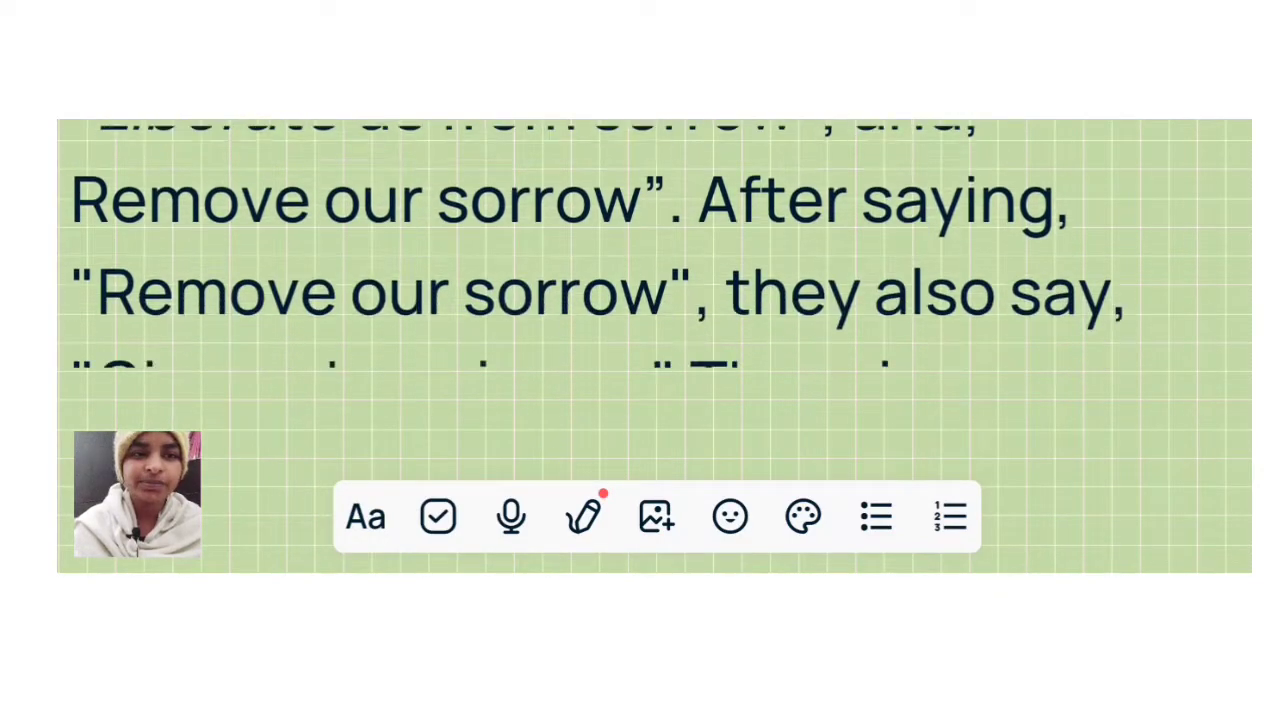
scroll("down", 3)
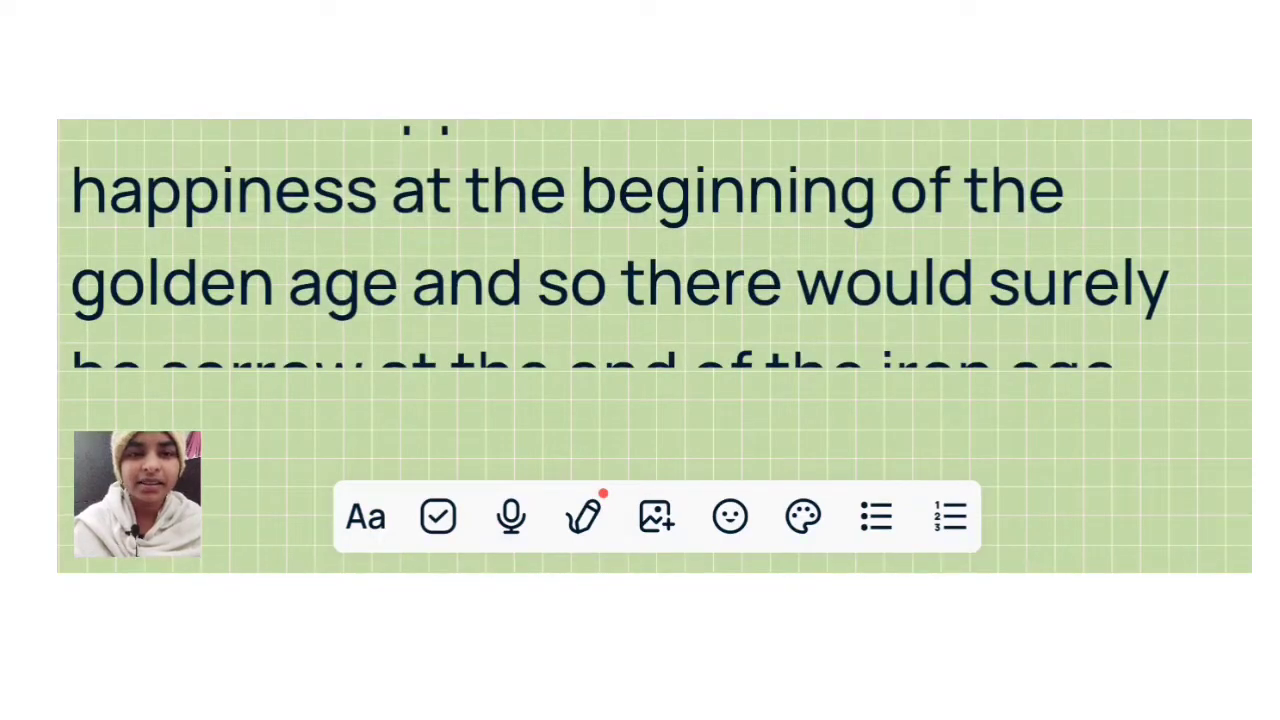
scroll("down", 3)
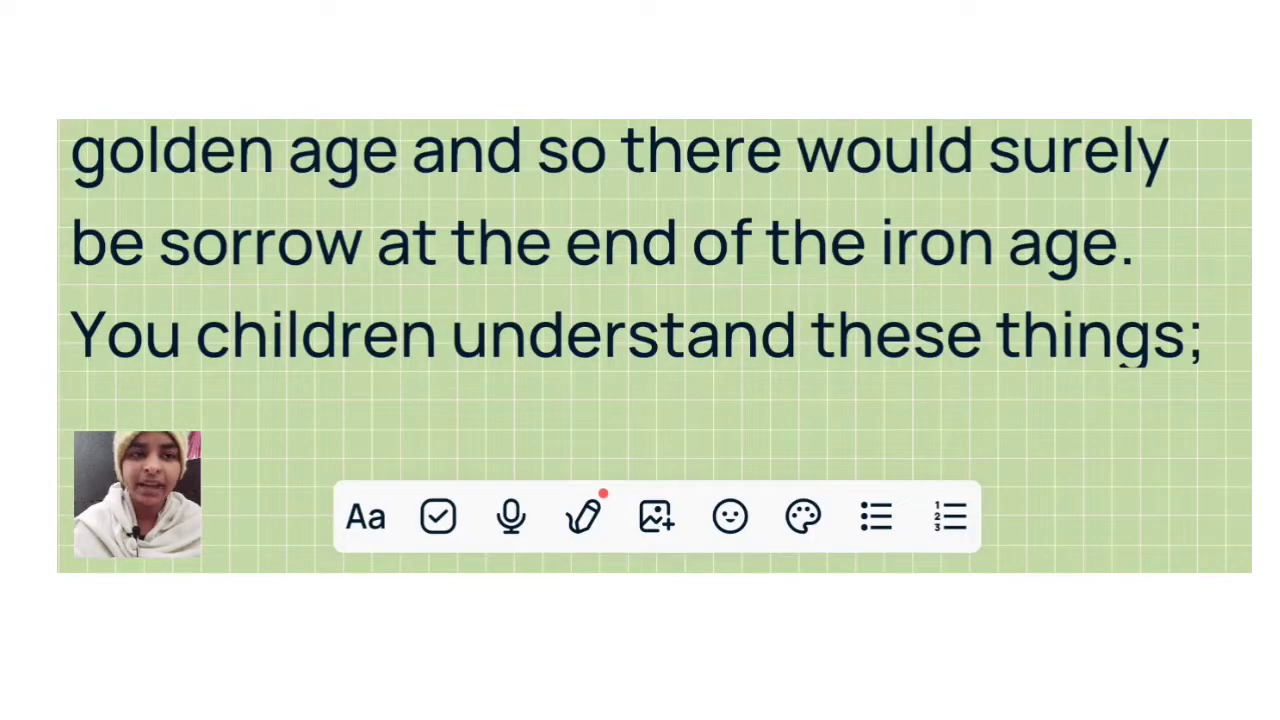
scroll("up", 3)
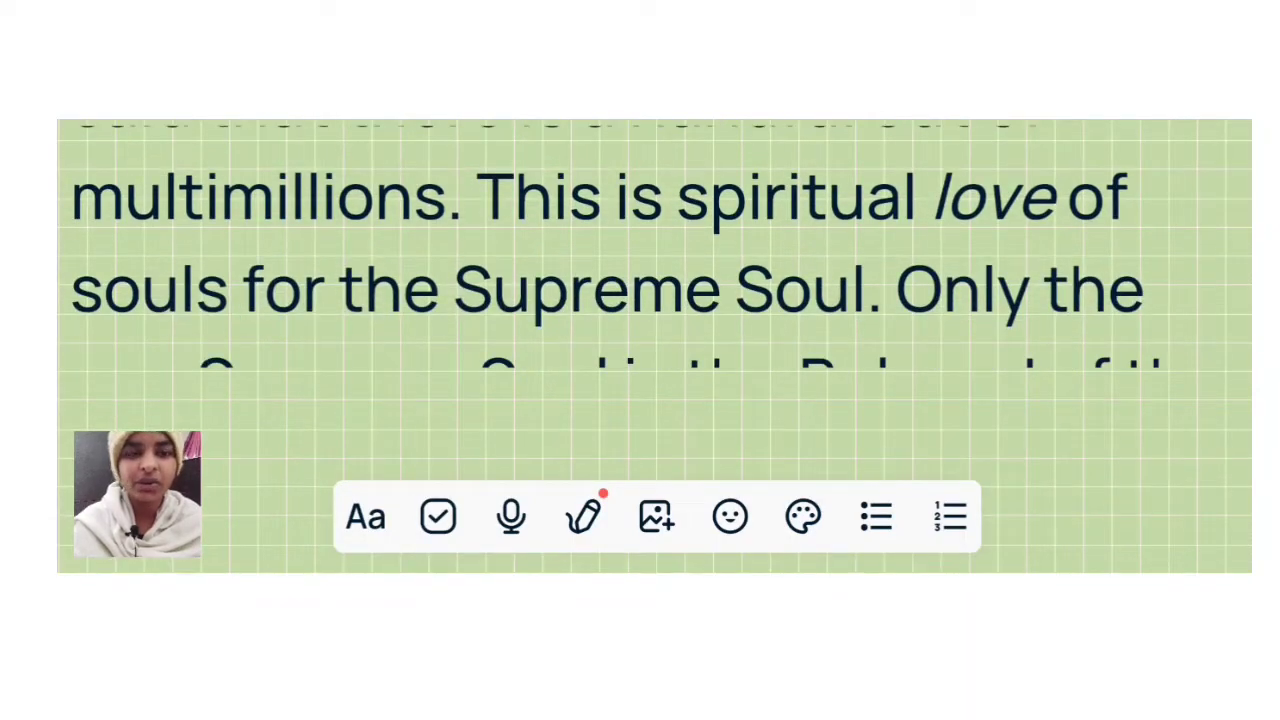
scroll("up", 3)
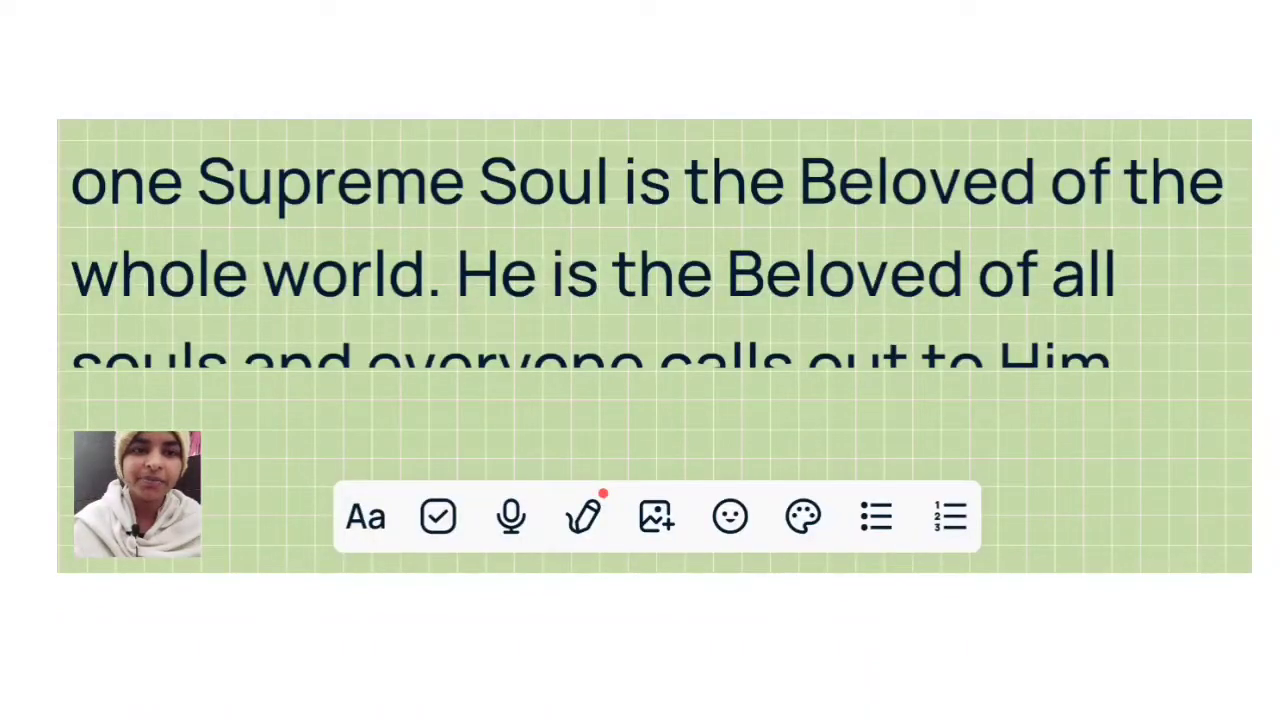
scroll("up", 3)
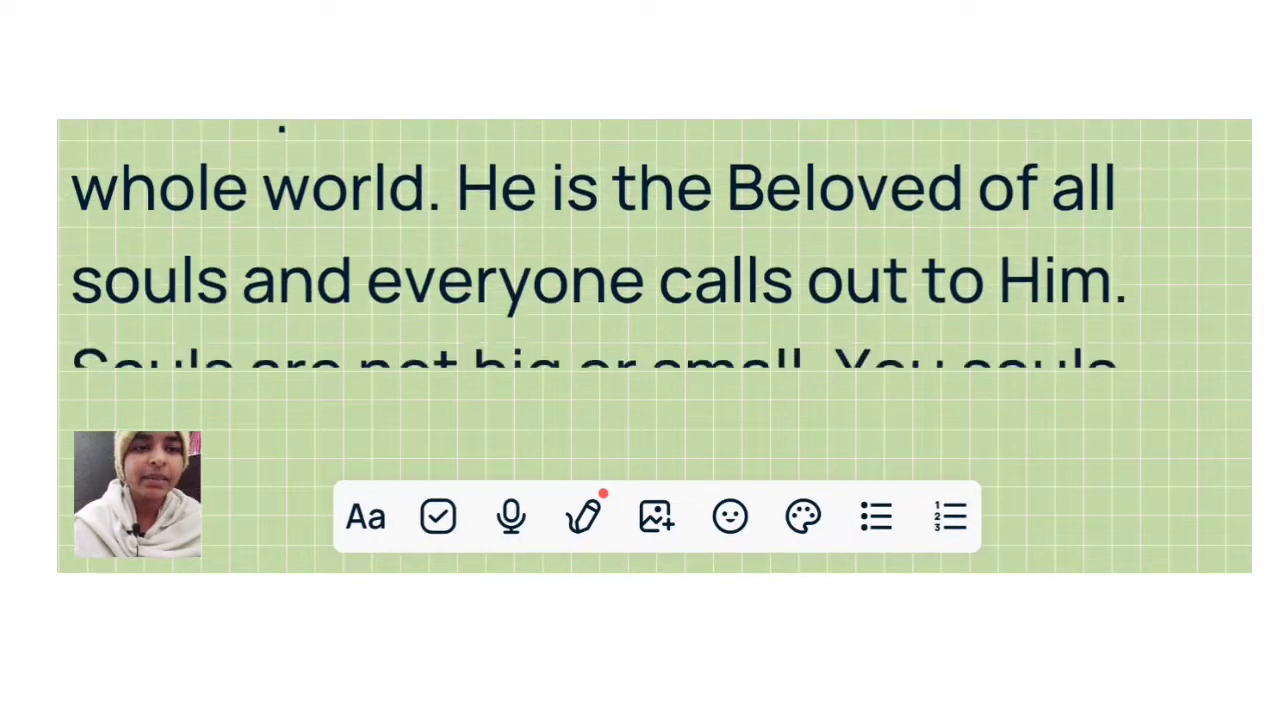
scroll("up", 3)
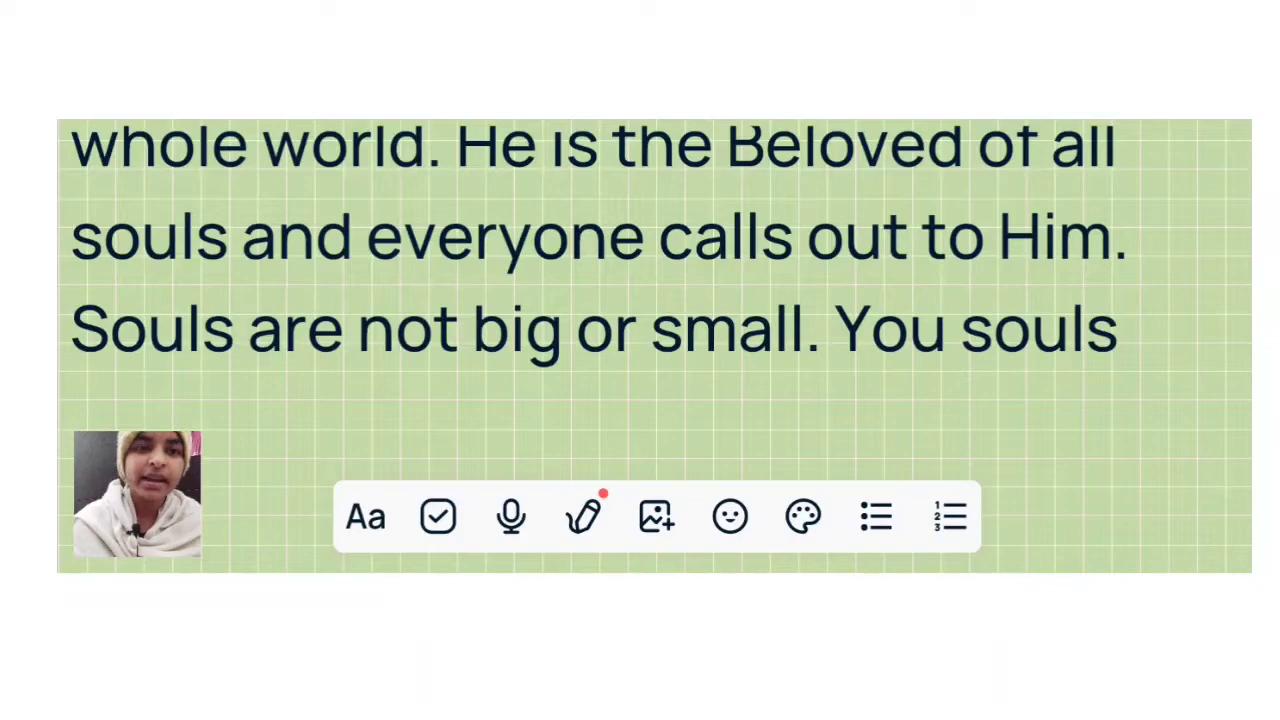
scroll("down", 3)
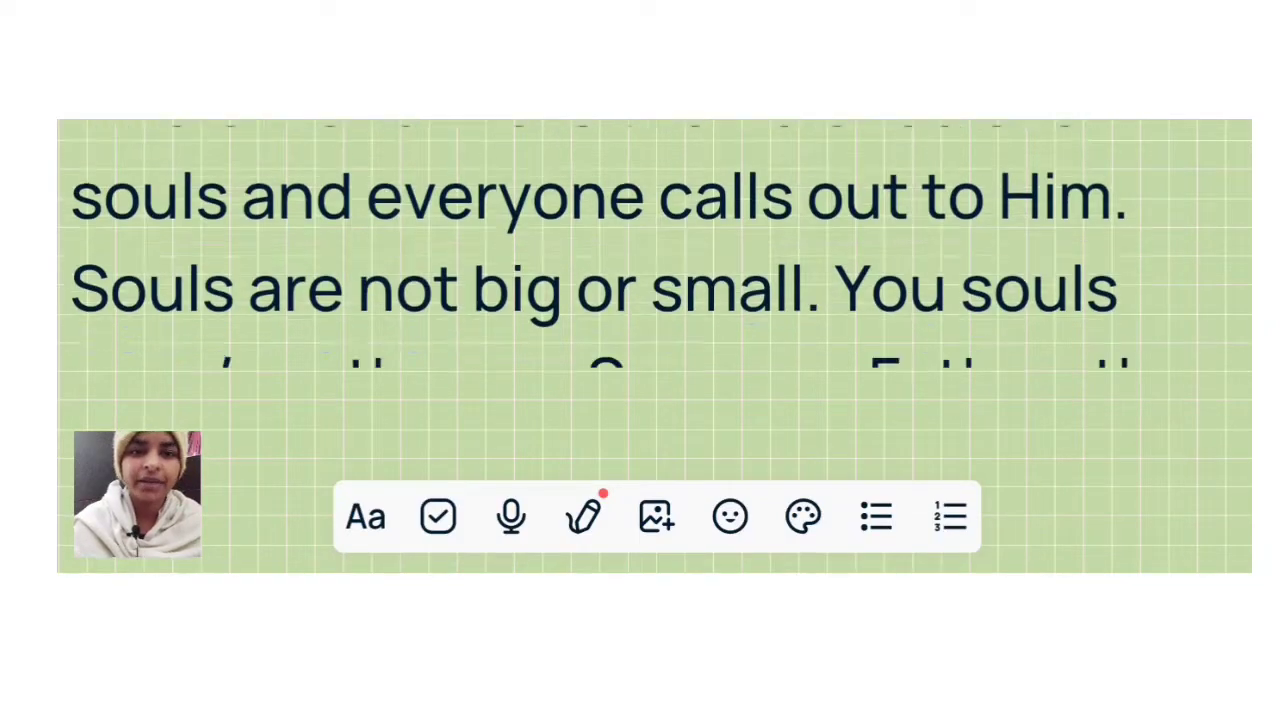
scroll("up", 3)
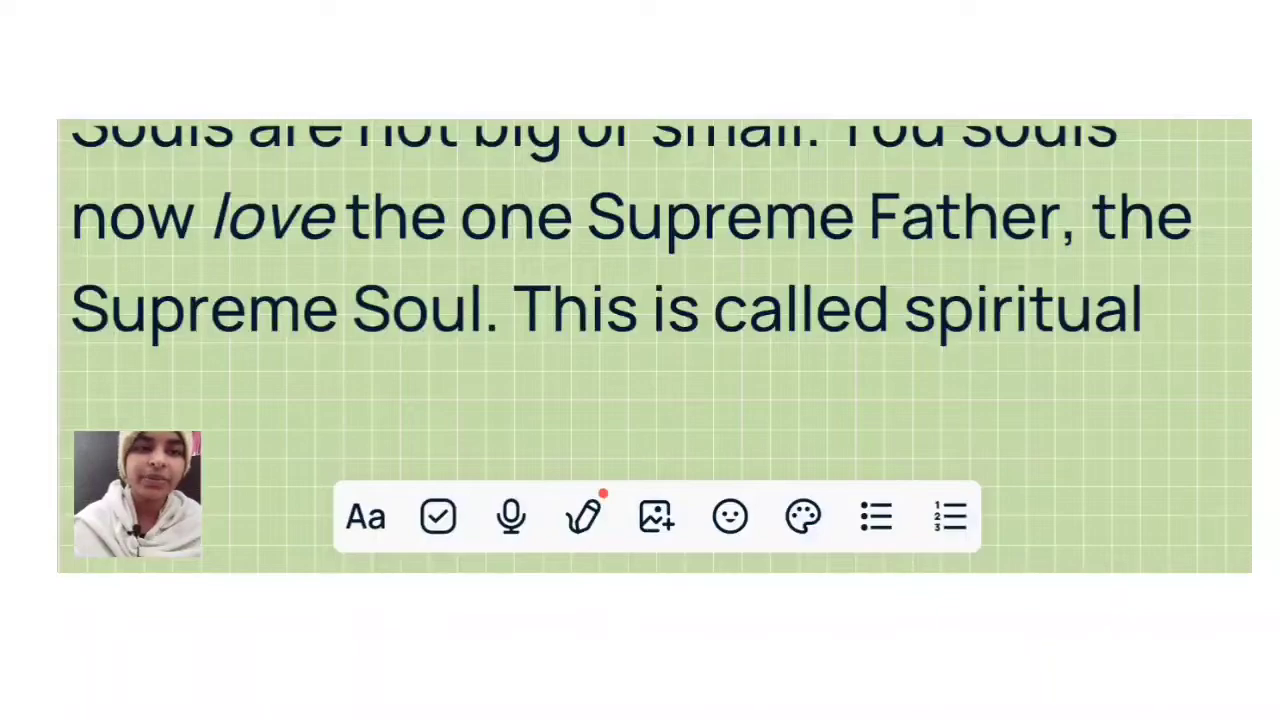
scroll("up", 3)
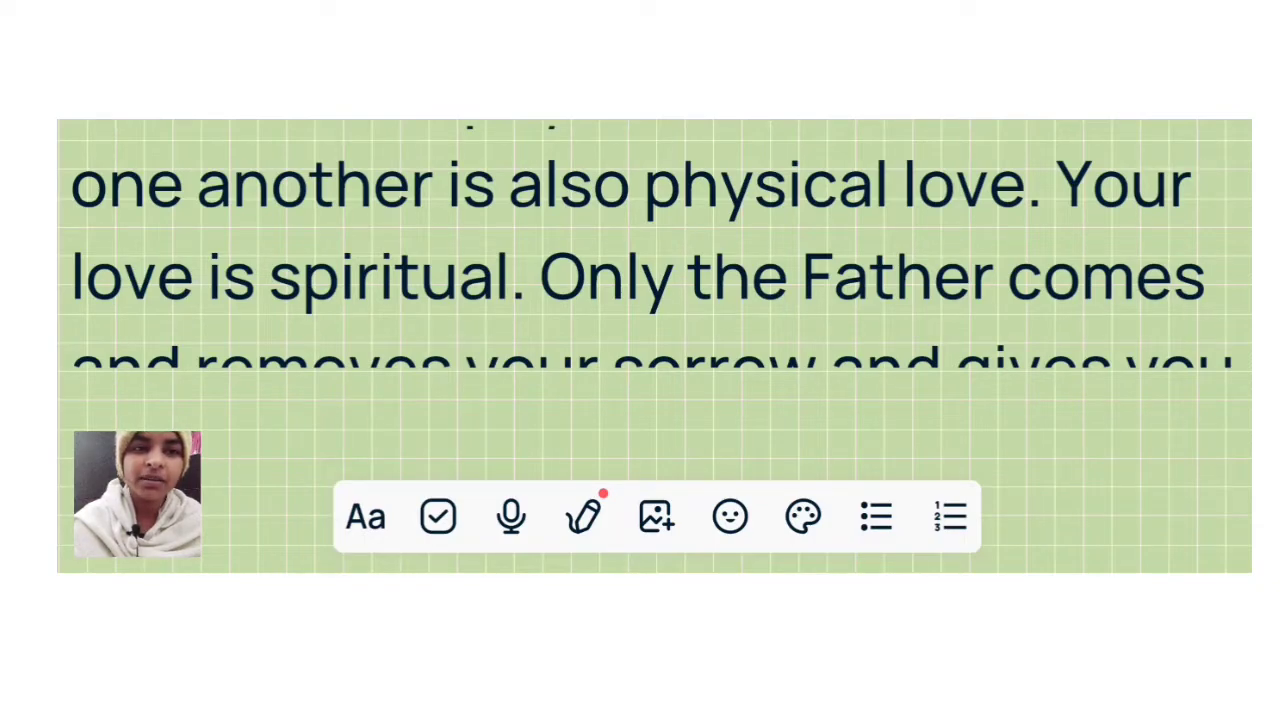
scroll("down", 3)
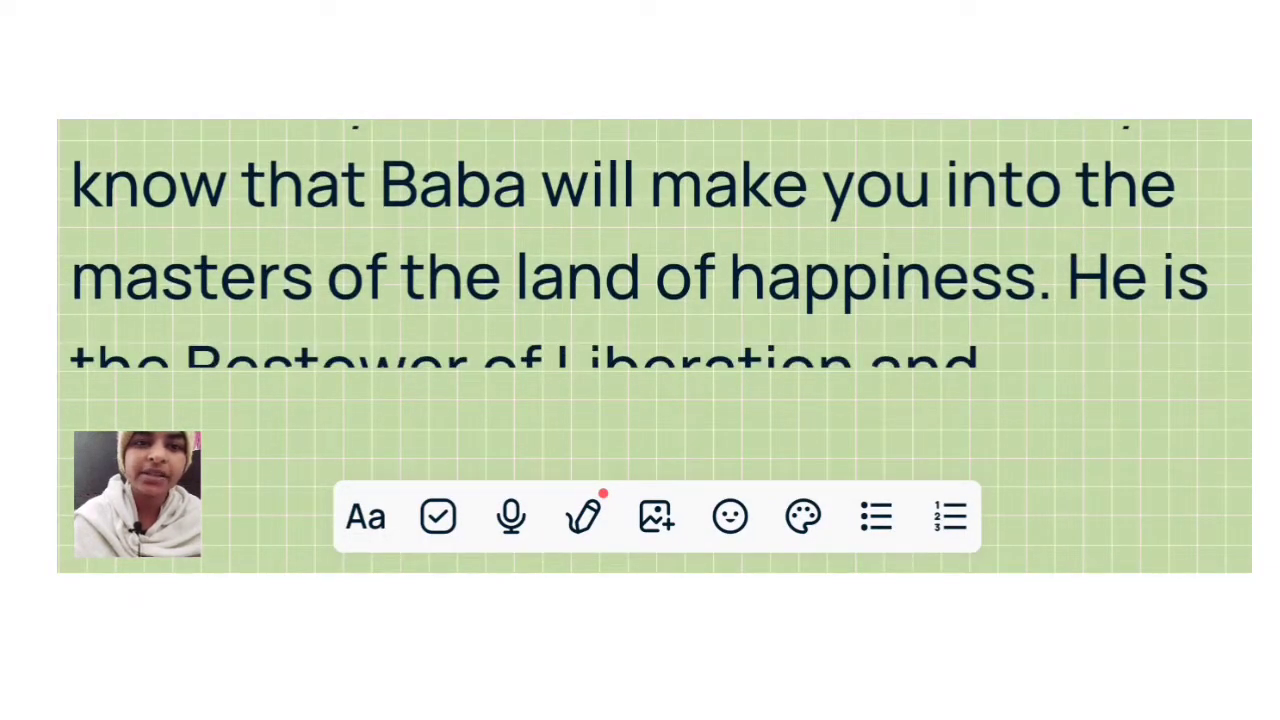
scroll("up", 3)
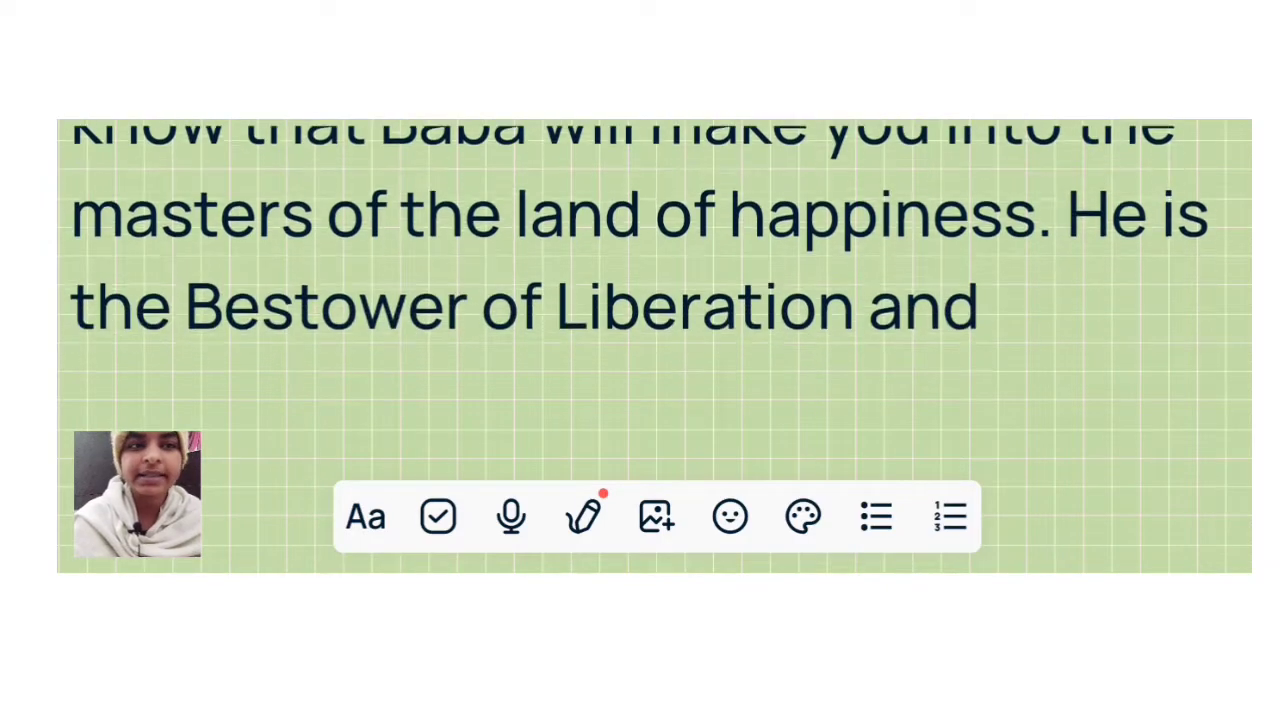
scroll("up", 3)
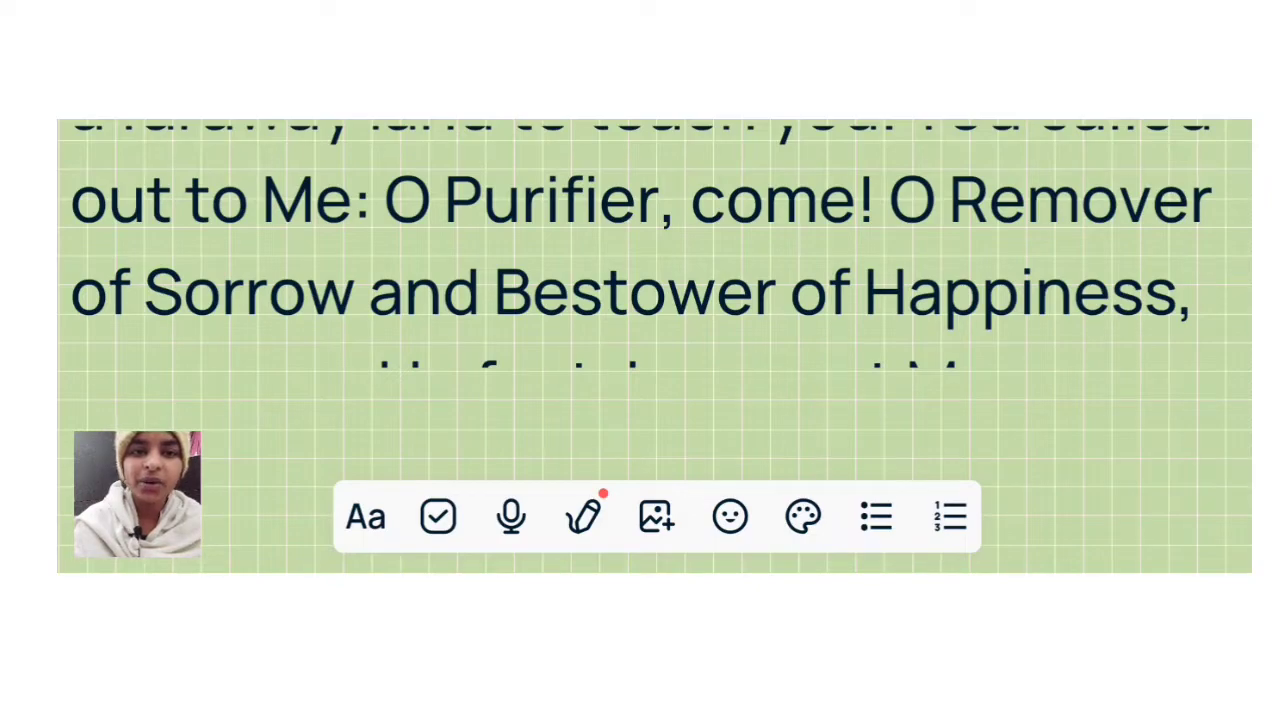
scroll("down", 3)
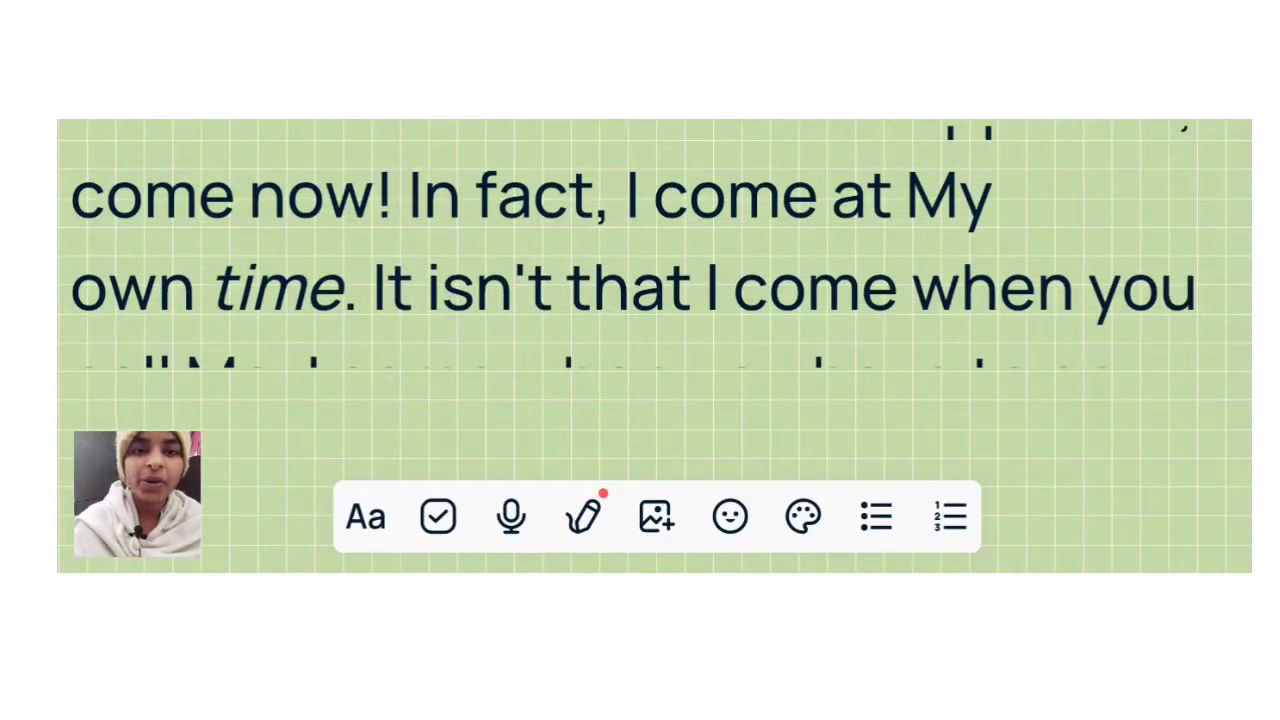
scroll("up", 3)
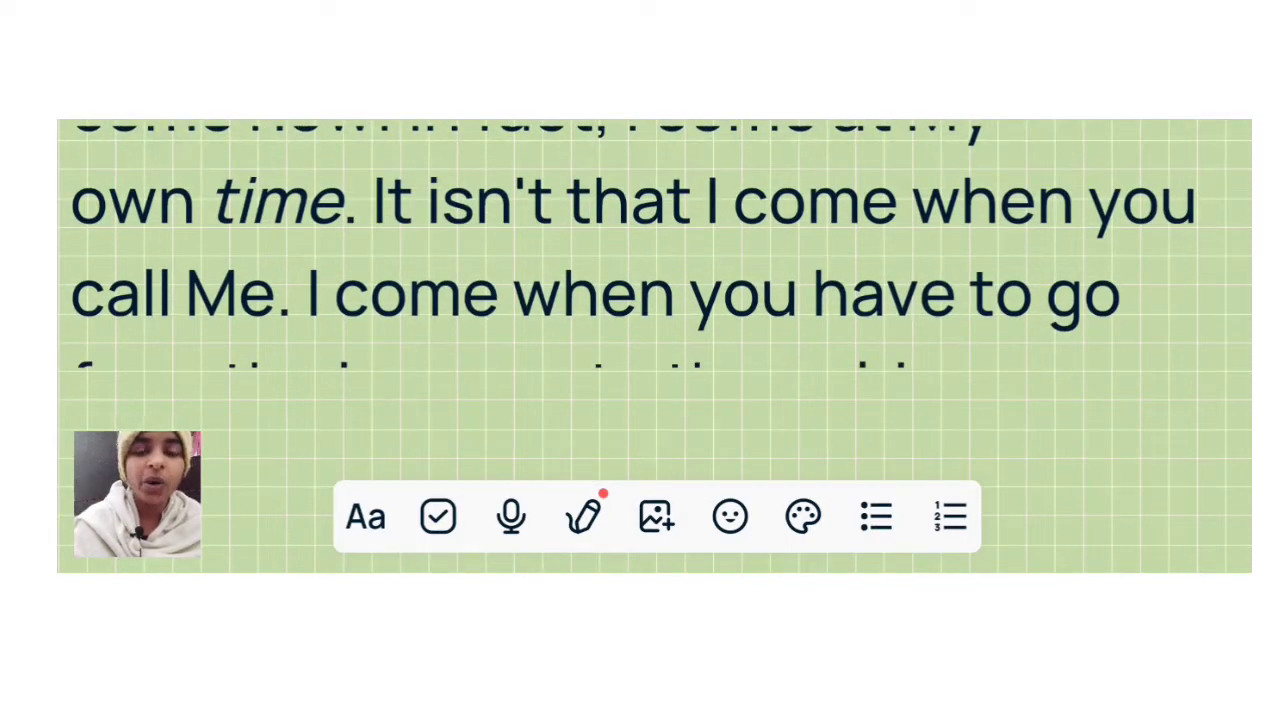
scroll("up", 3)
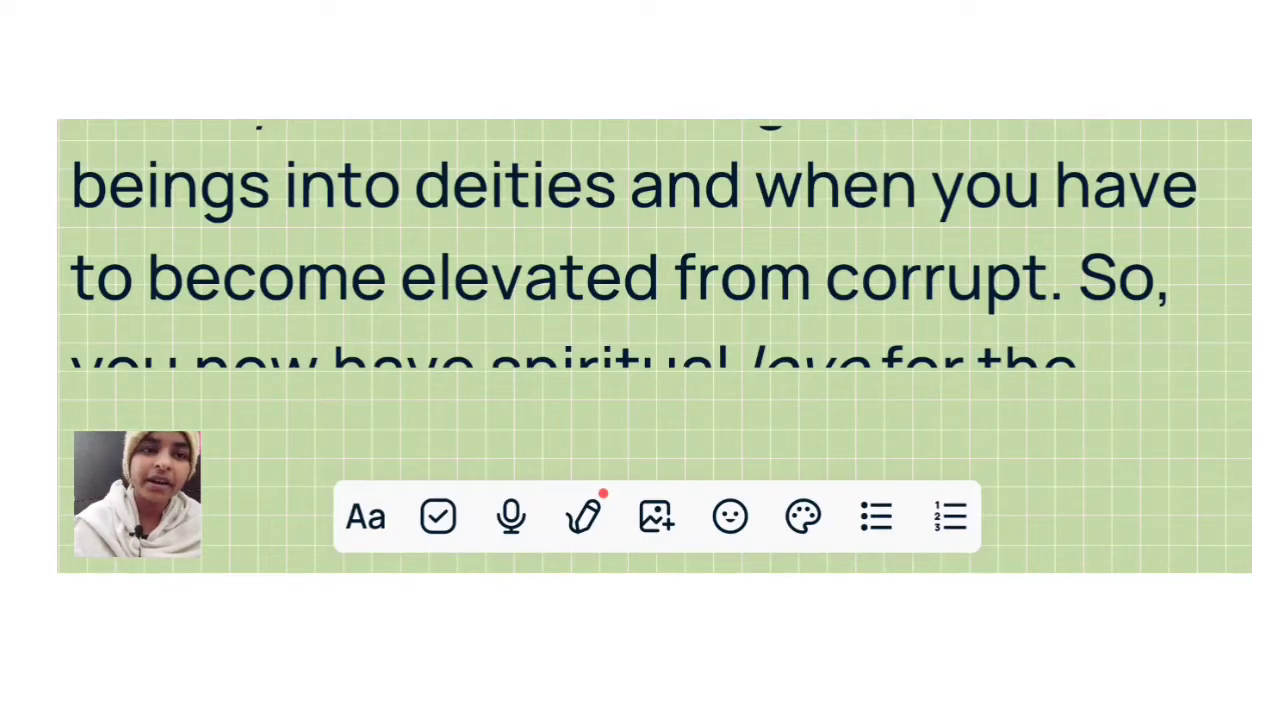
scroll("up", 3)
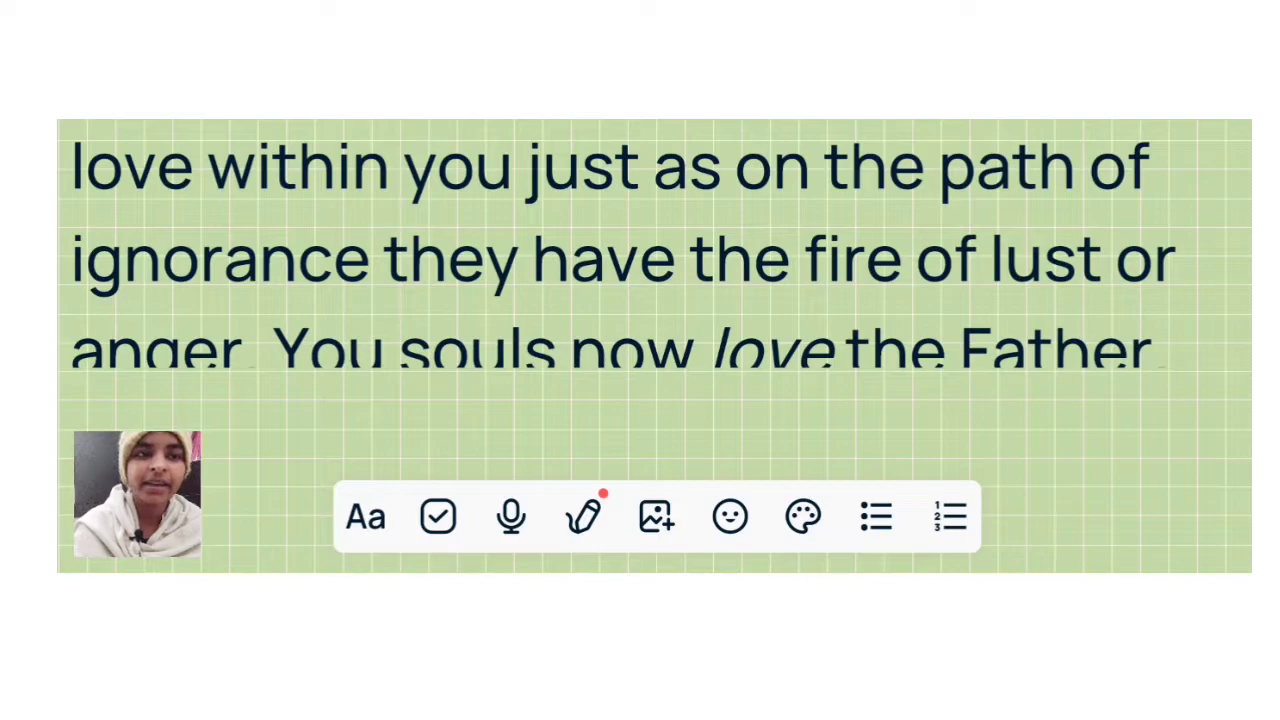
scroll("up", 3)
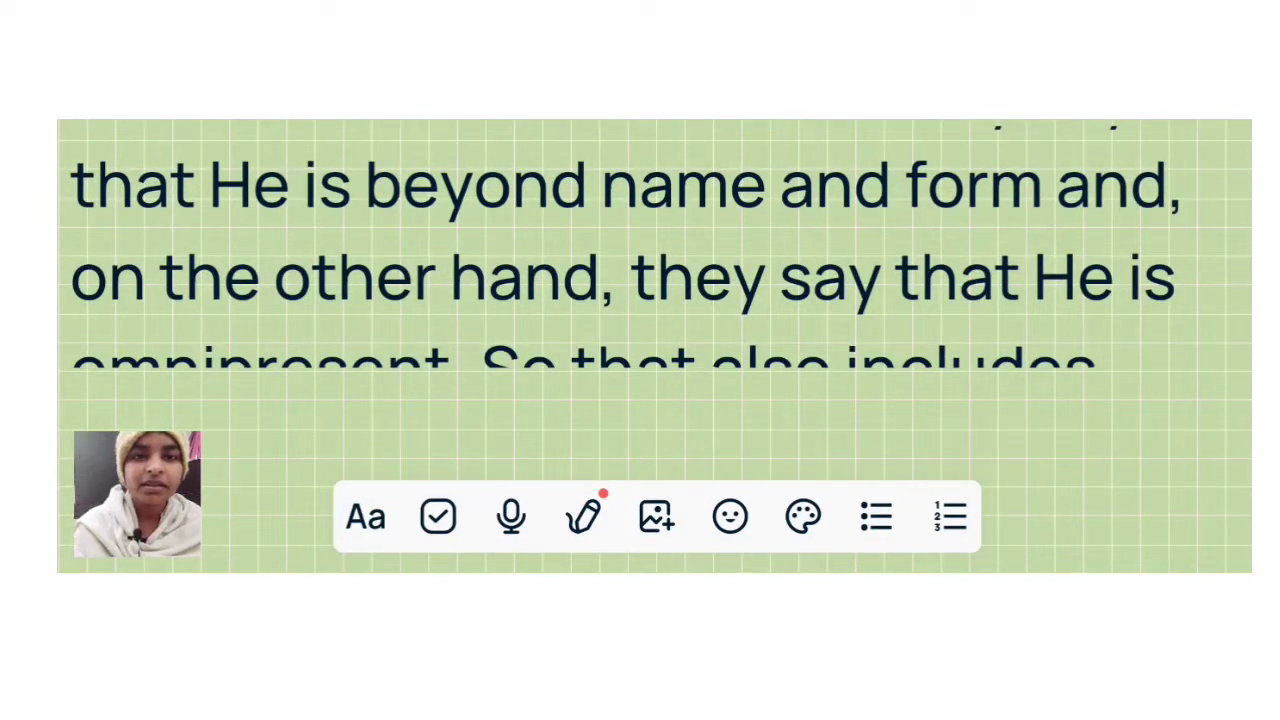
scroll("up", 3)
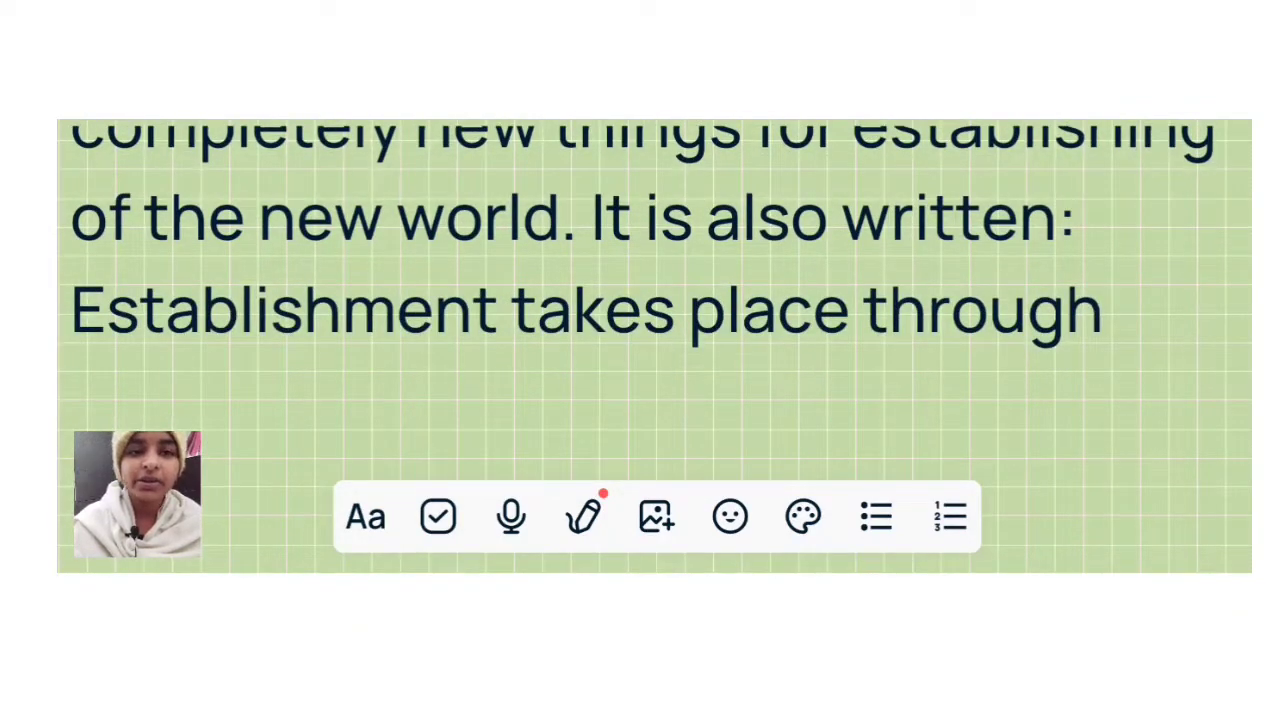
scroll("down", 3)
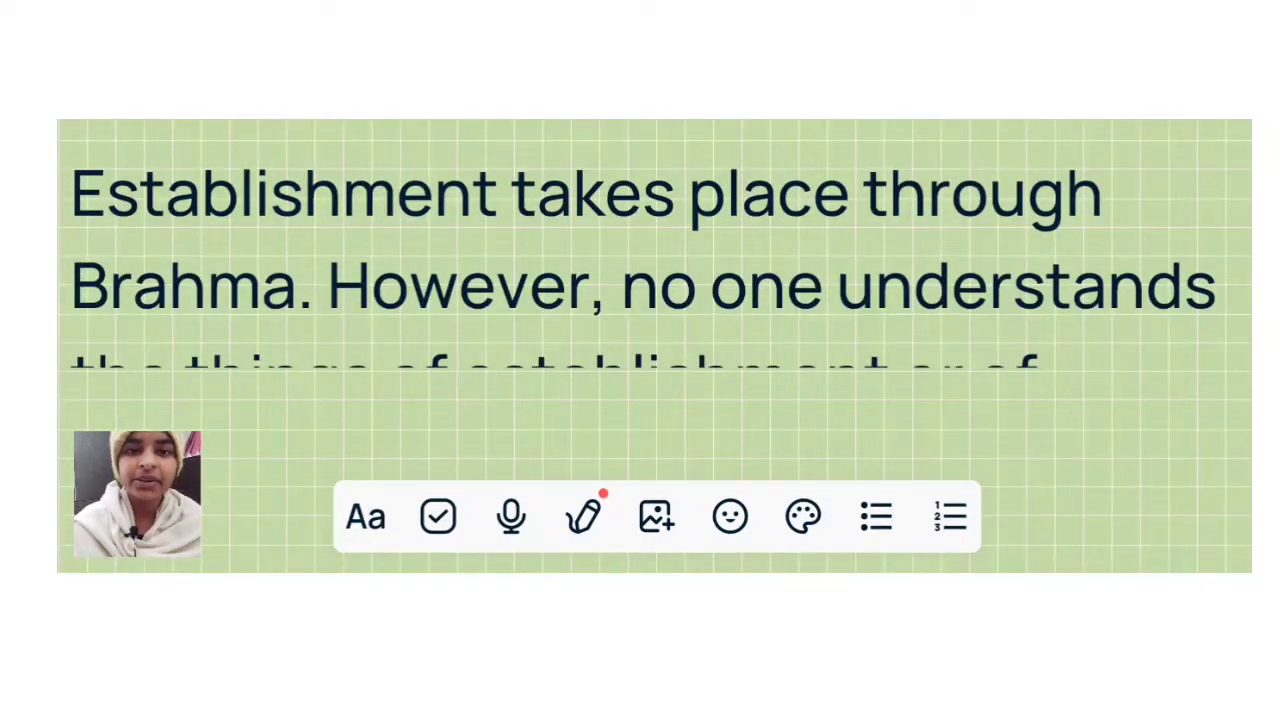
scroll("up", 3)
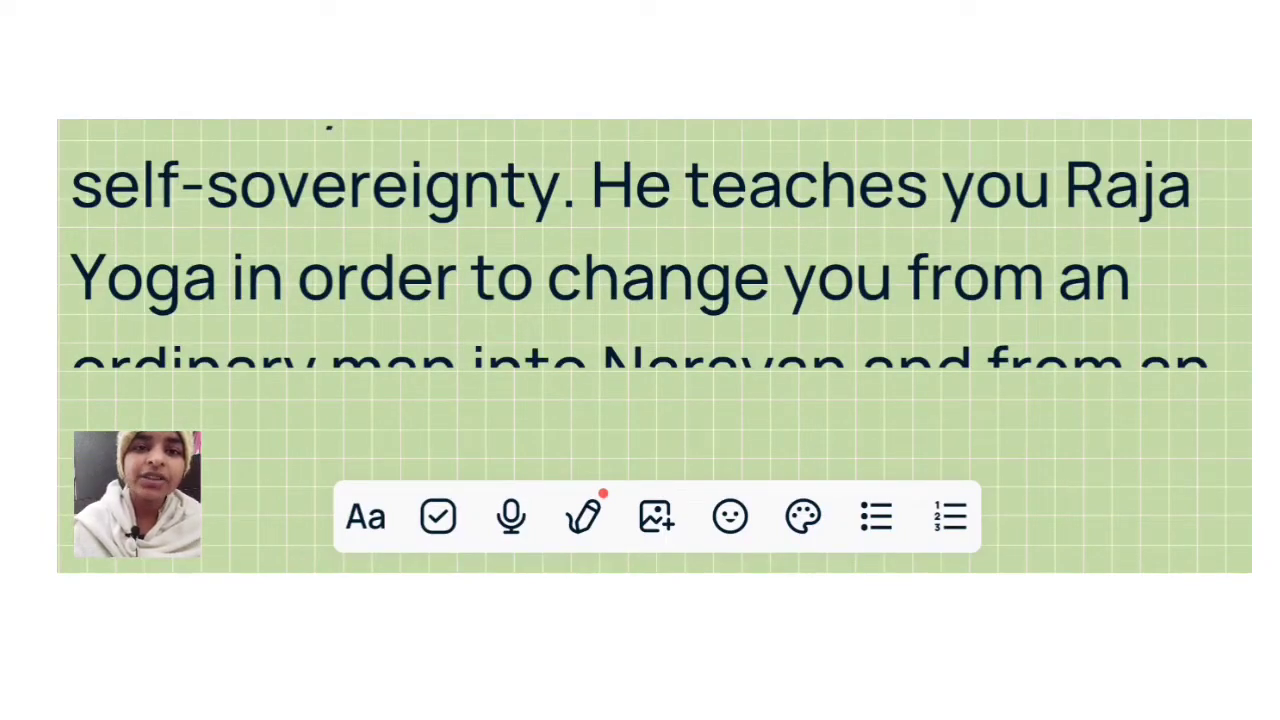
scroll("up", 3)
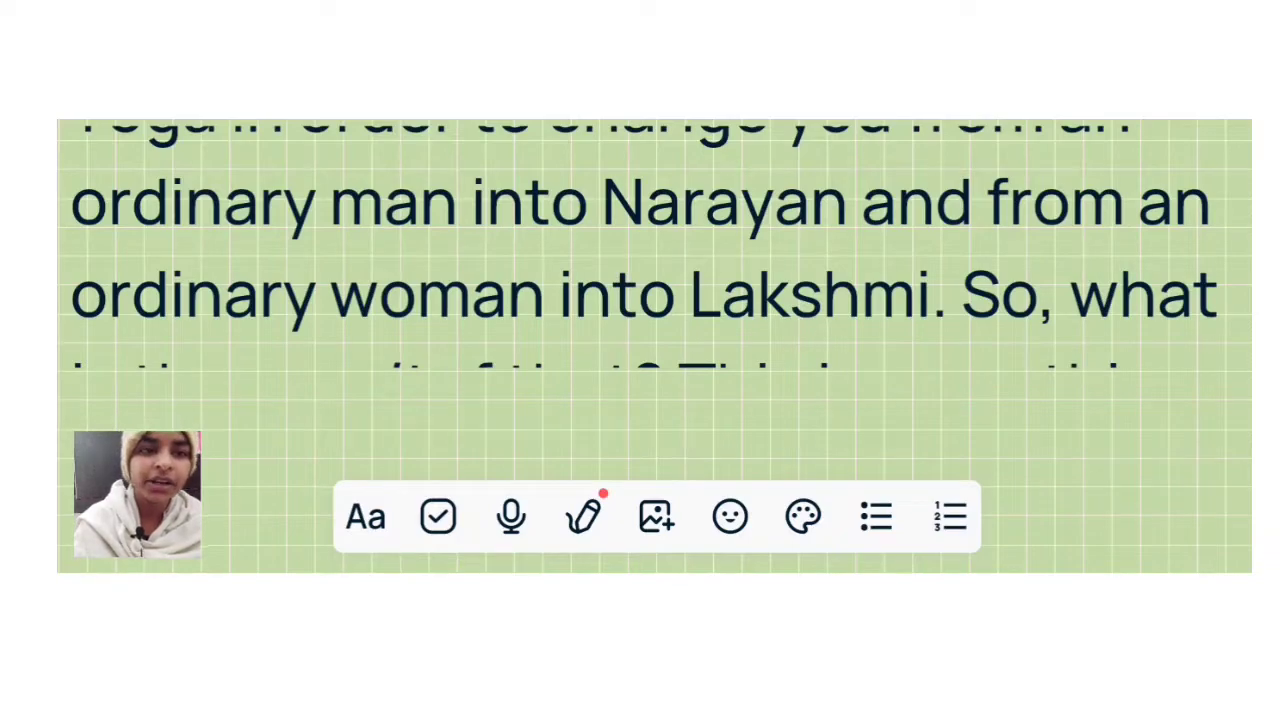
scroll("up", 3)
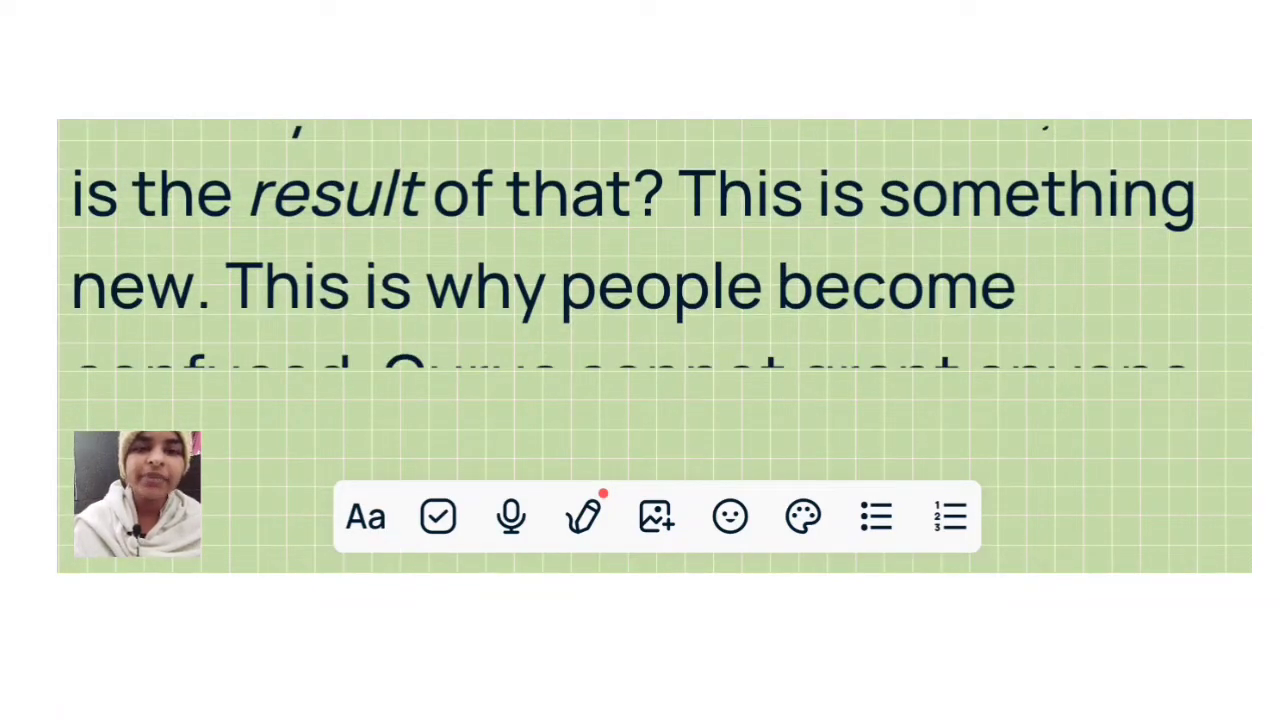
scroll("up", 3)
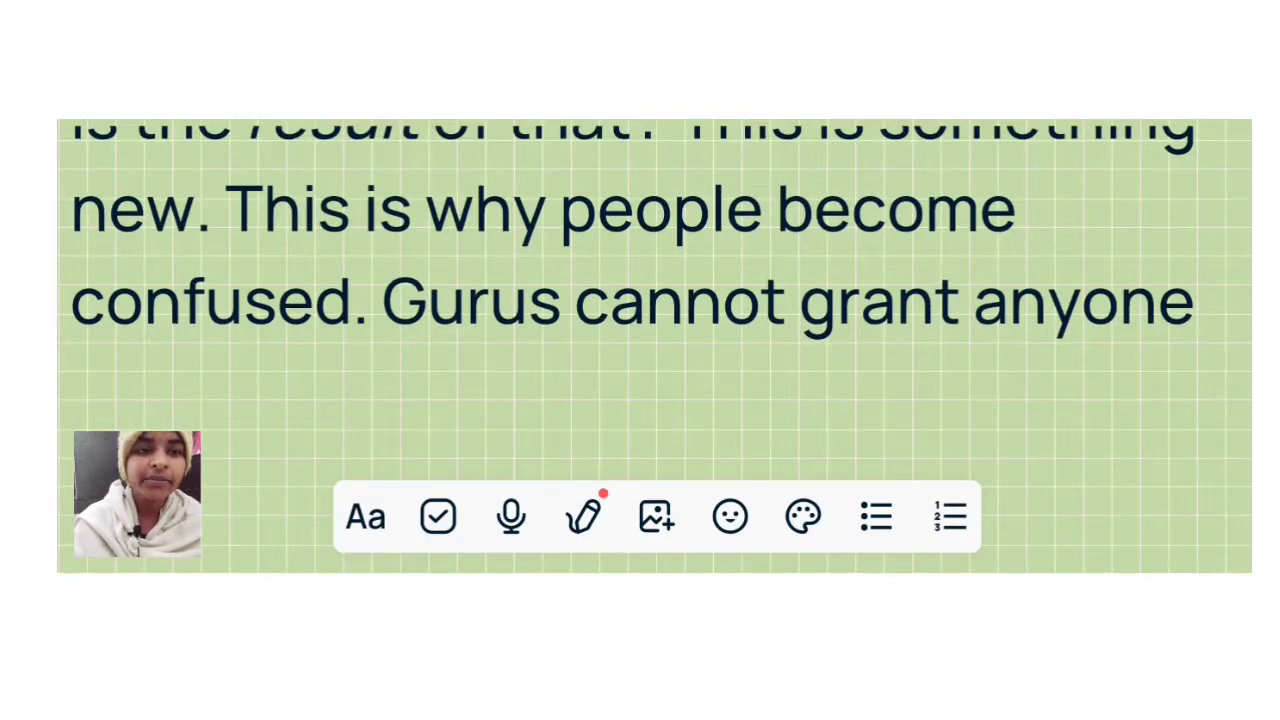
scroll("up", 3)
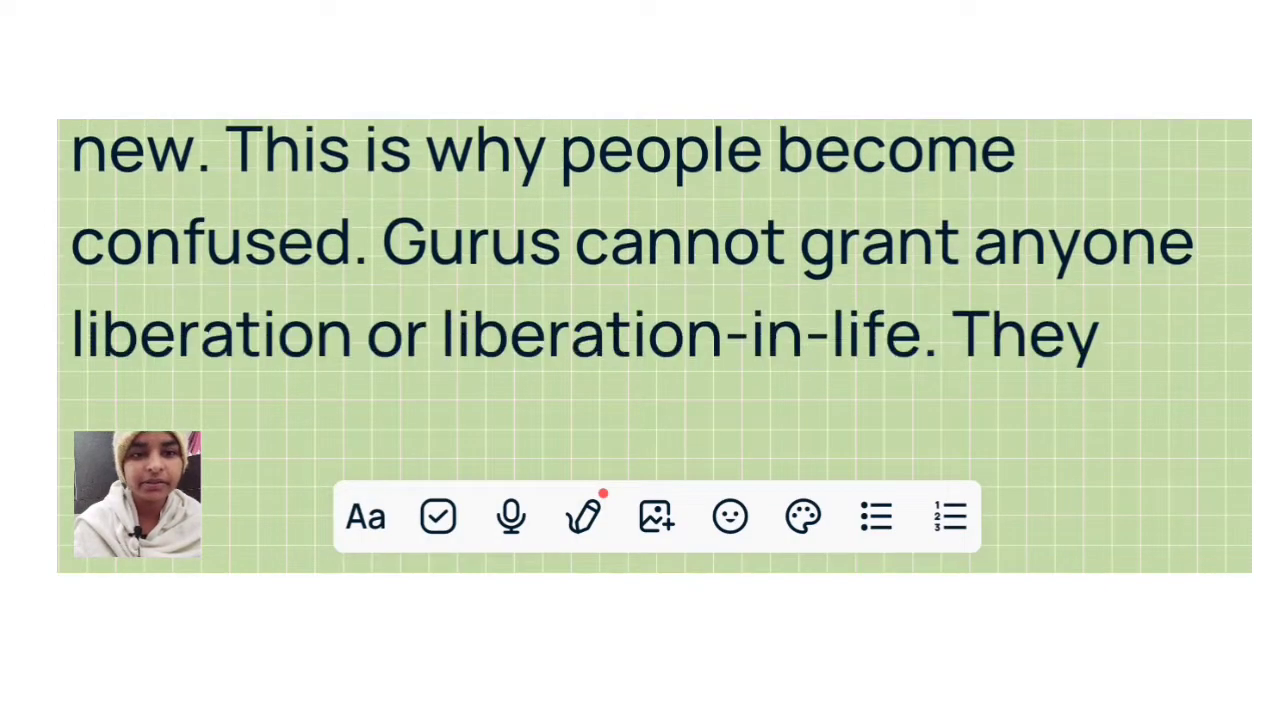
scroll("up", 3)
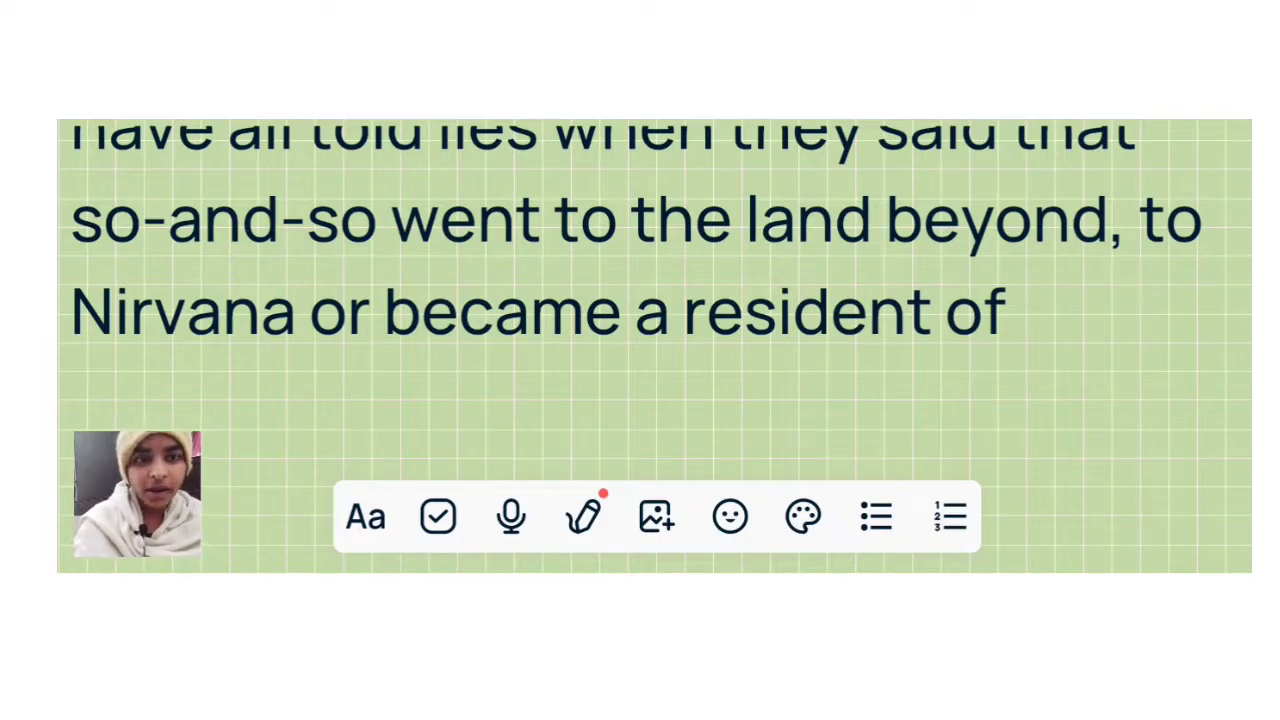
scroll("up", 3)
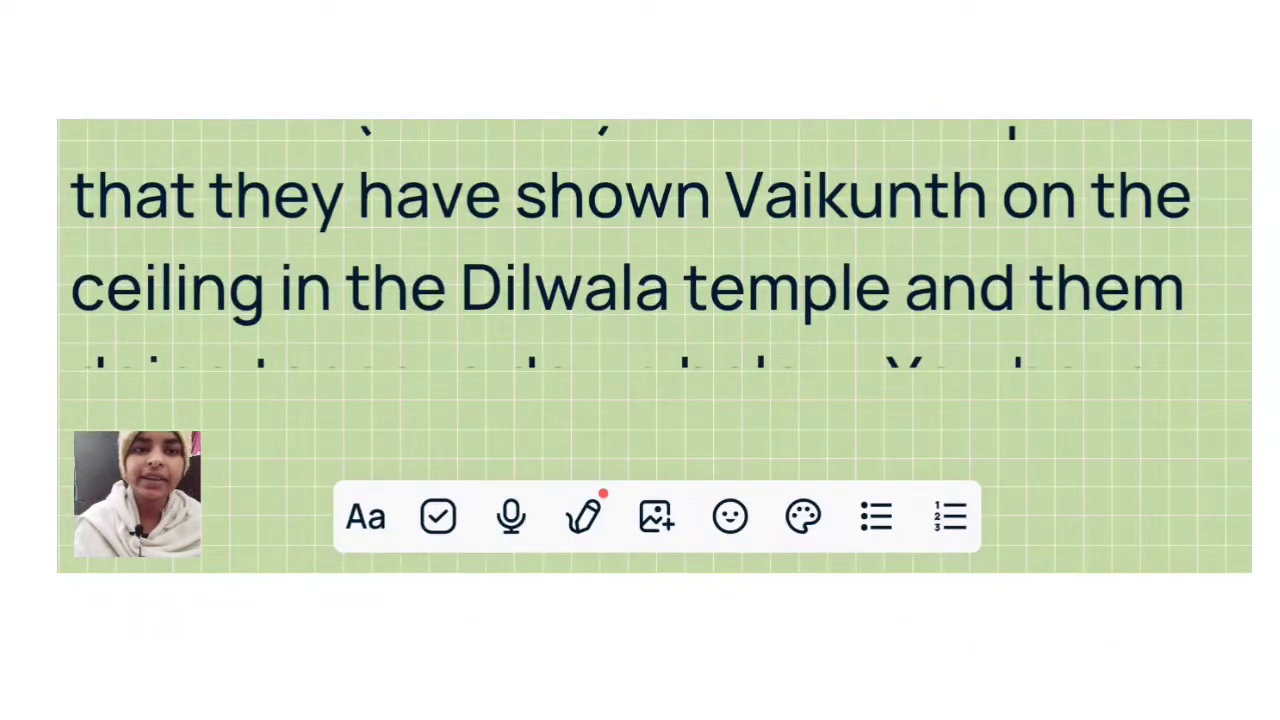
scroll("up", 3)
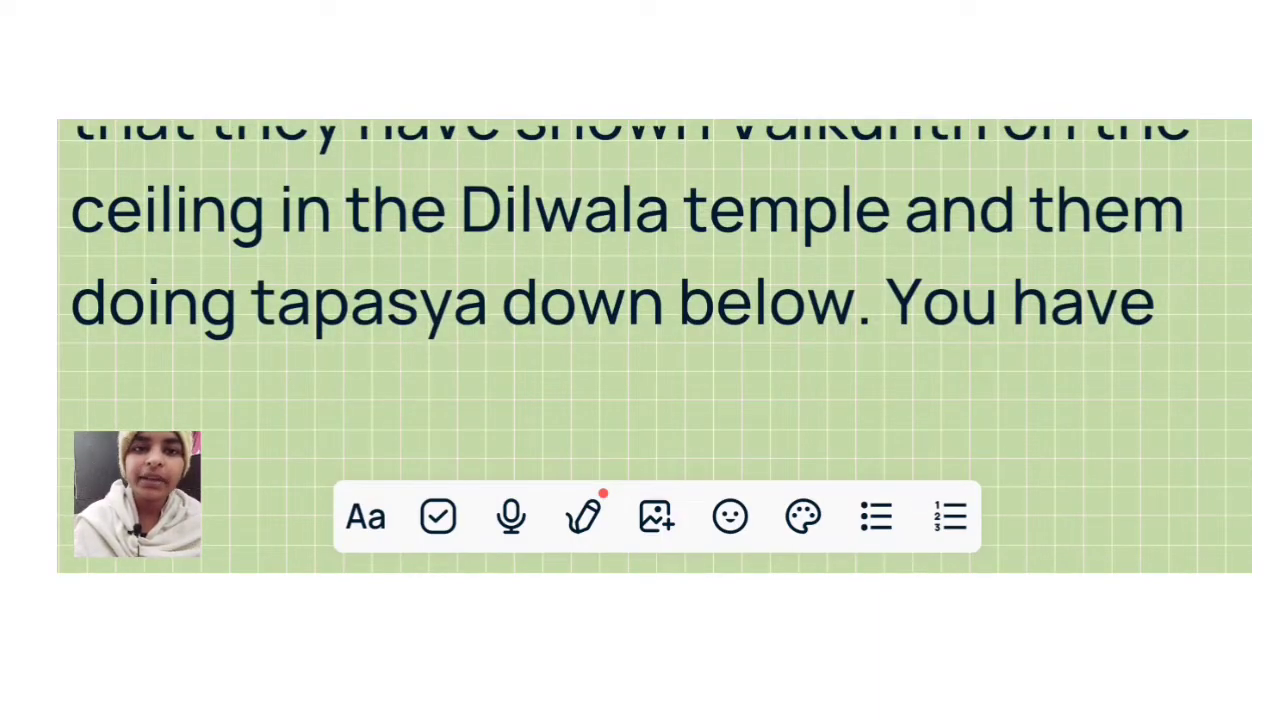
scroll("up", 3)
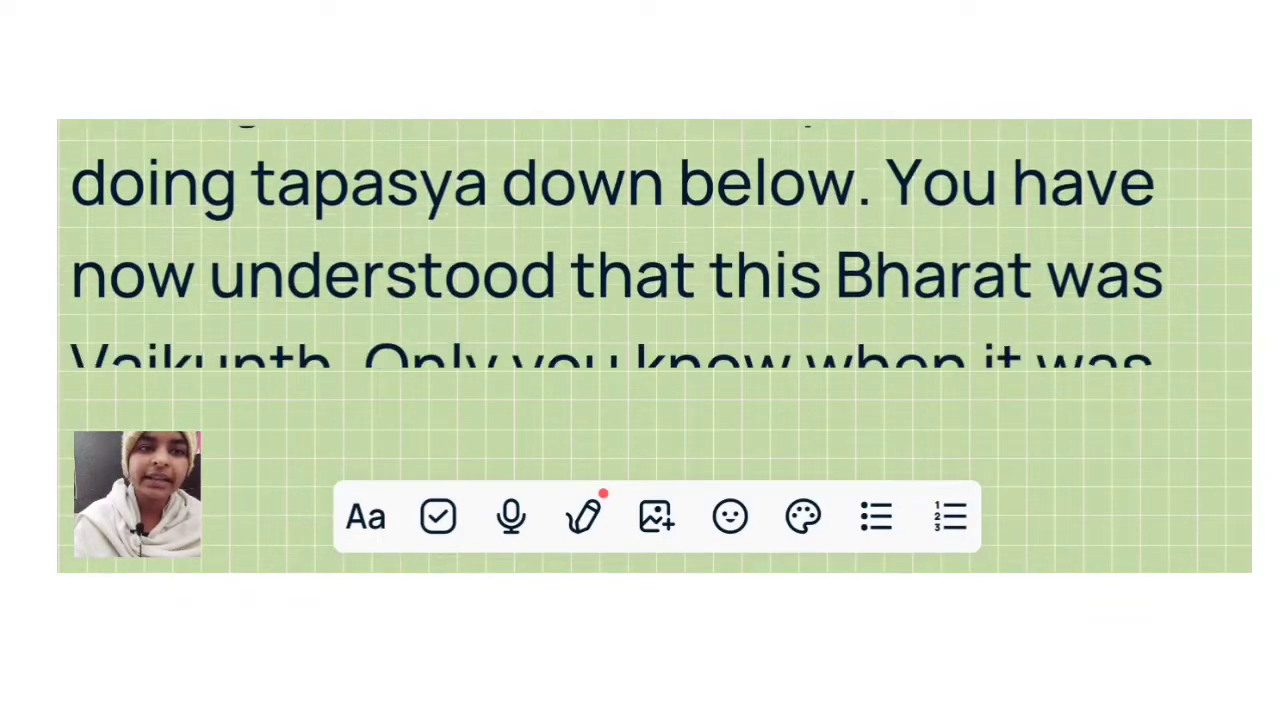
scroll("up", 3)
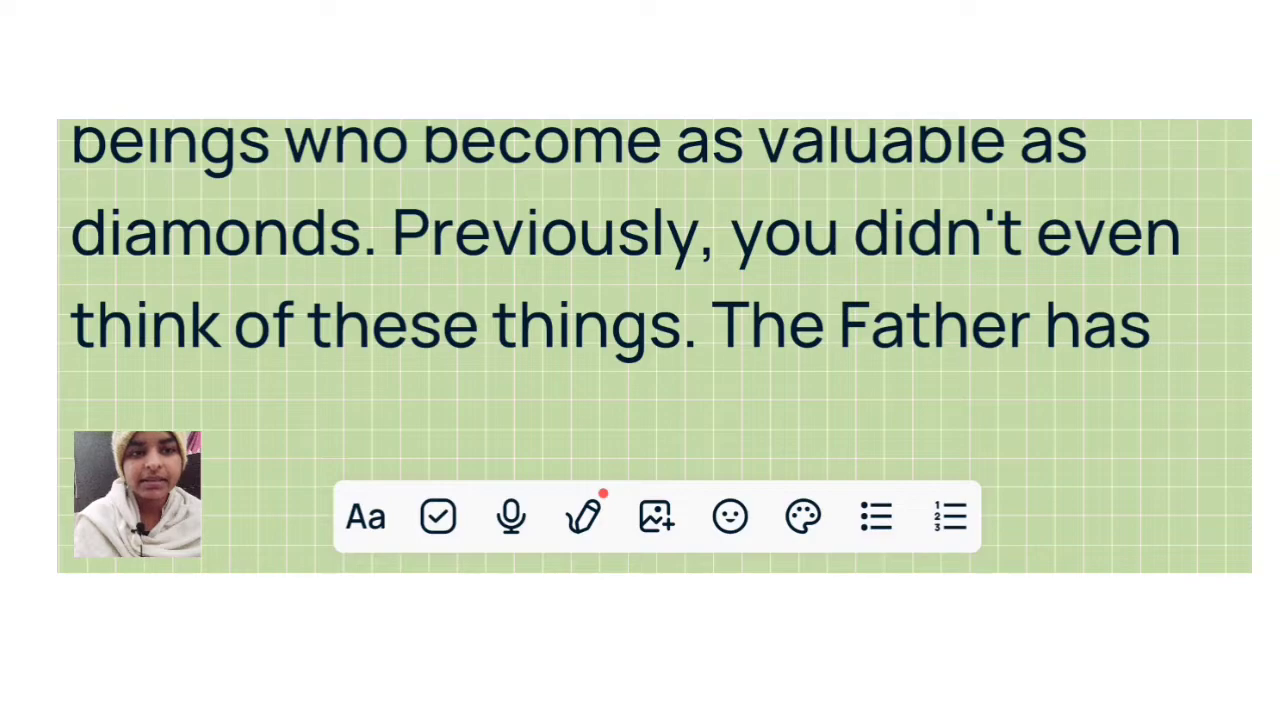
scroll("up", 3)
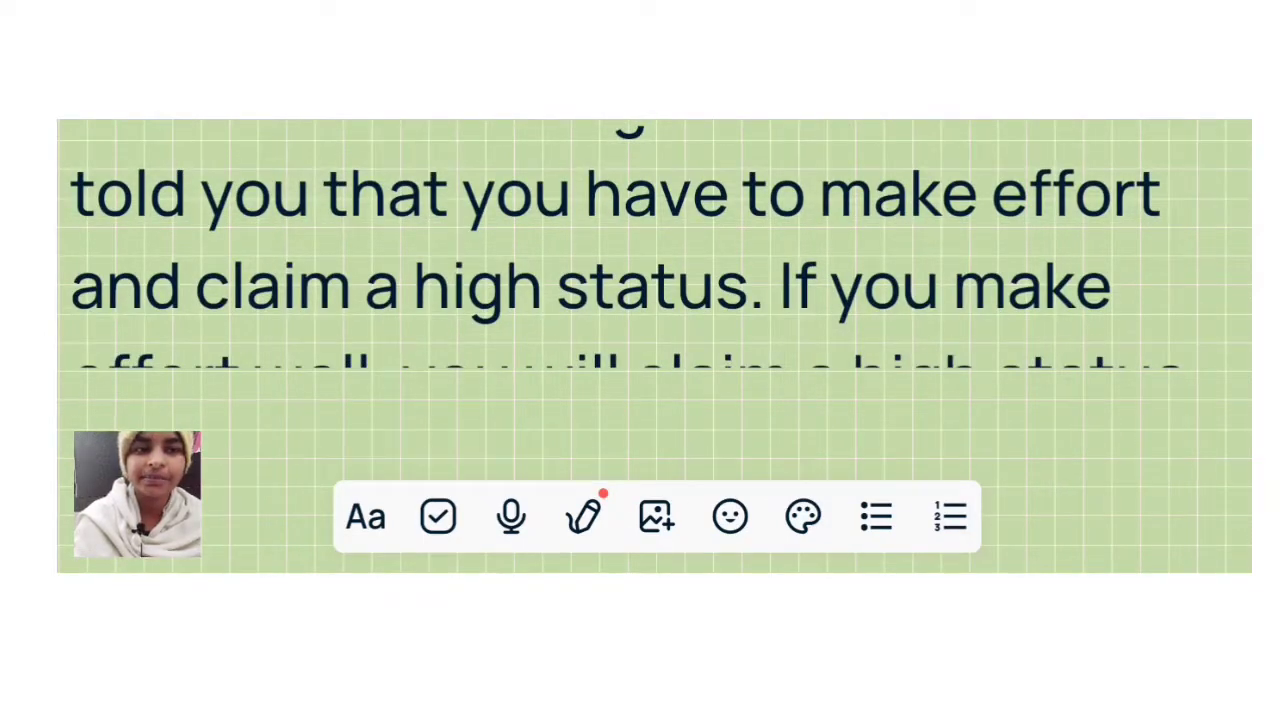
scroll("up", 3)
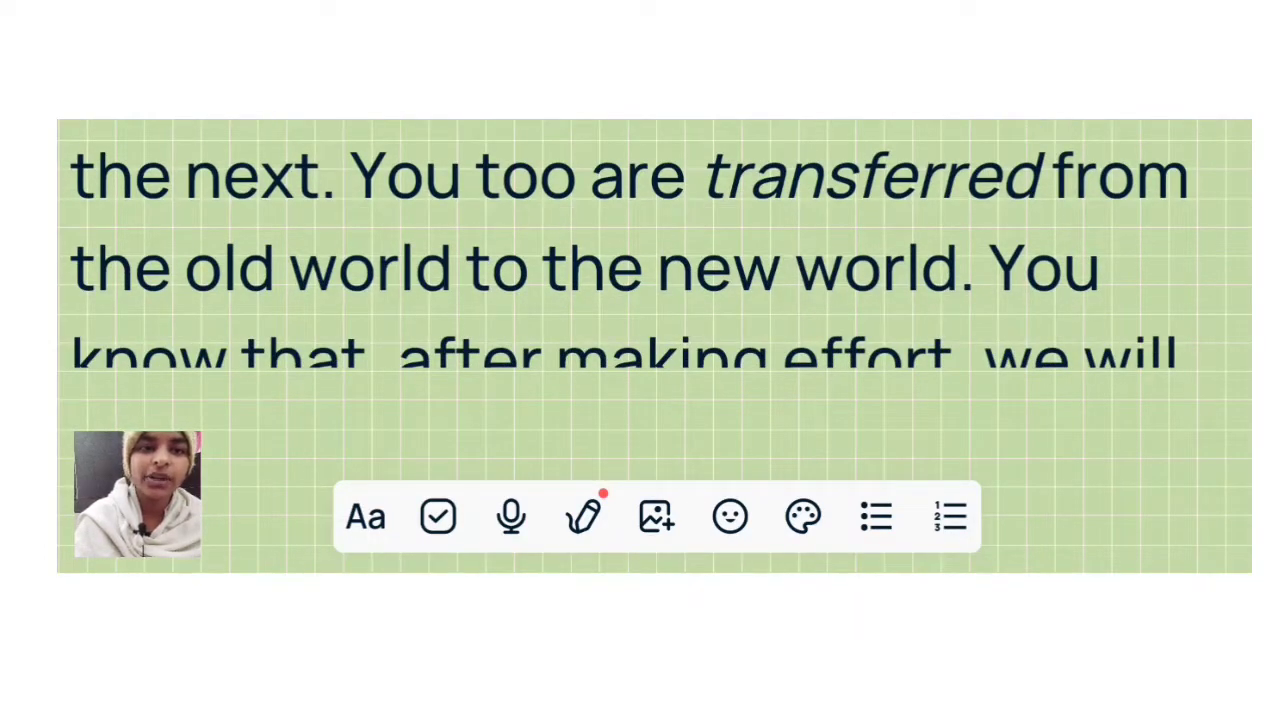
scroll("up", 3)
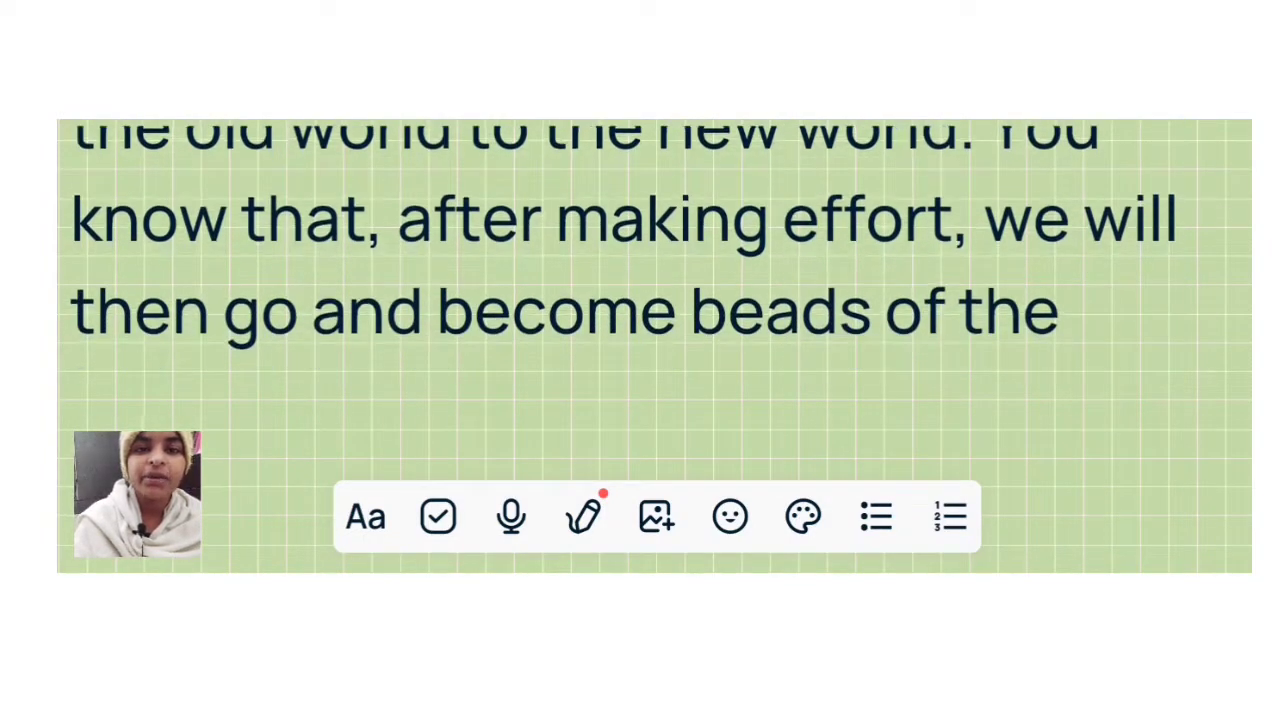
scroll("down", 3)
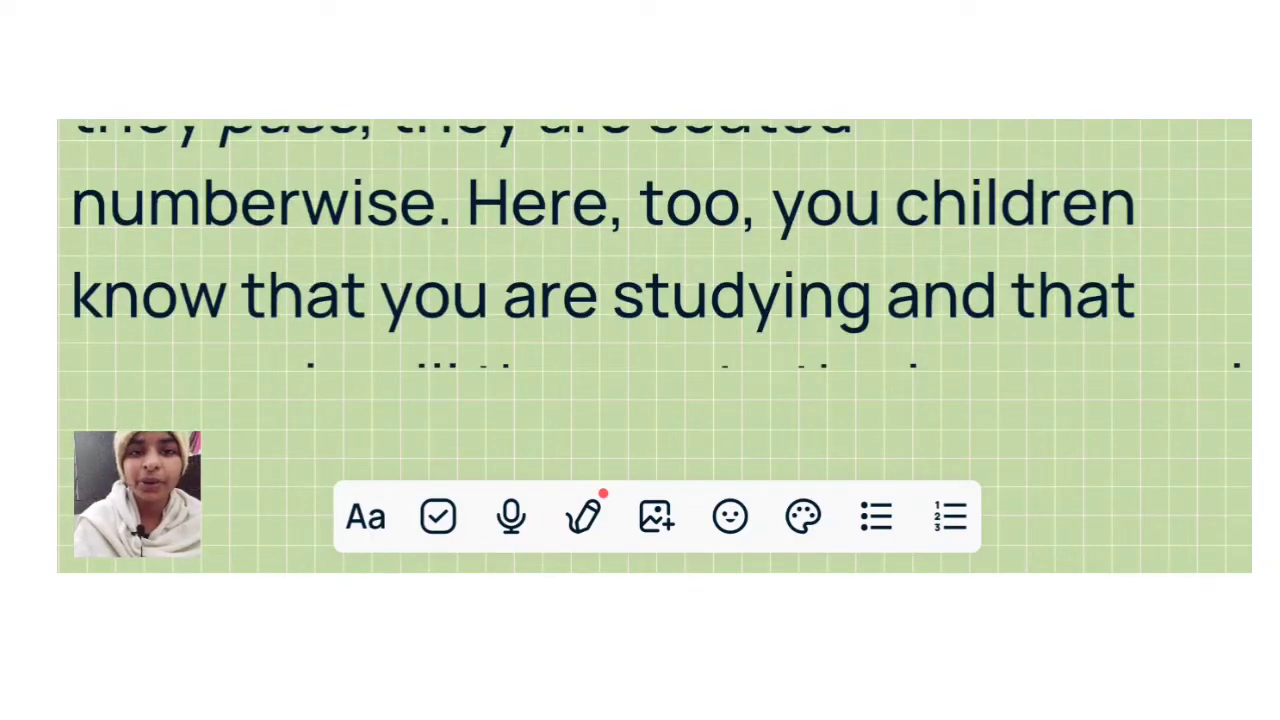
scroll("up", 3)
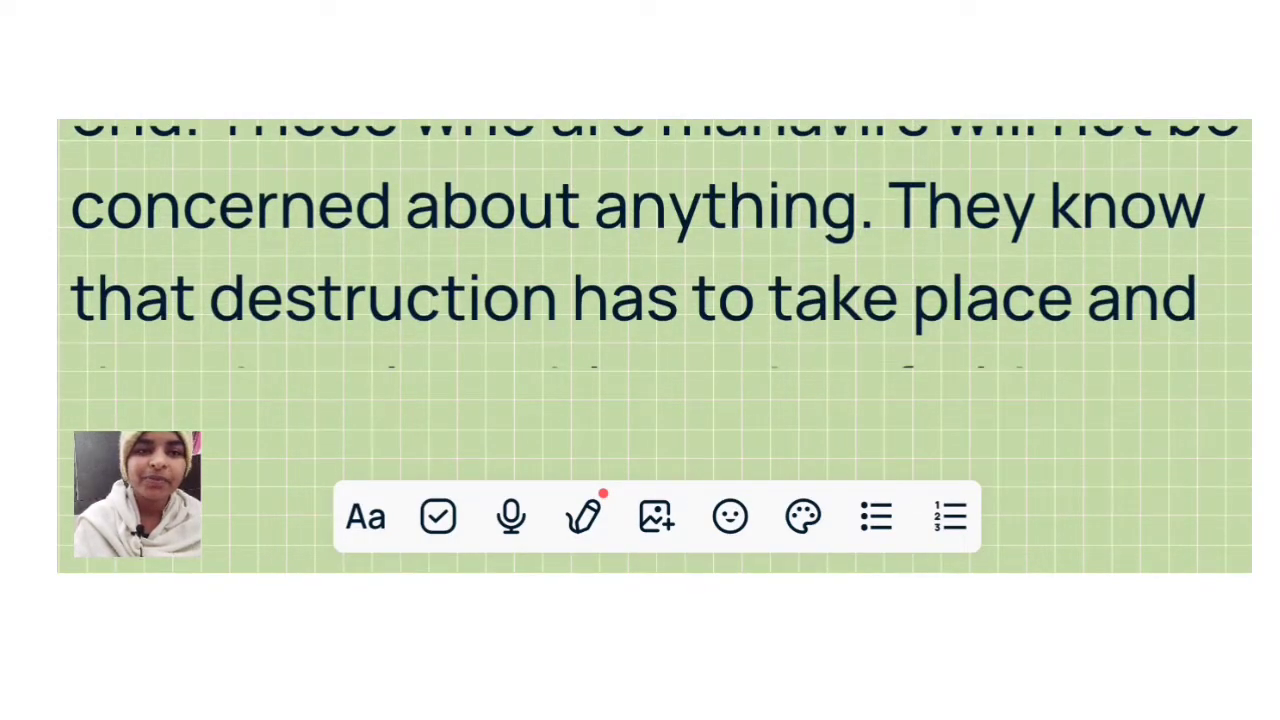
scroll("up", 3)
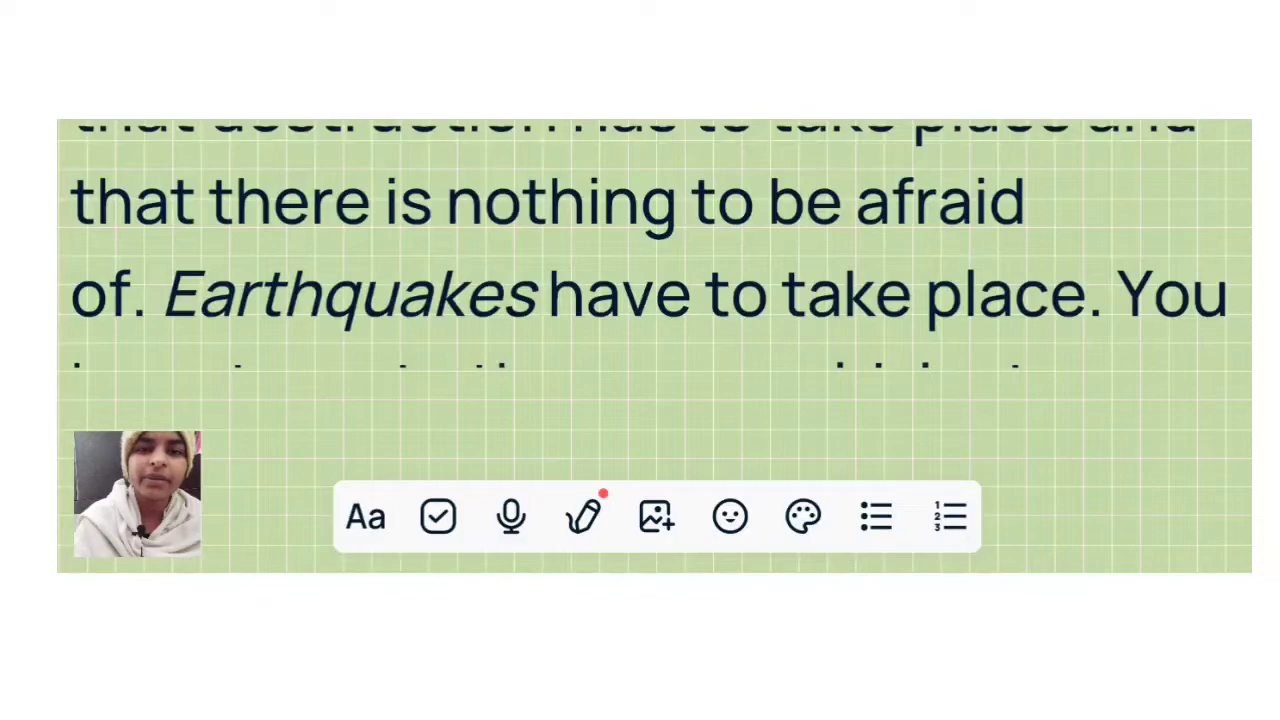
scroll("up", 3)
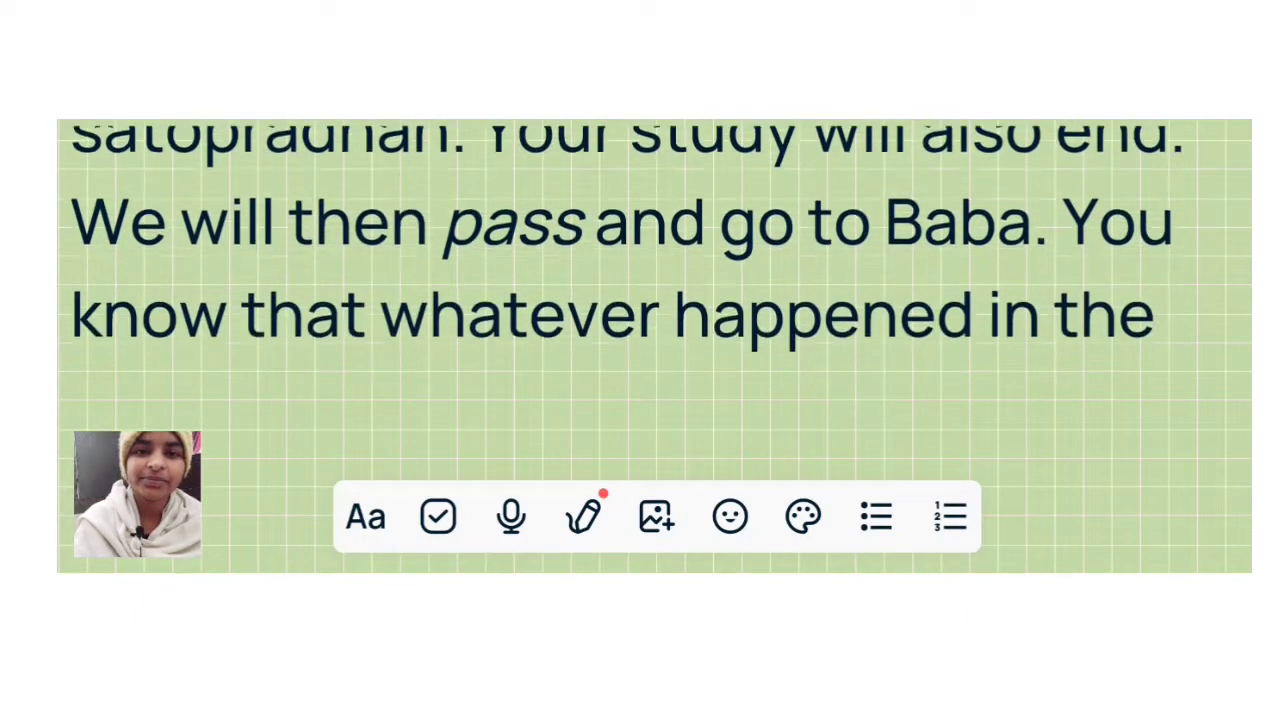
scroll("up", 3)
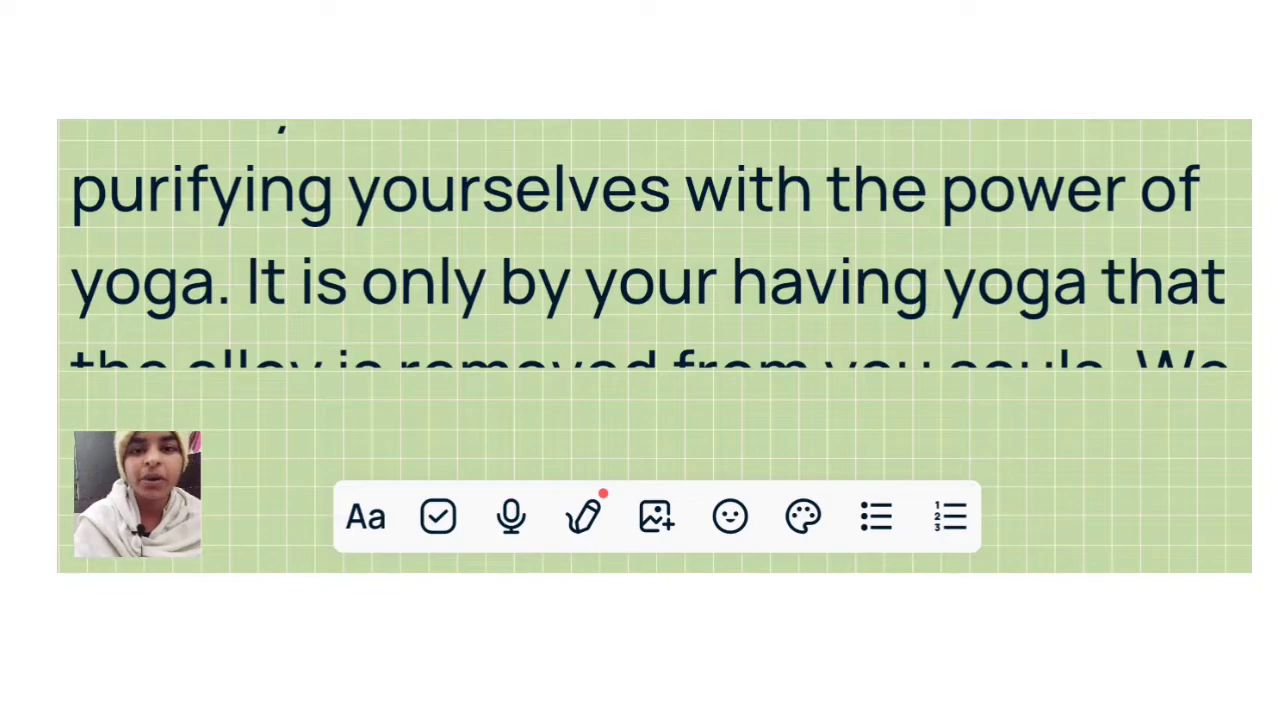
scroll("down", 3)
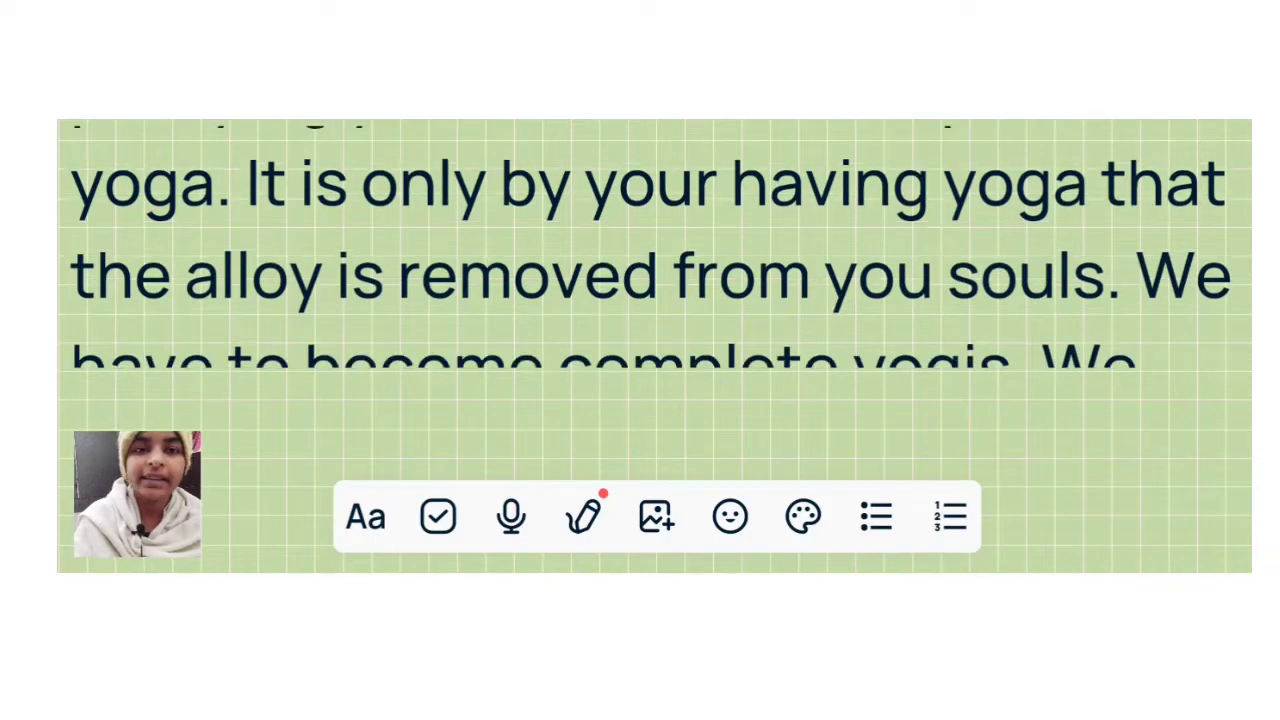
scroll("up", 3)
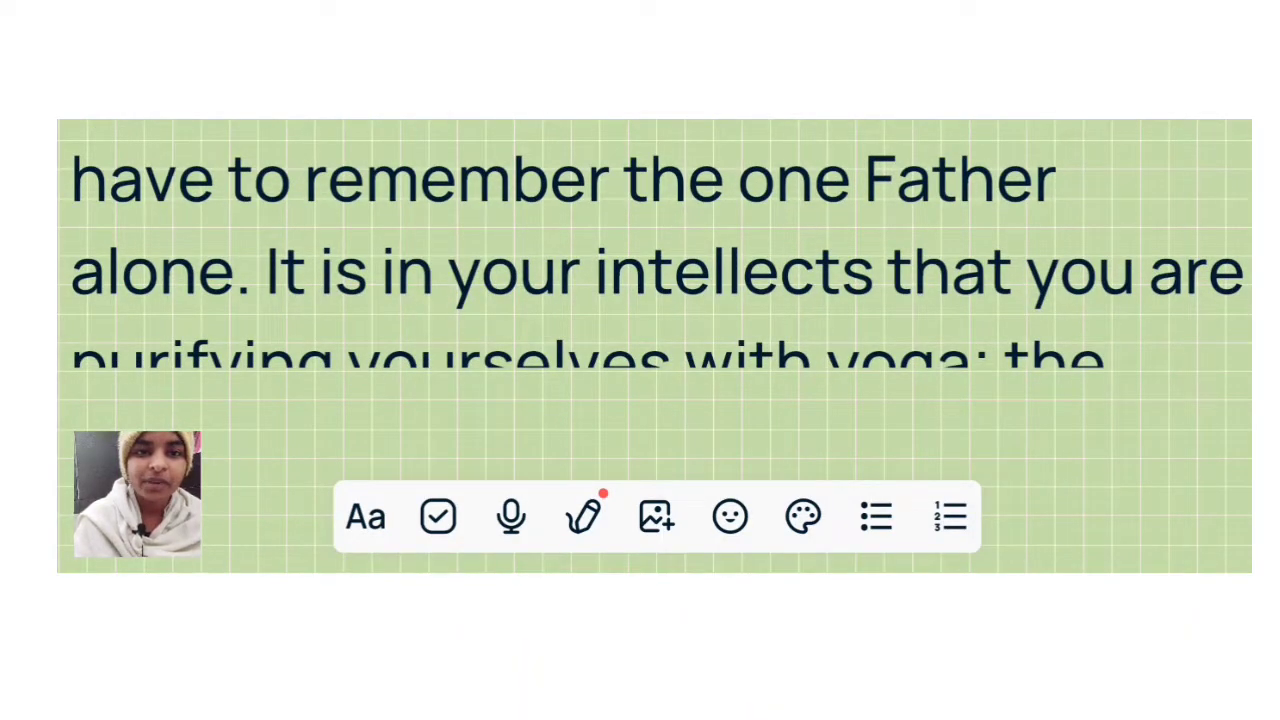
scroll("up", 3)
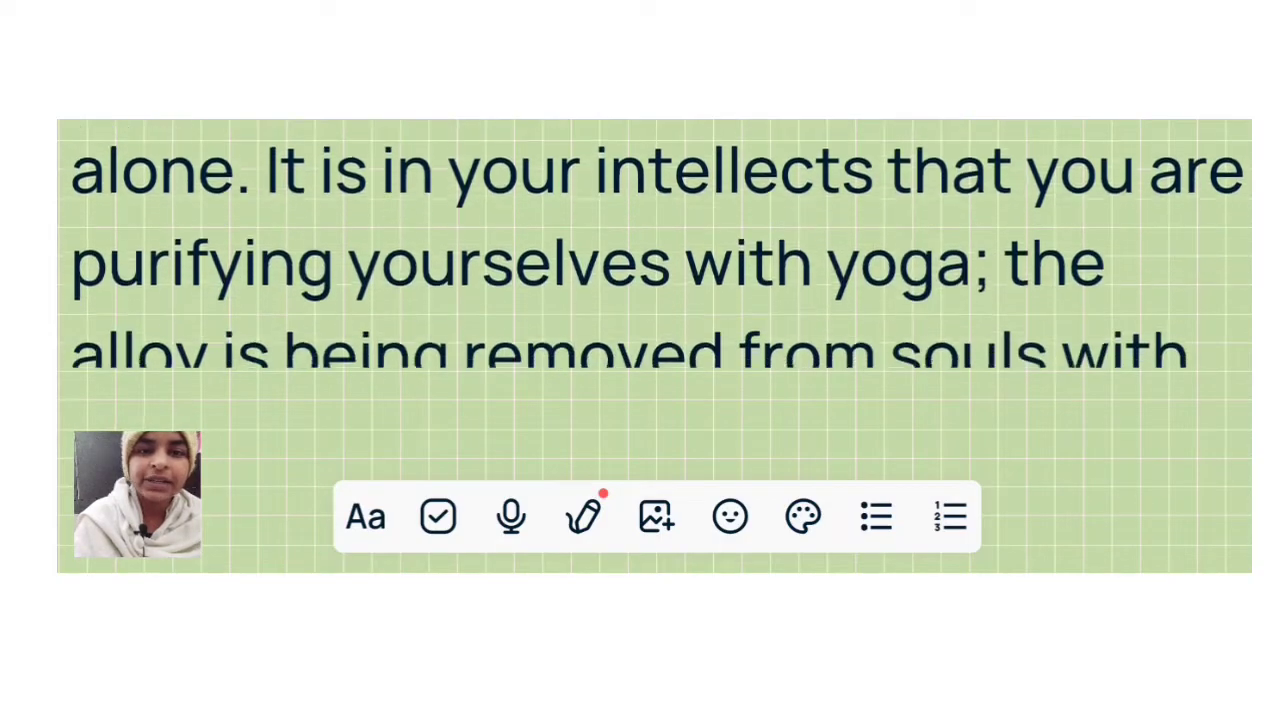
scroll("up", 3)
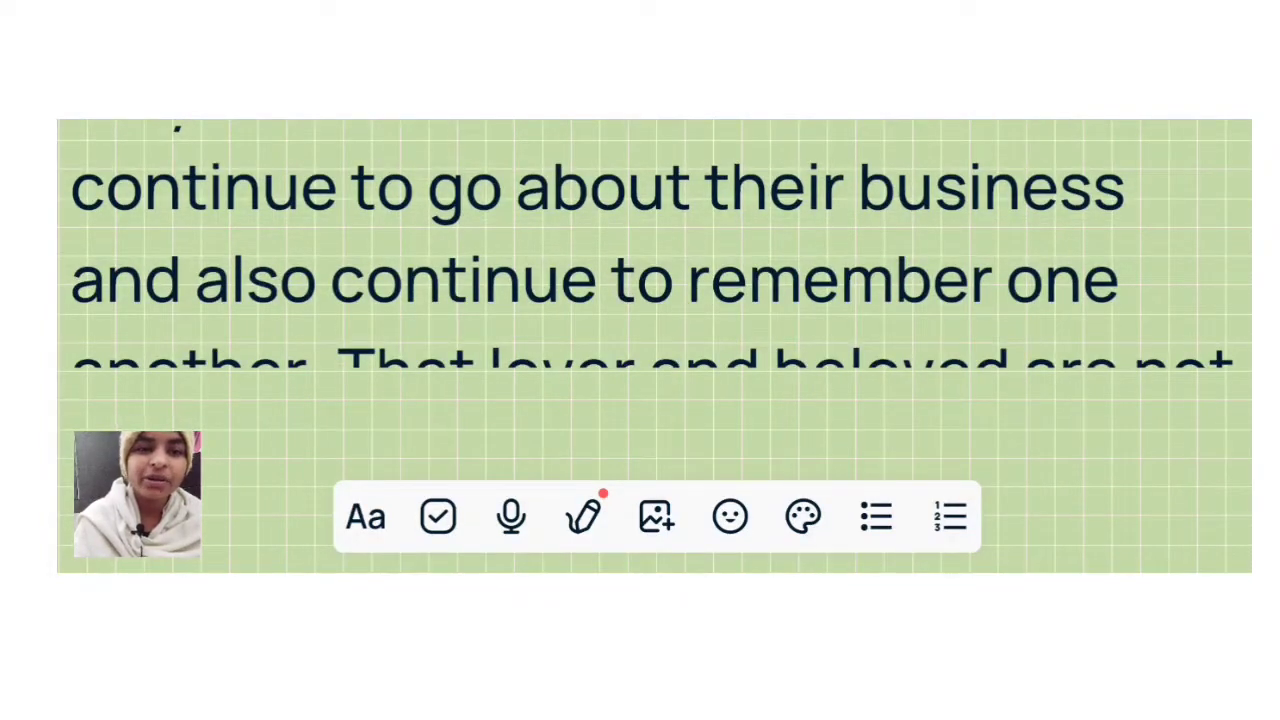
scroll("up", 3)
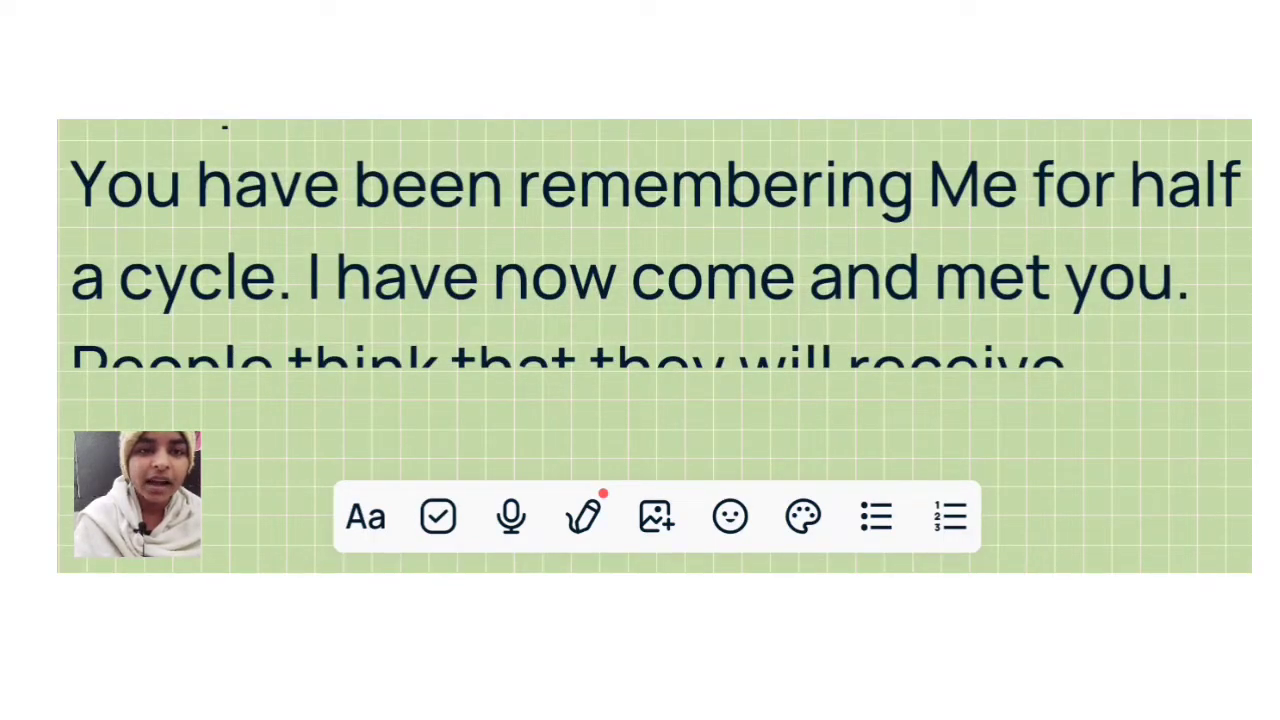
scroll("down", 3)
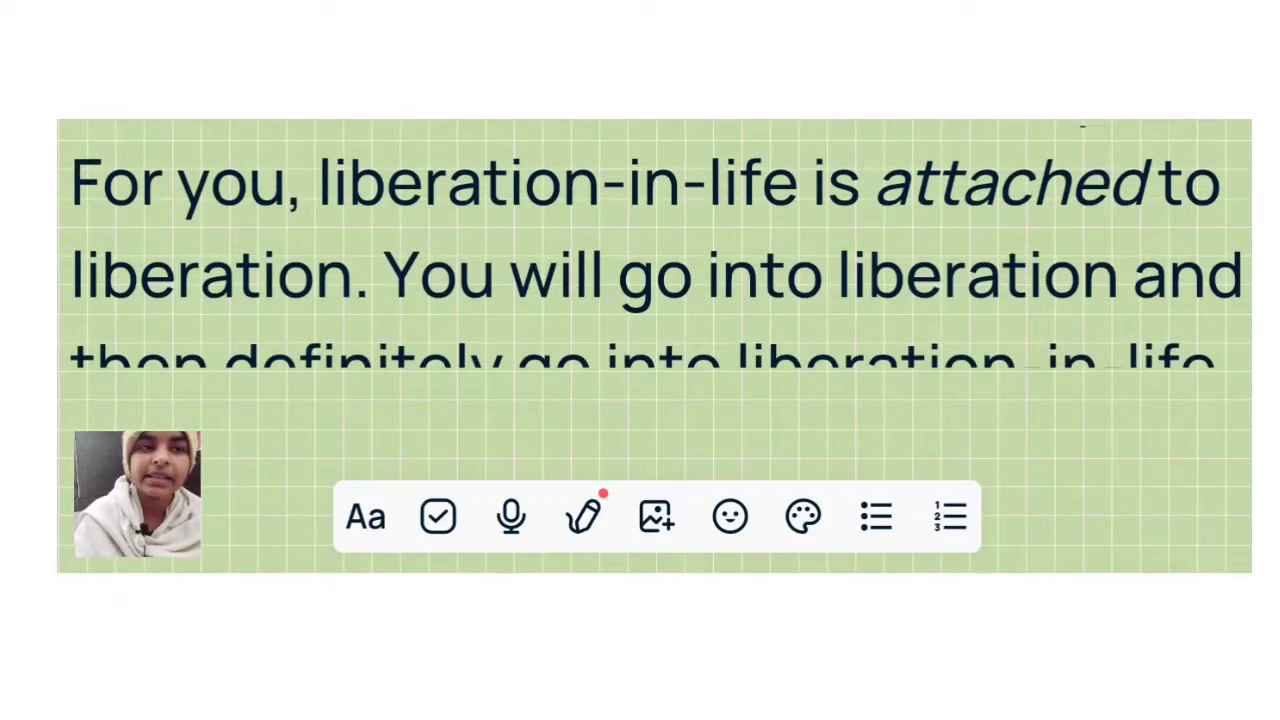
scroll("up", 3)
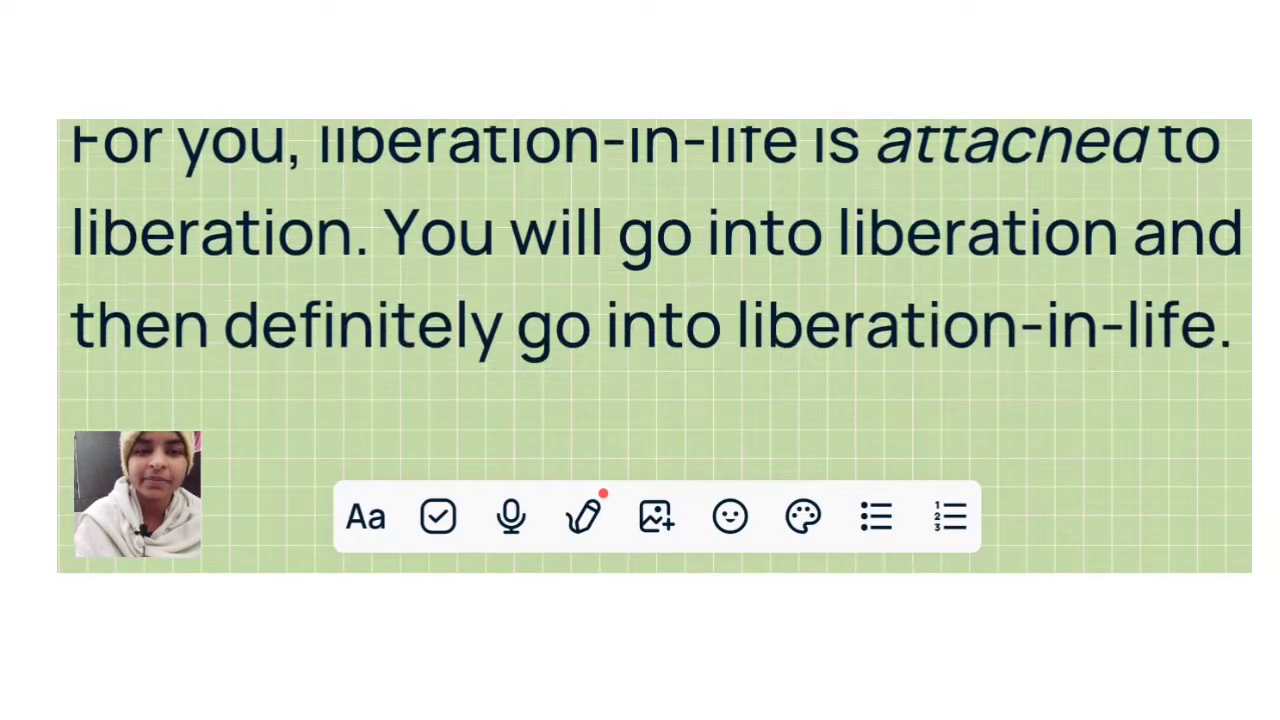
scroll("down", 3)
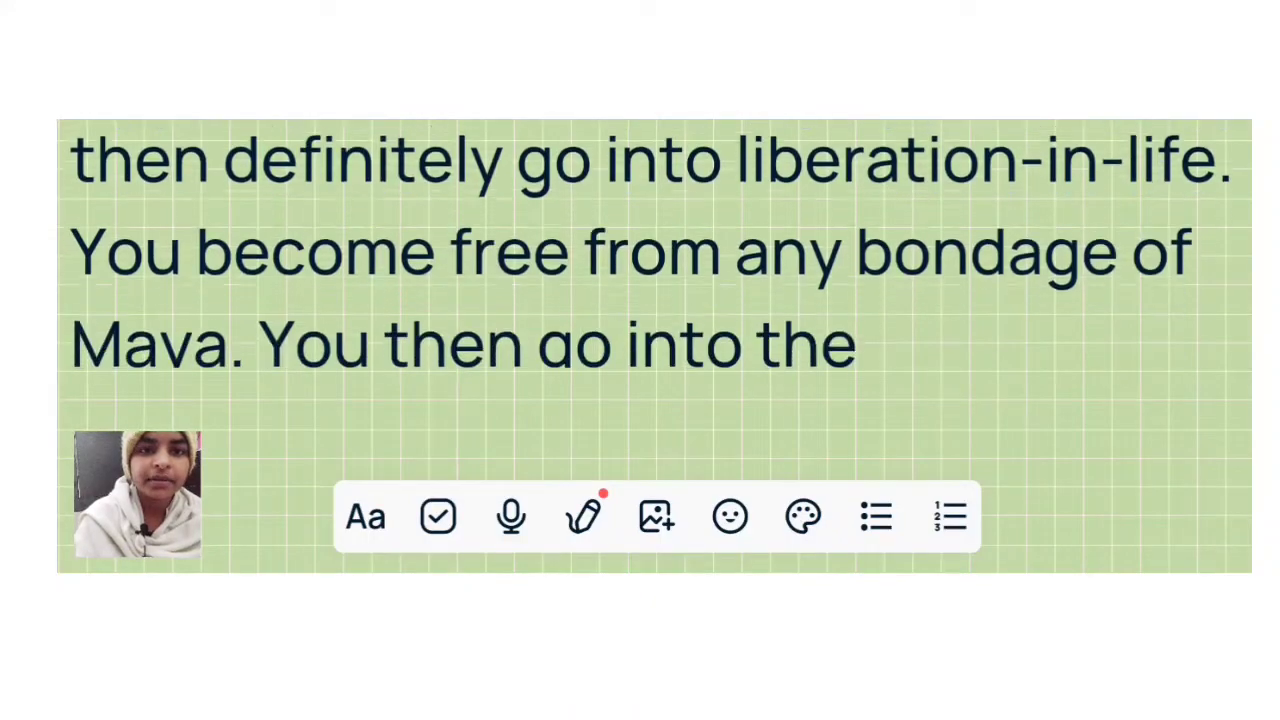
scroll("up", 3)
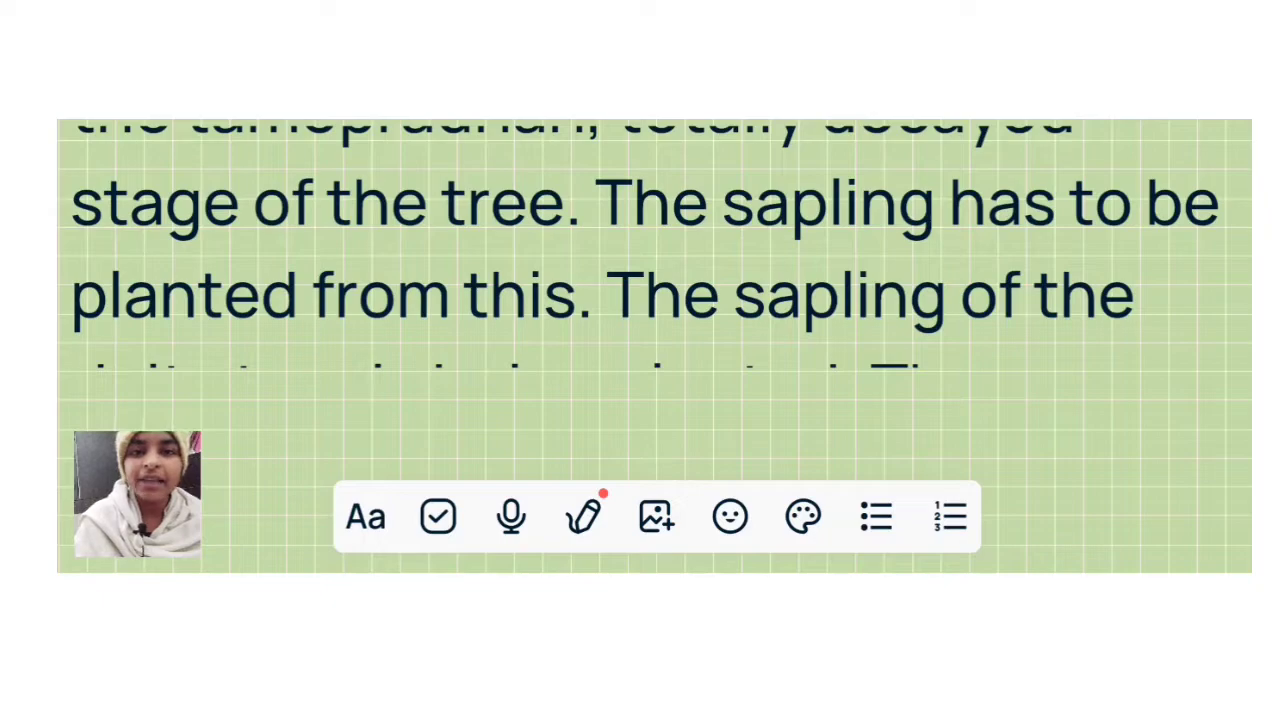
scroll("up", 3)
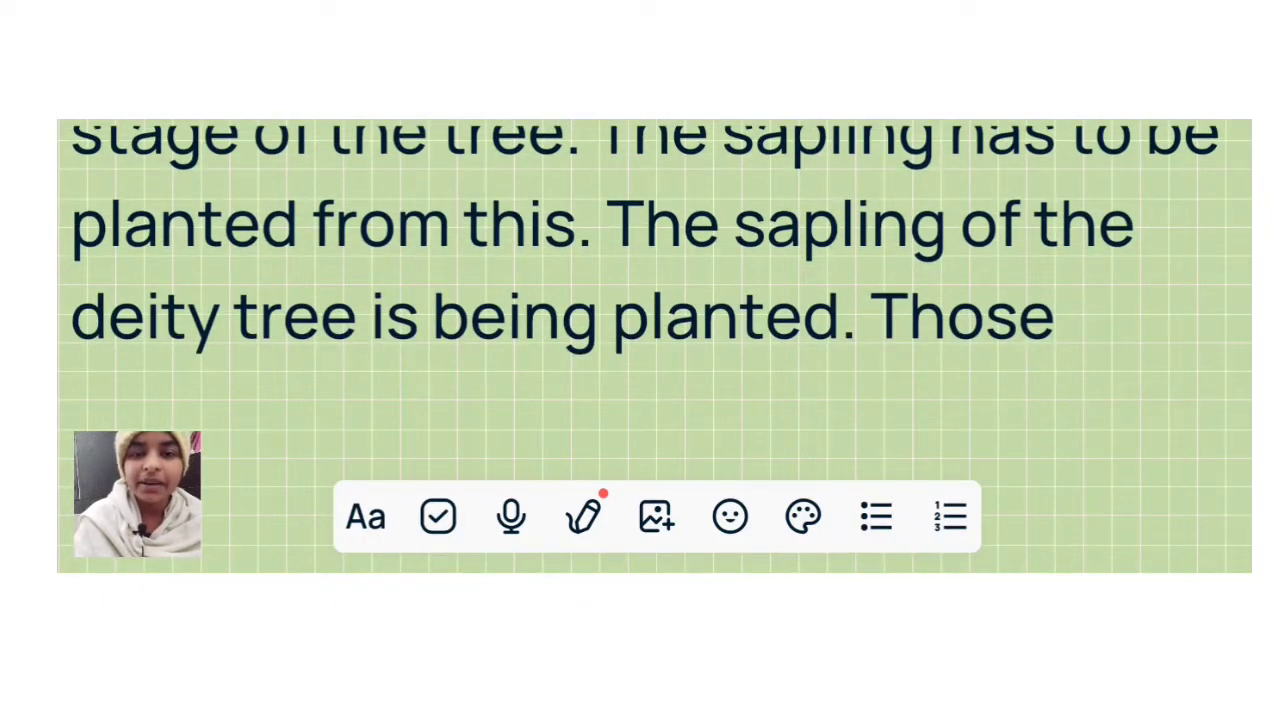
scroll("down", 3)
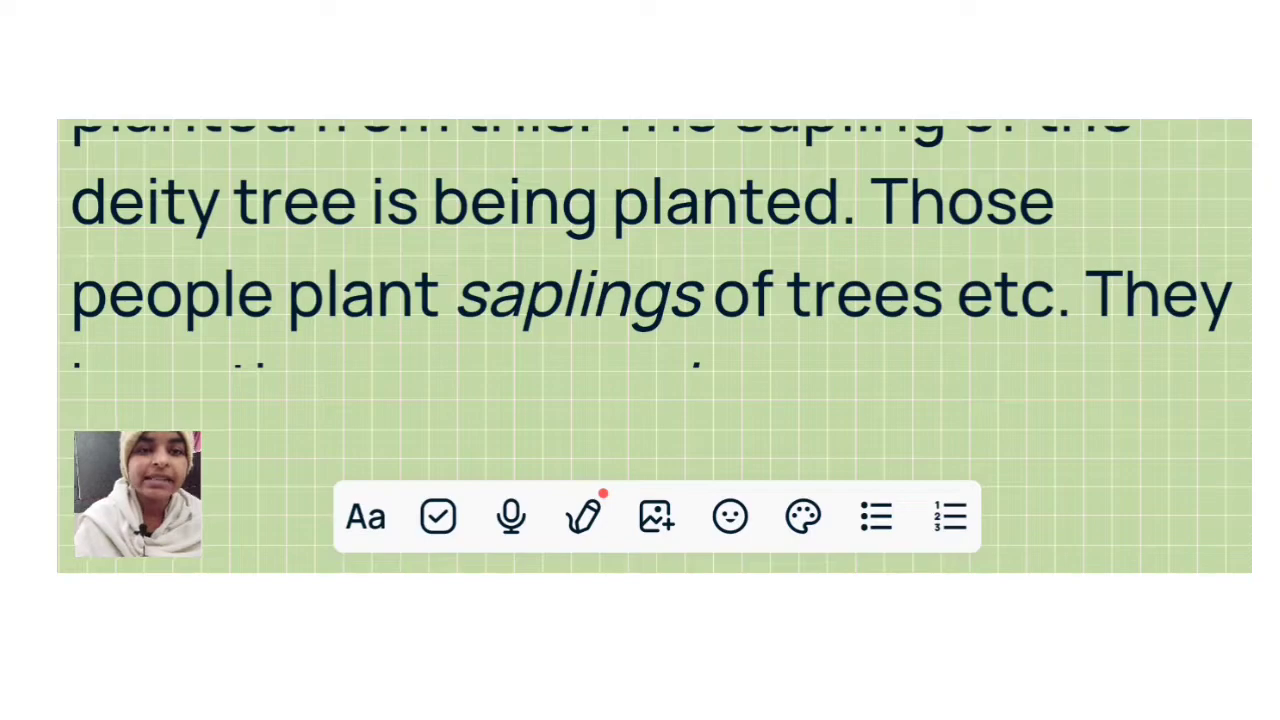
scroll("up", 3)
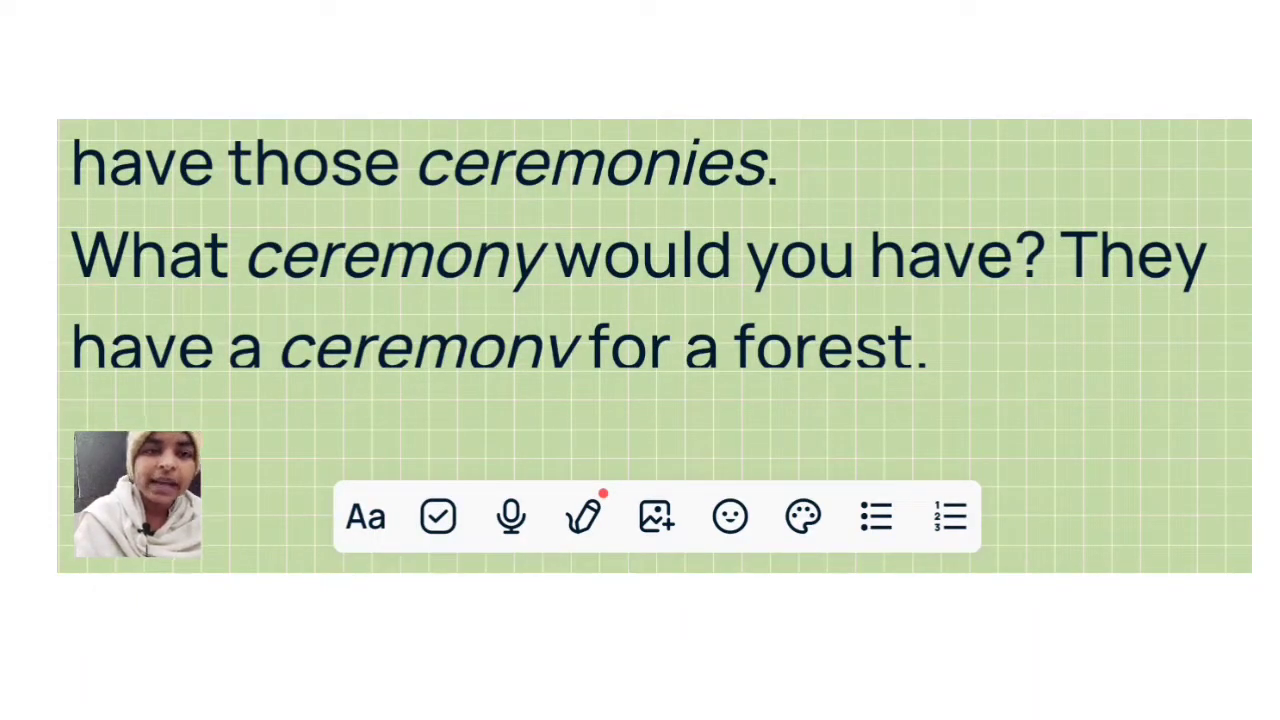
scroll("up", 3)
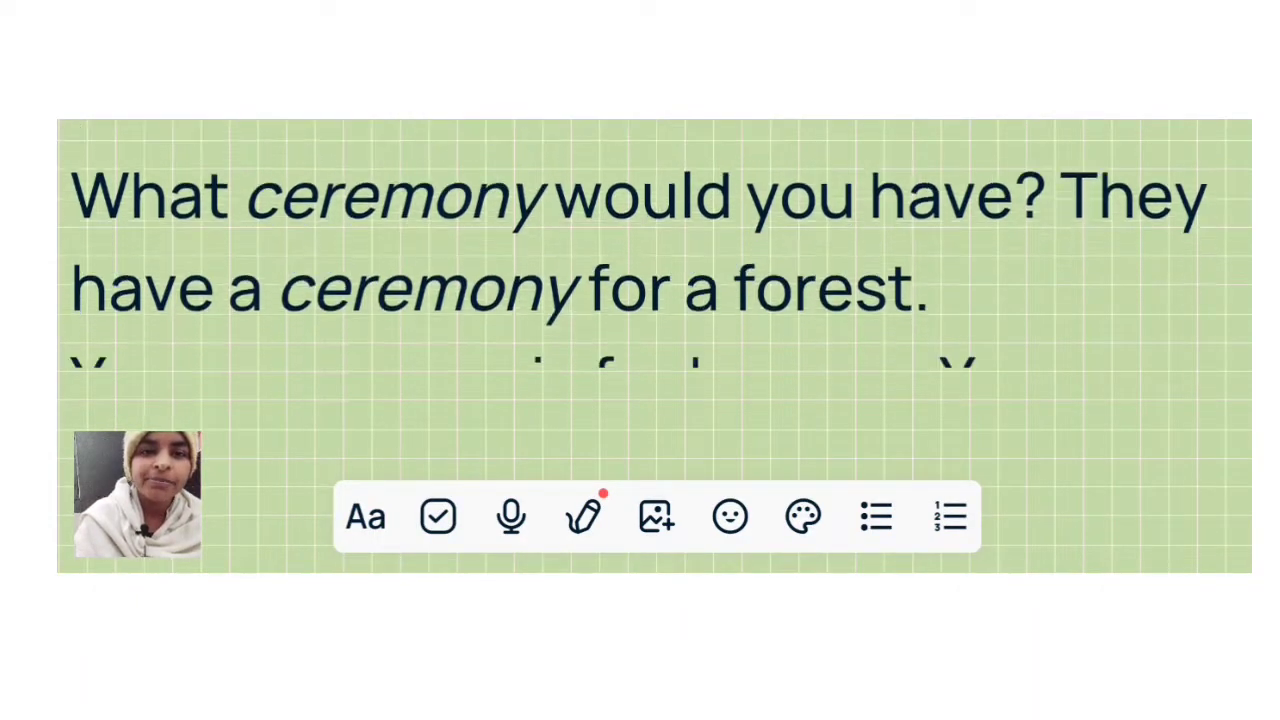
scroll("up", 3)
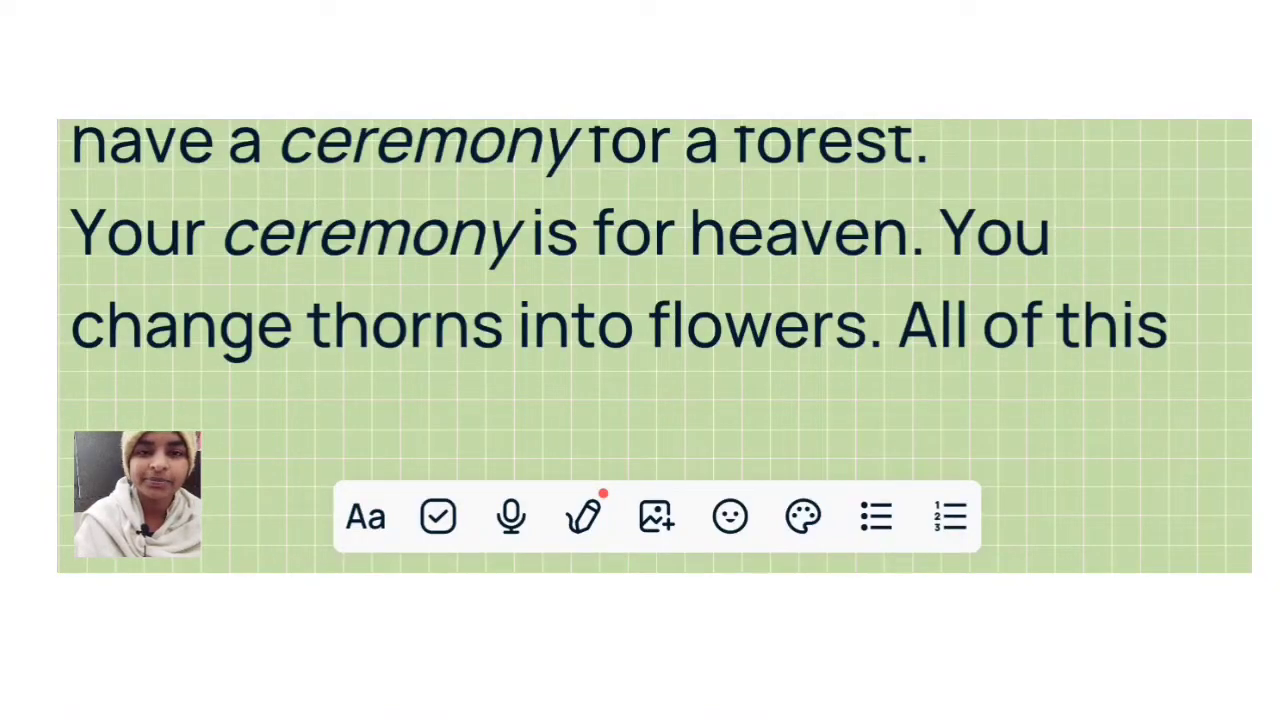
scroll("up", 3)
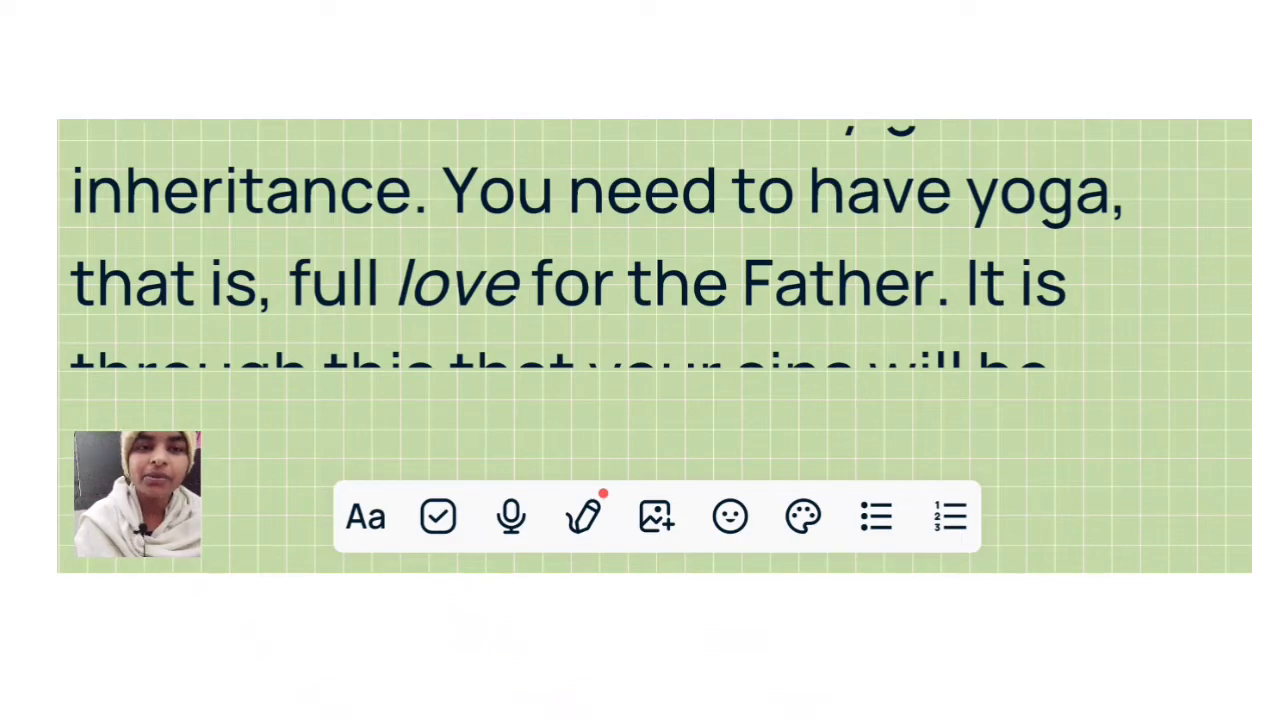
scroll("up", 3)
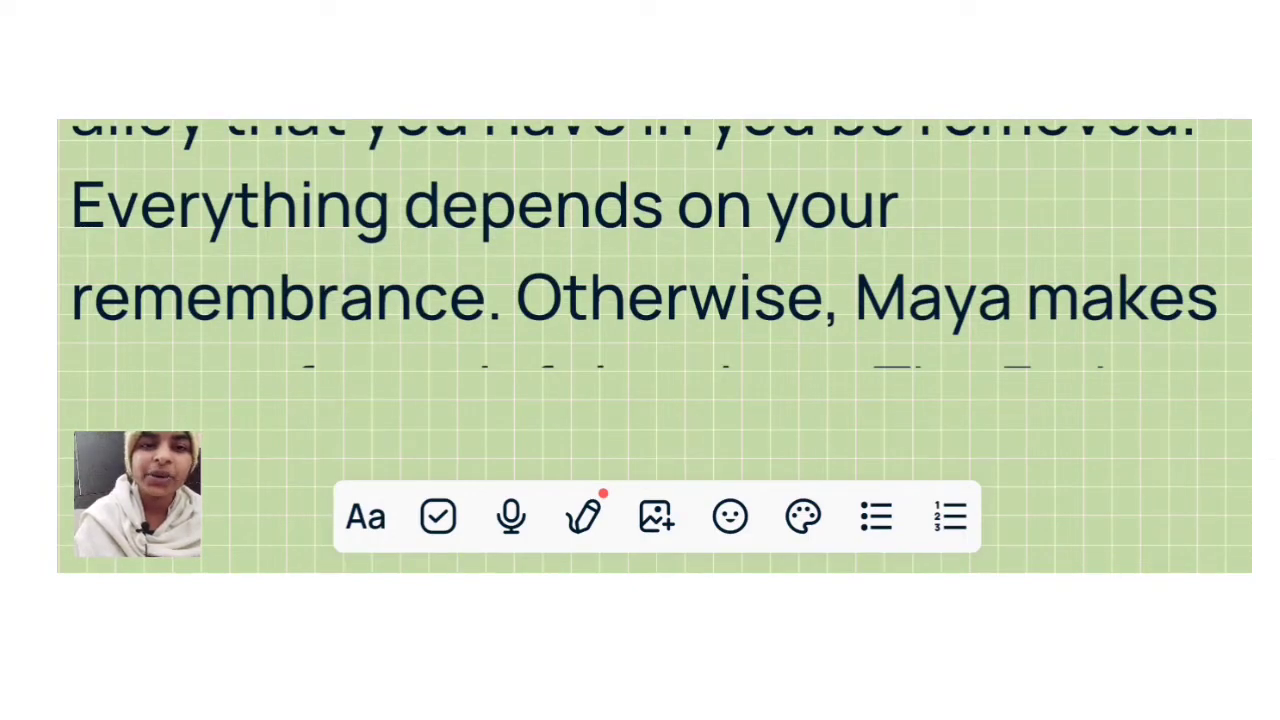
scroll("up", 3)
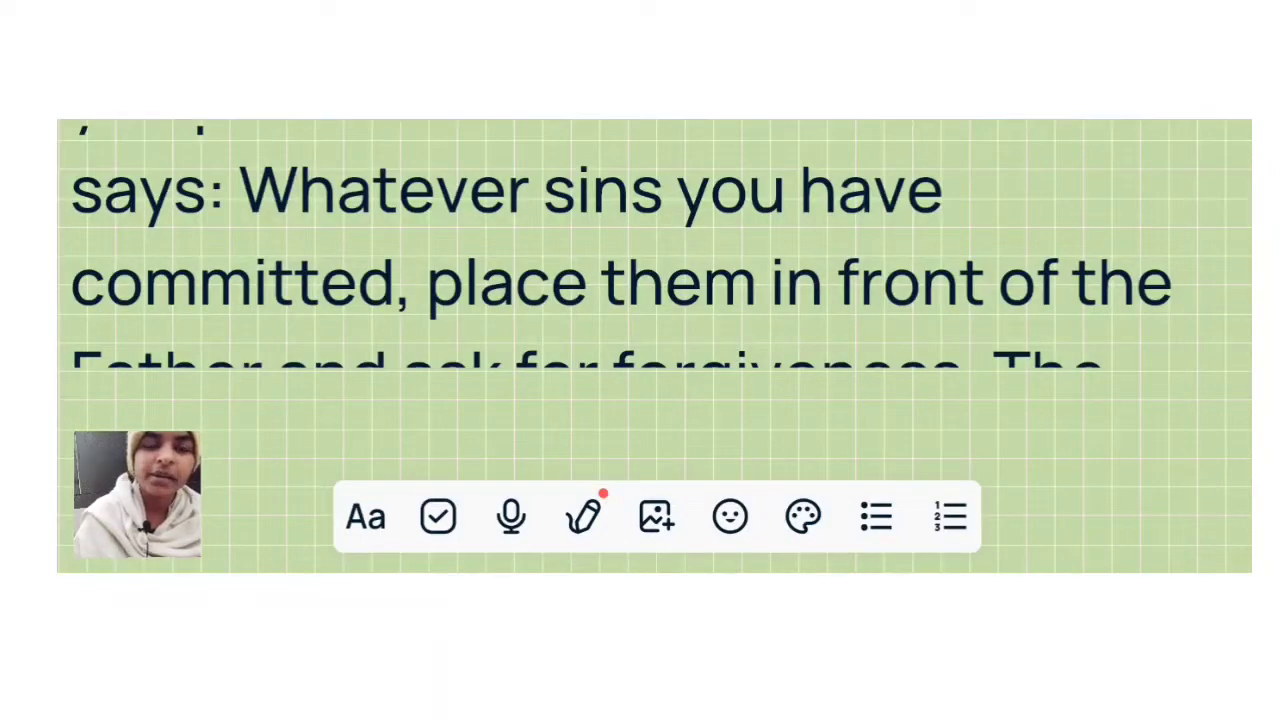
scroll("up", 3)
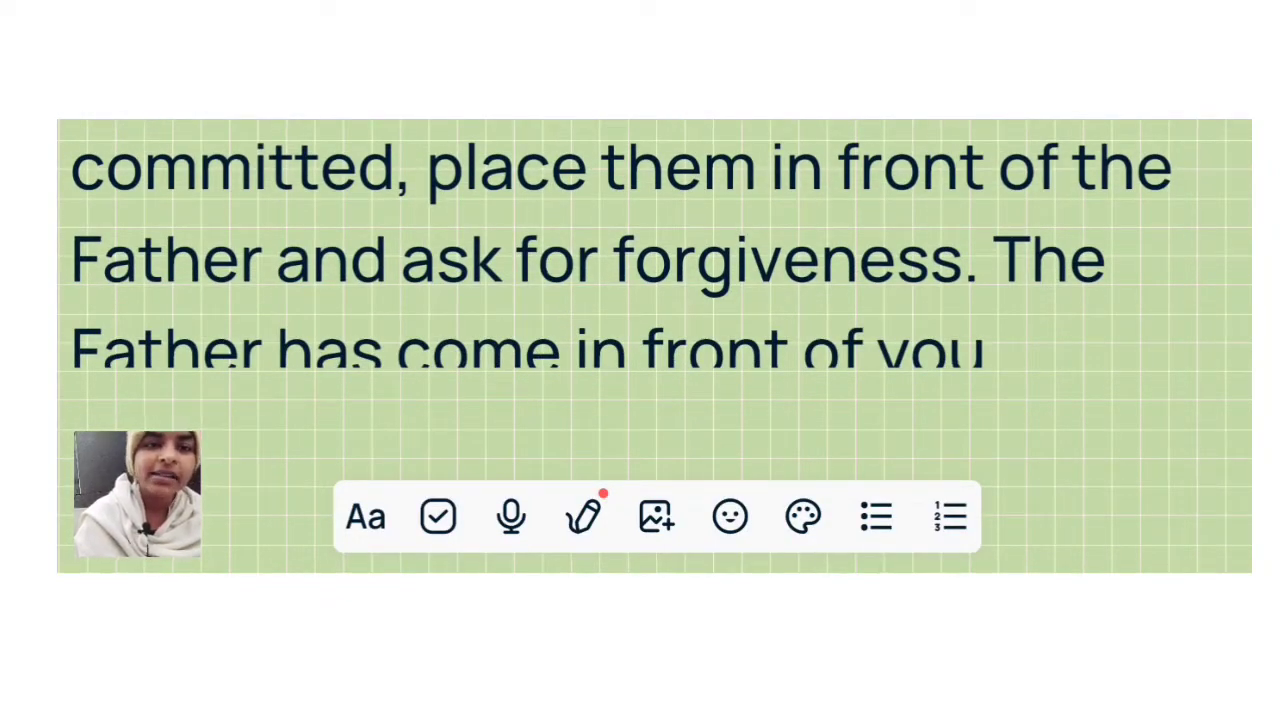
scroll("up", 3)
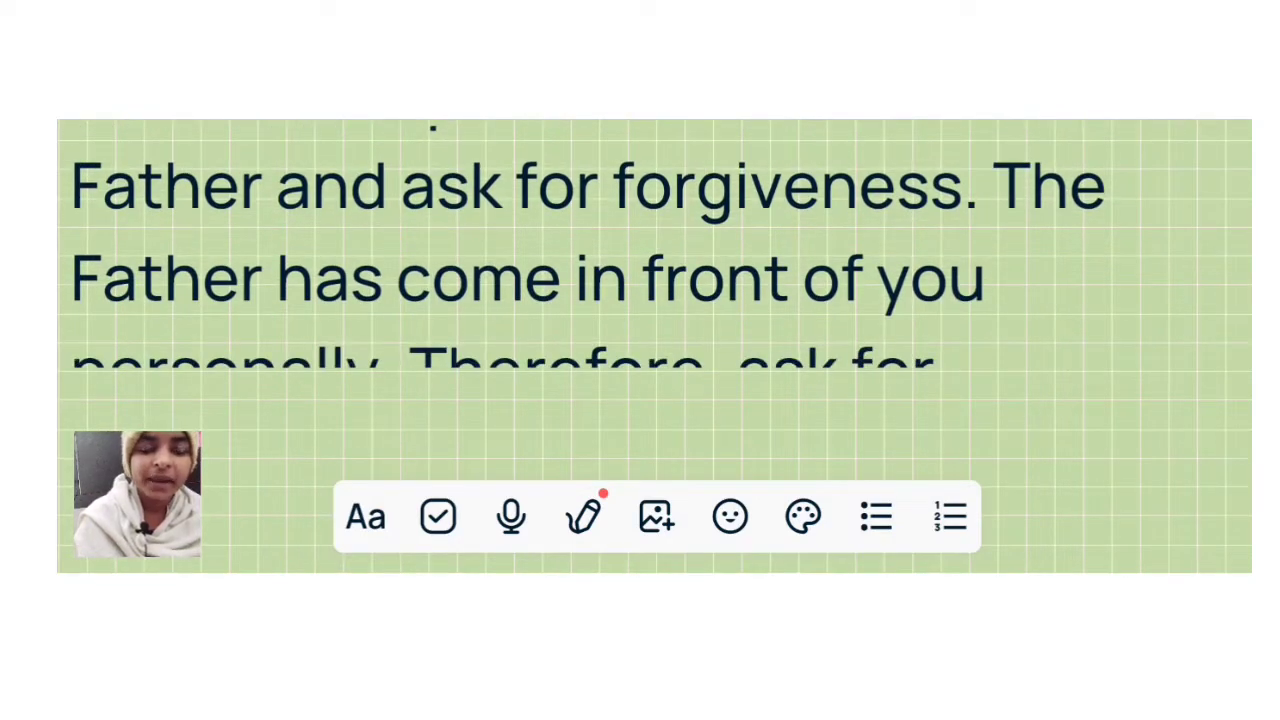
scroll("up", 3)
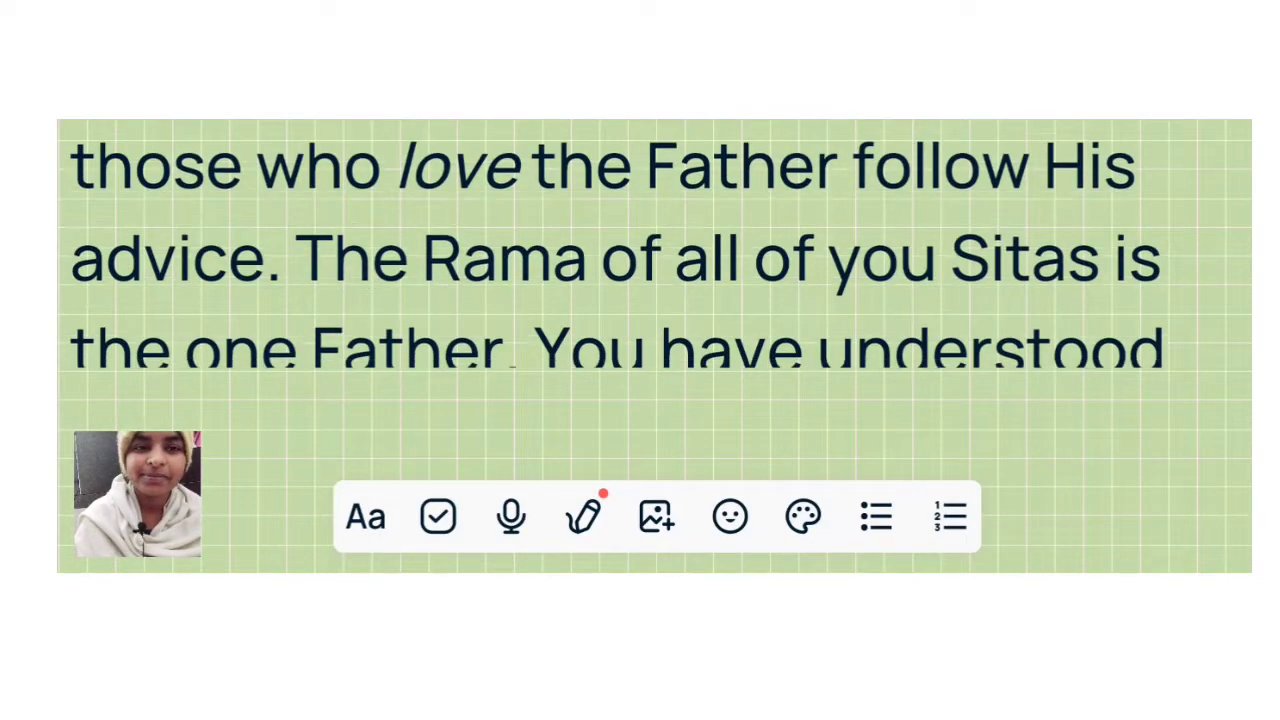
scroll("up", 3)
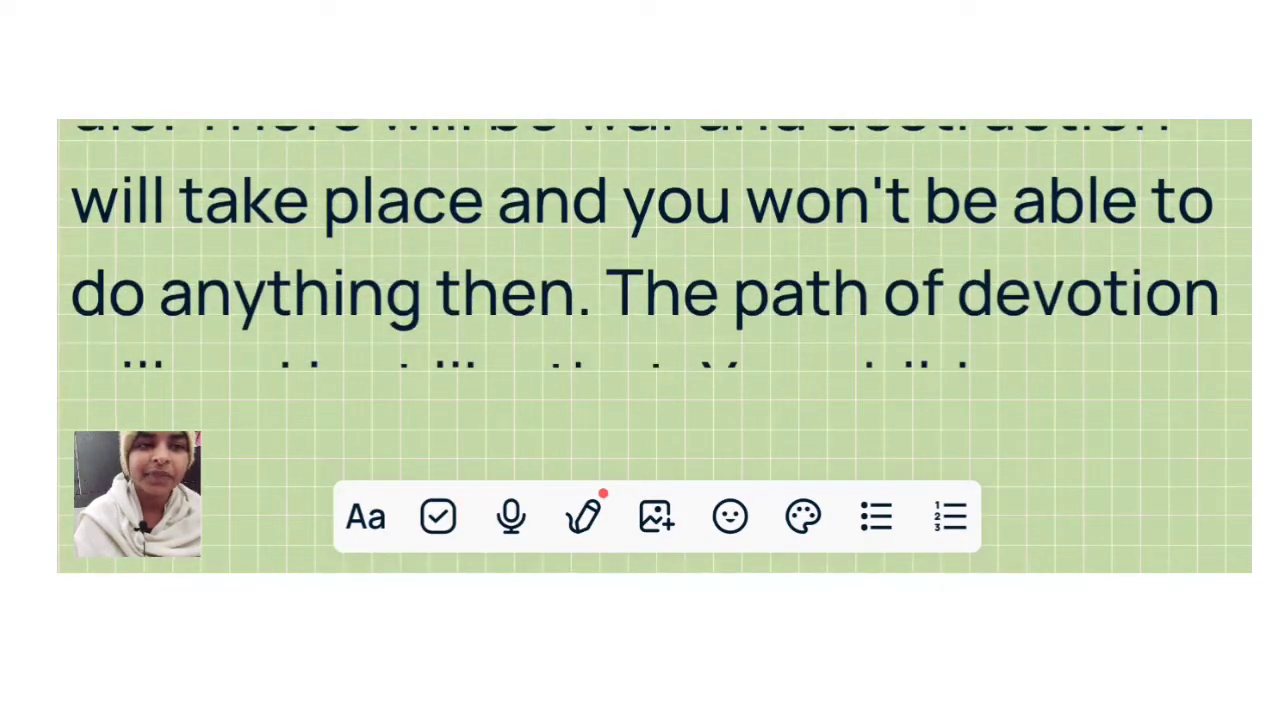
scroll("up", 3)
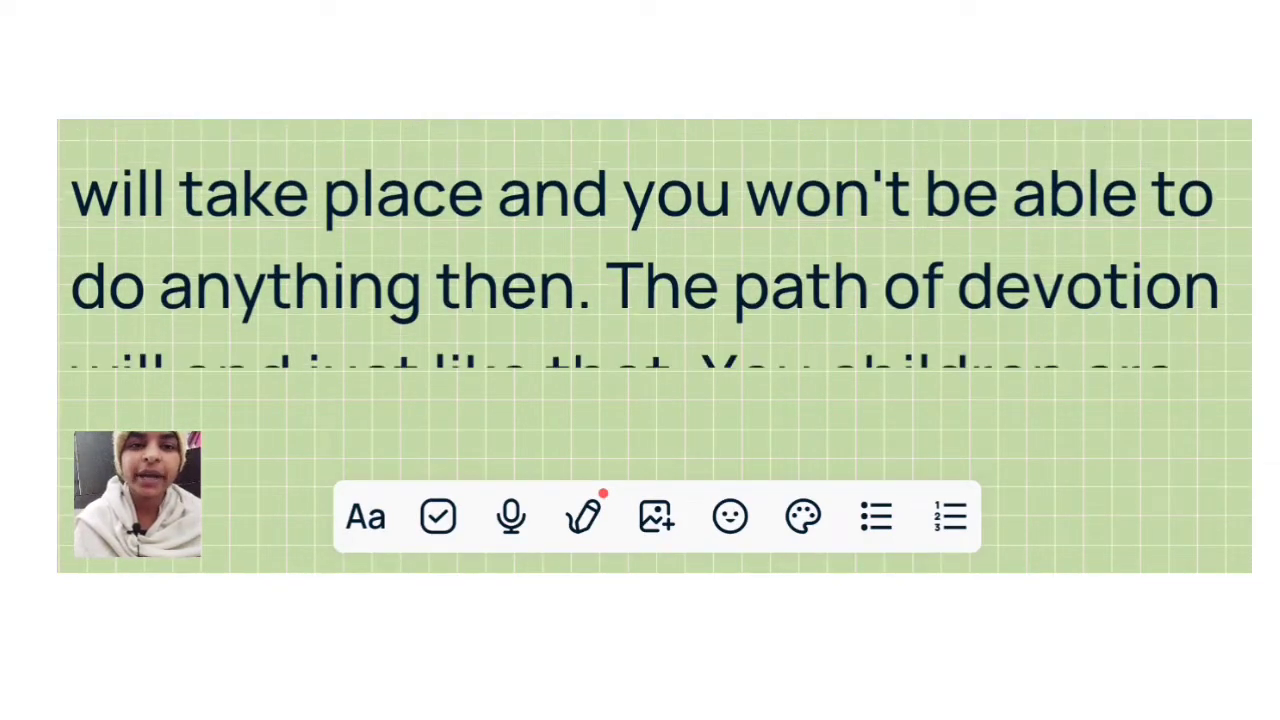
scroll("up", 3)
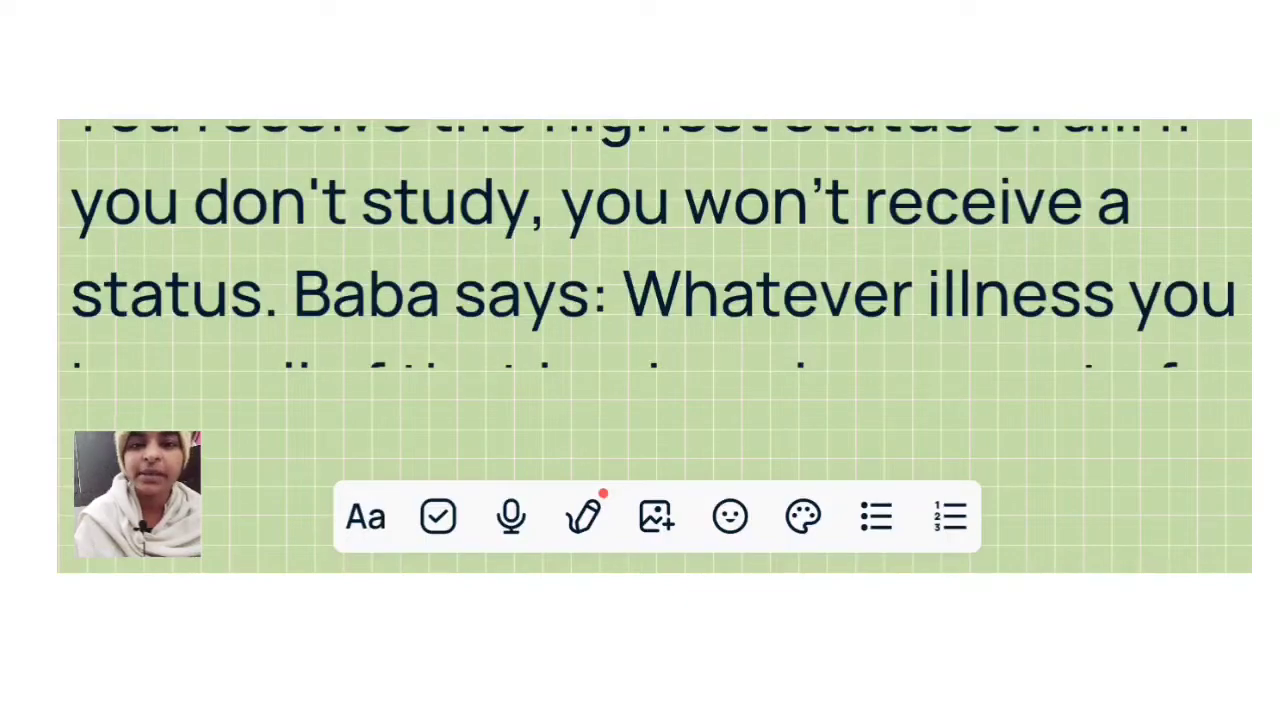
scroll("up", 3)
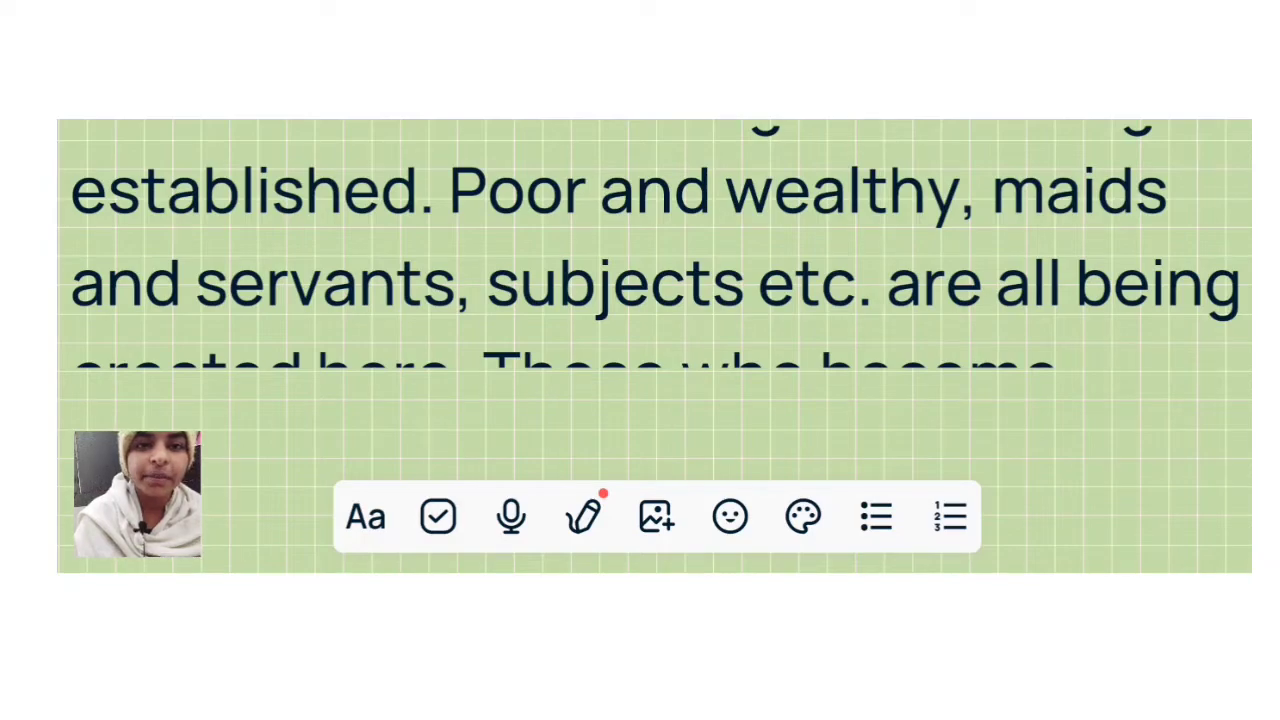
scroll("up", 3)
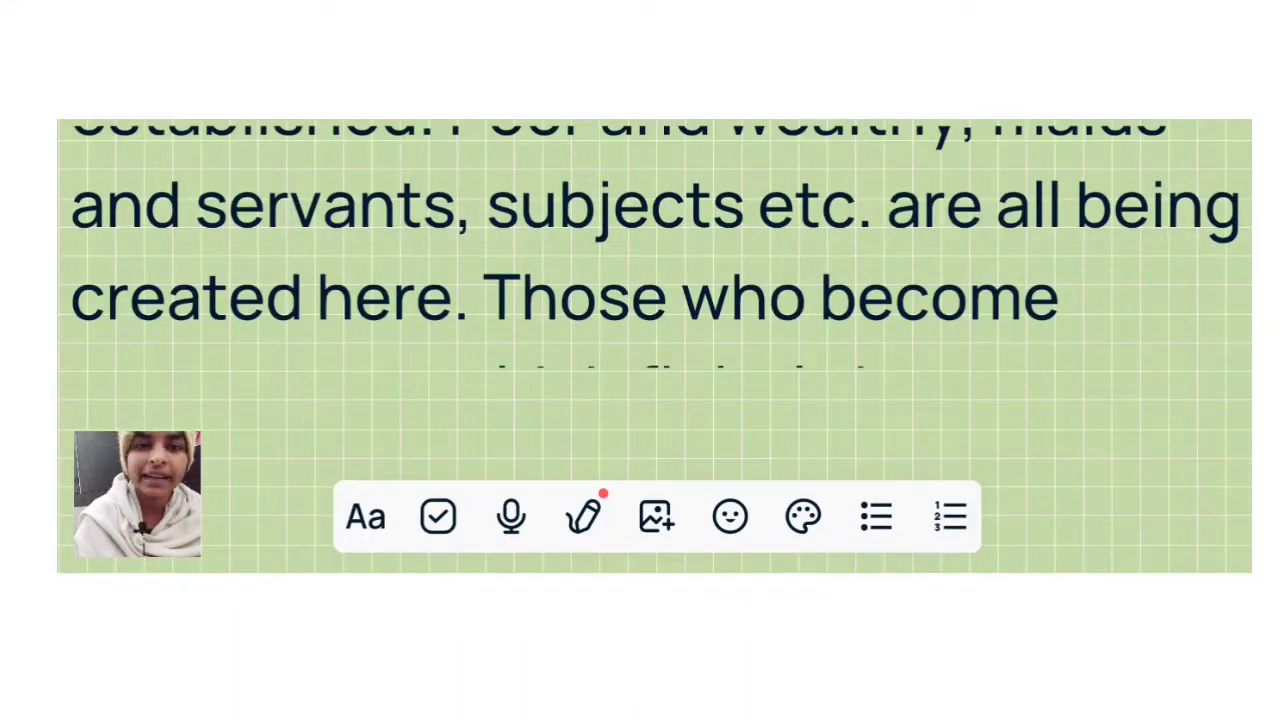
scroll("down", 3)
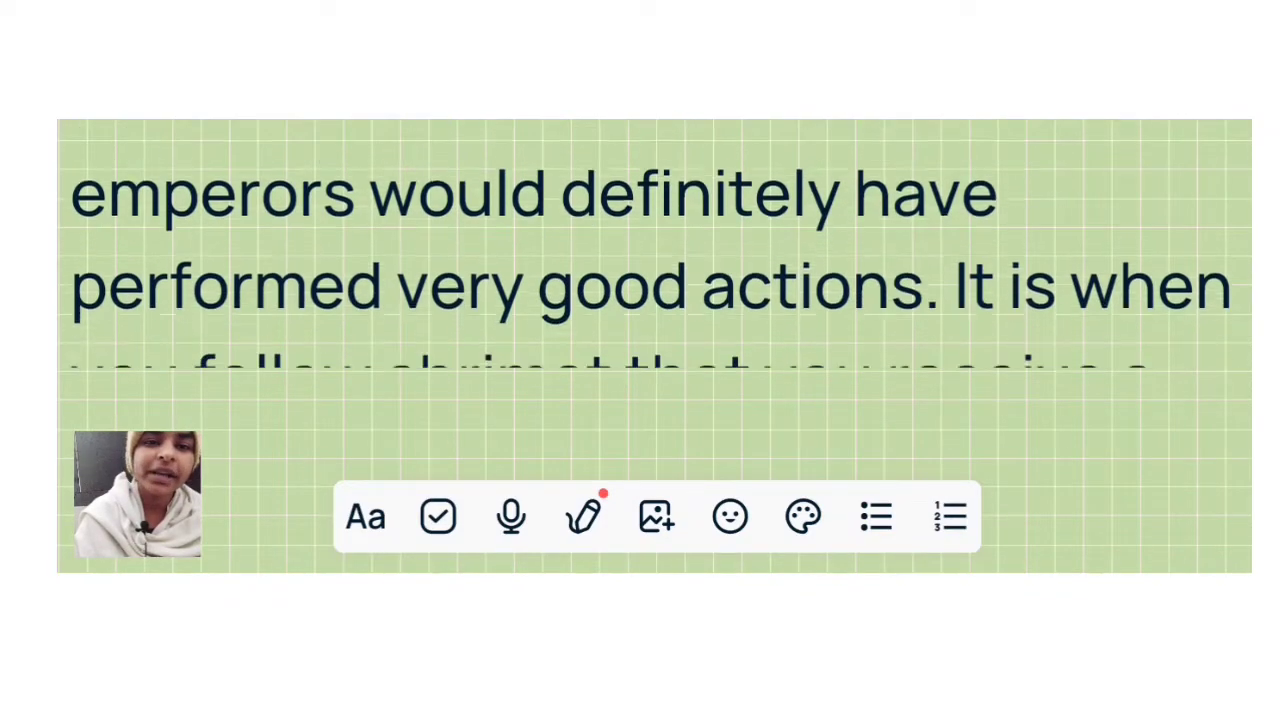
scroll("up", 3)
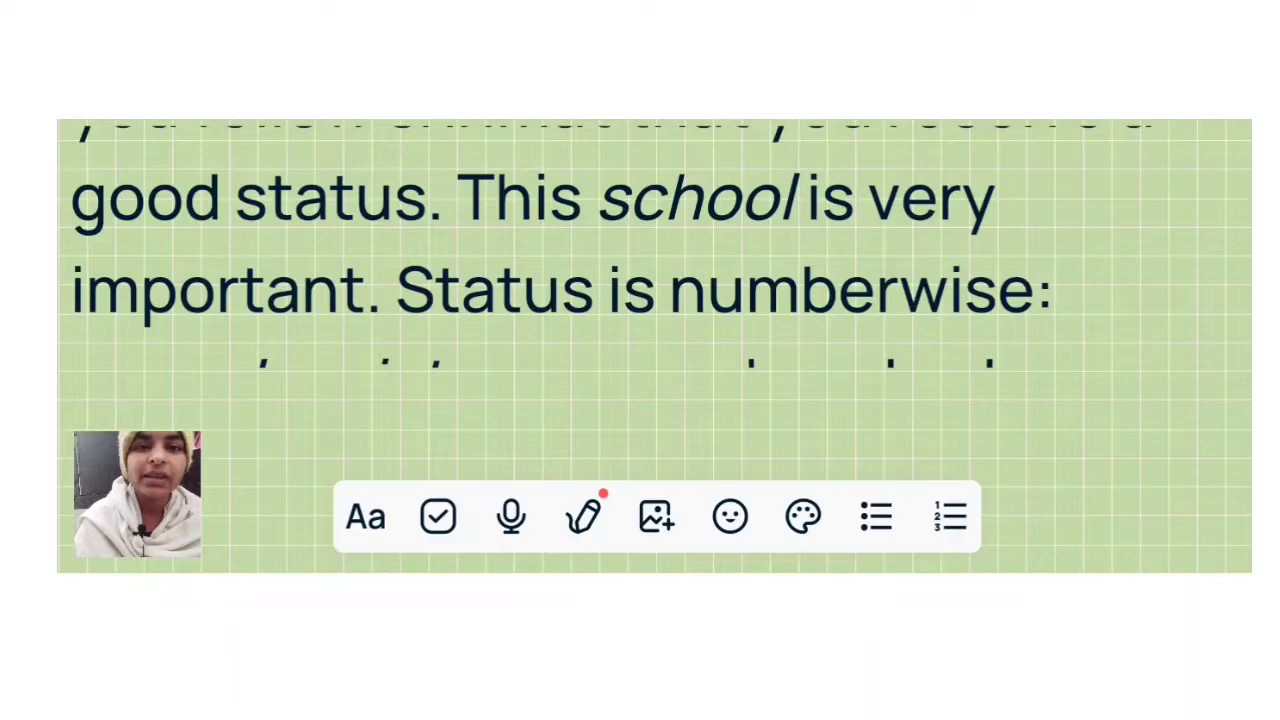
scroll("up", 3)
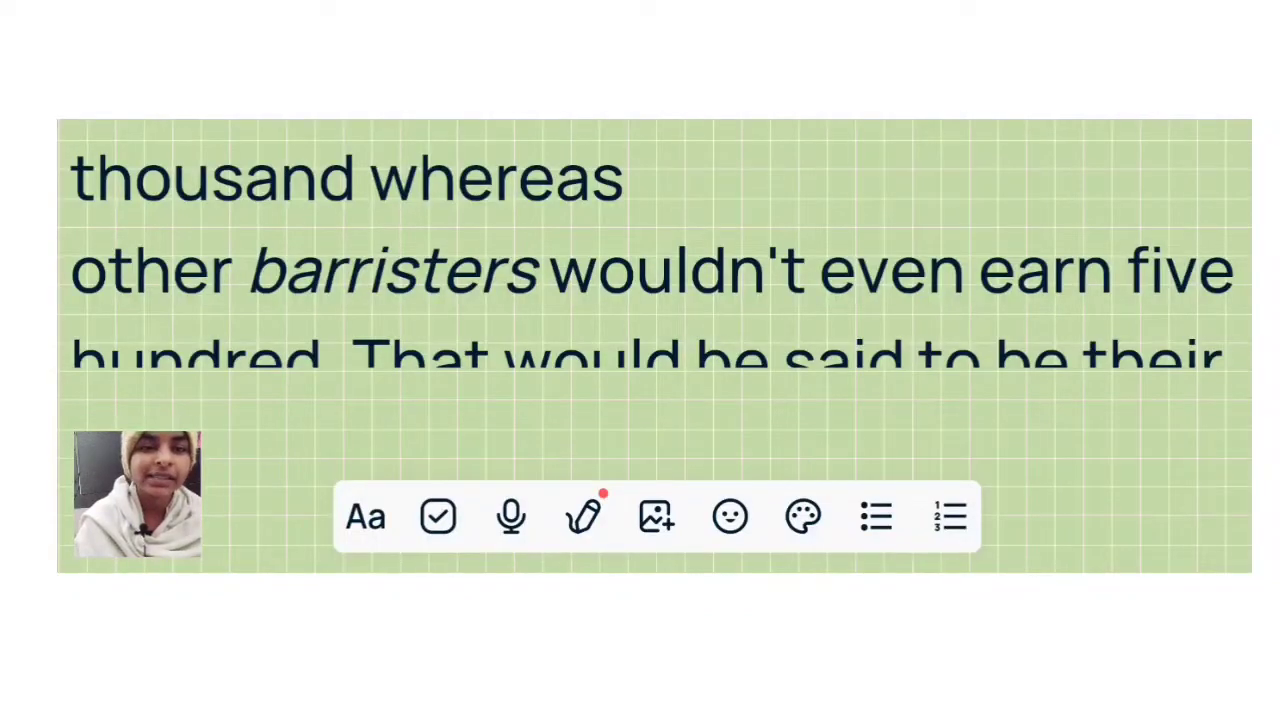
scroll("up", 3)
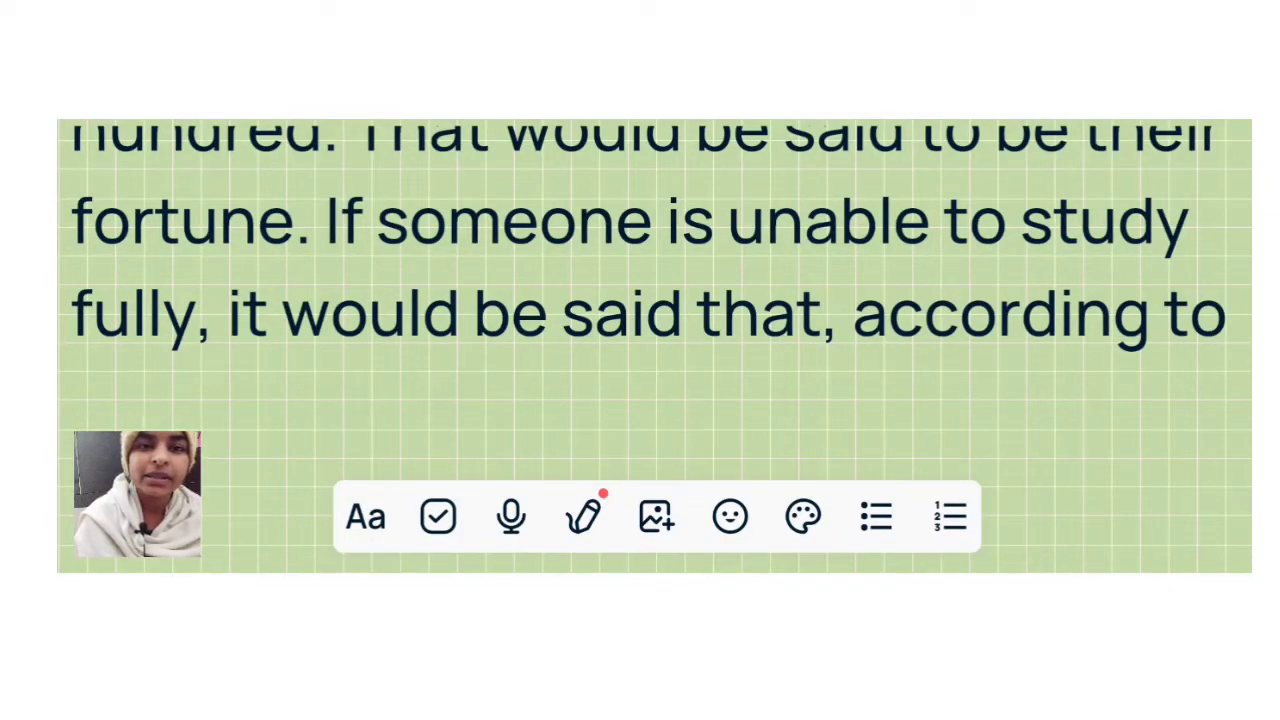
scroll("up", 3)
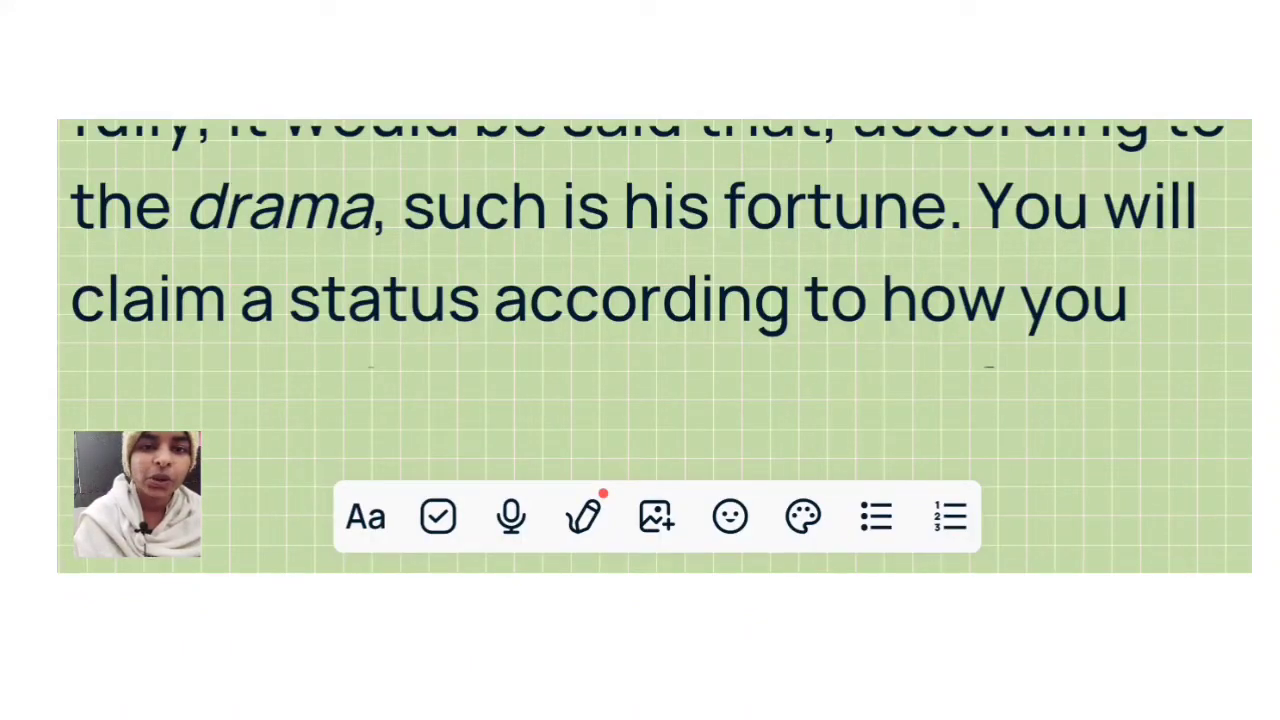
scroll("up", 3)
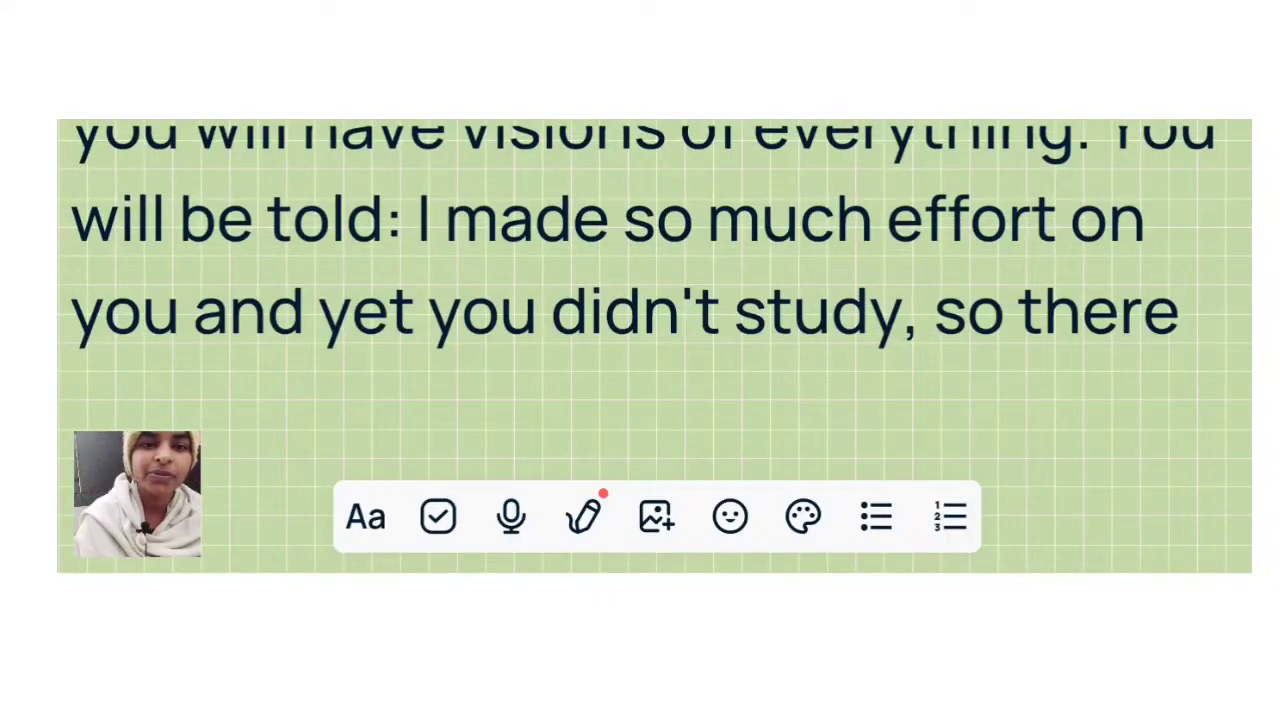
scroll("up", 3)
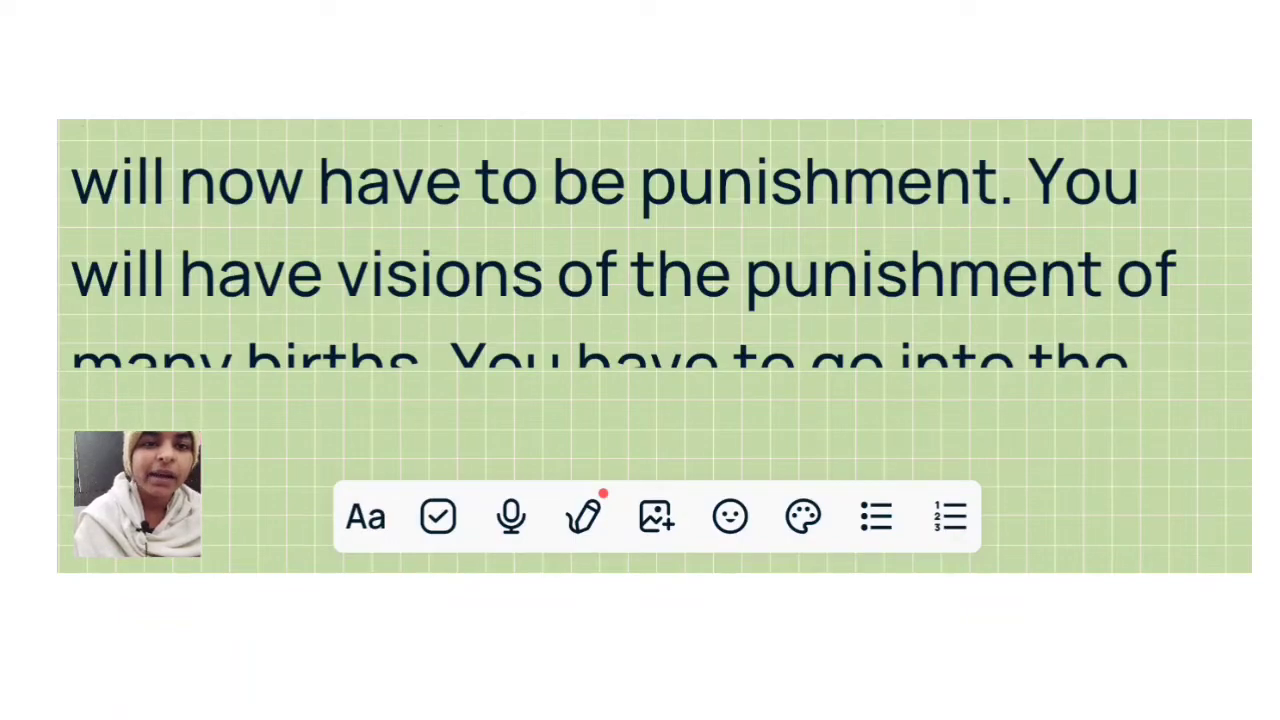
scroll("up", 3)
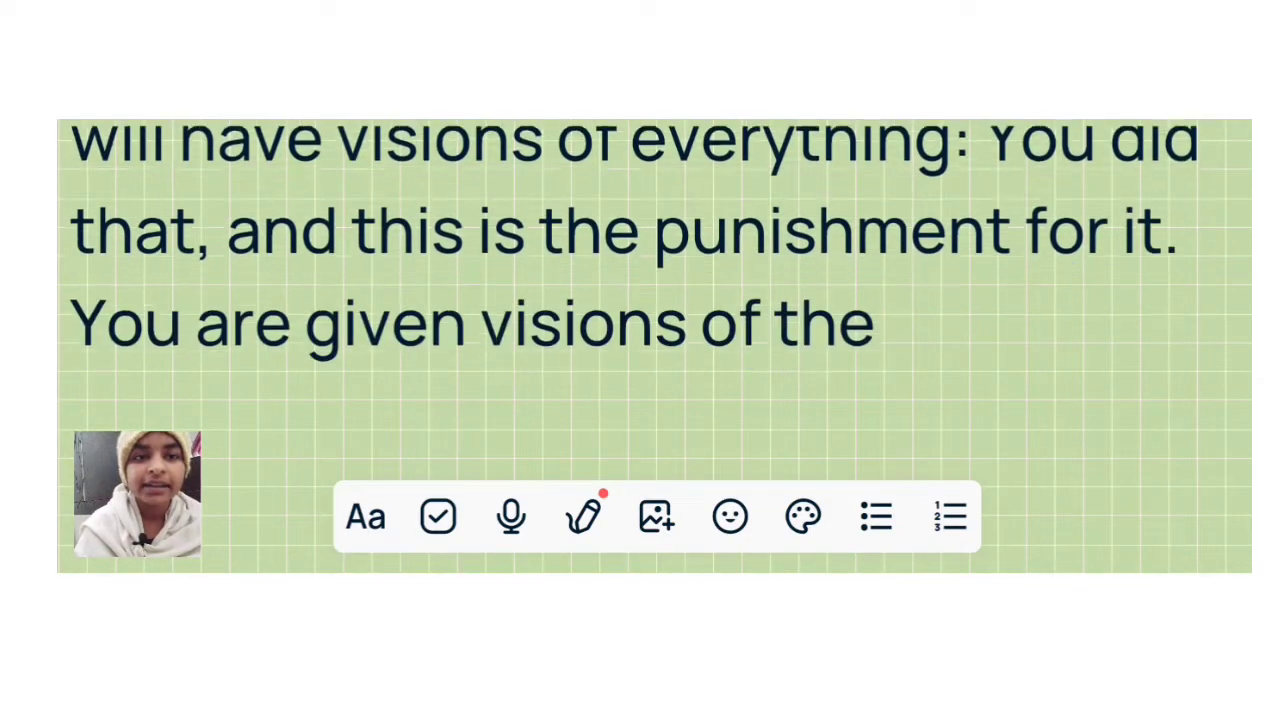
scroll("up", 3)
type("punishment. You souls now know that")
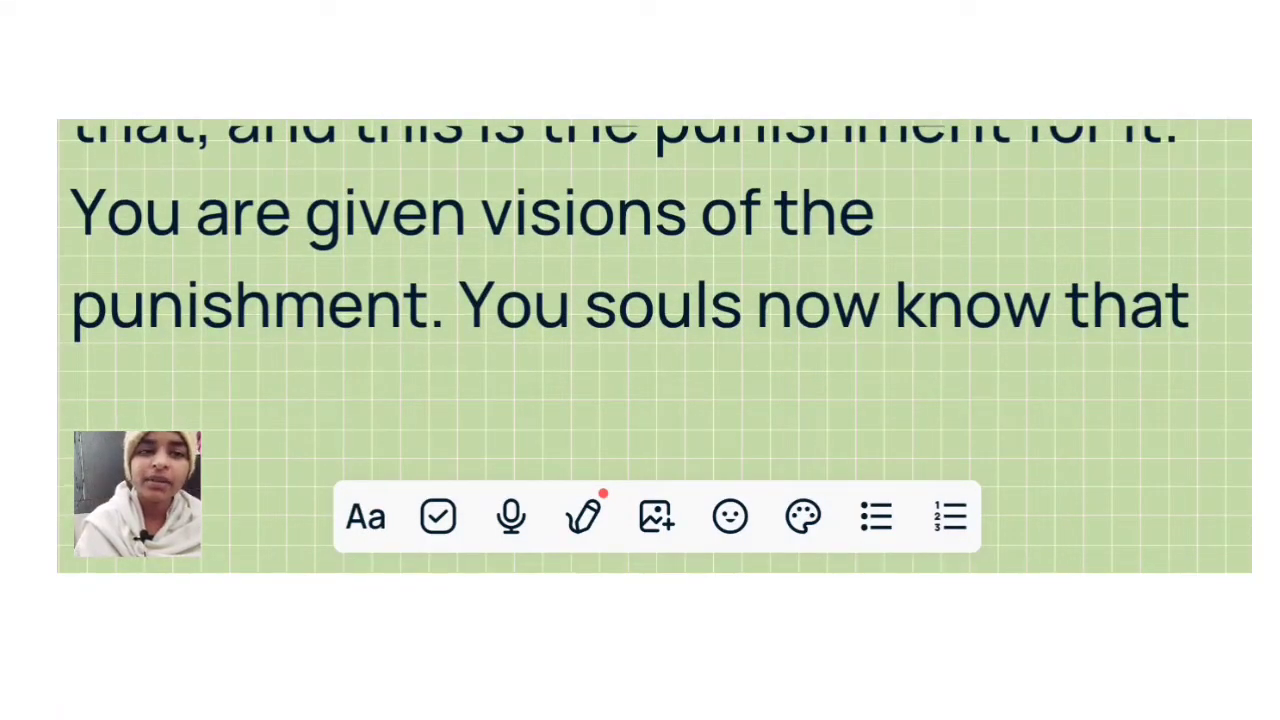
scroll("down", 3)
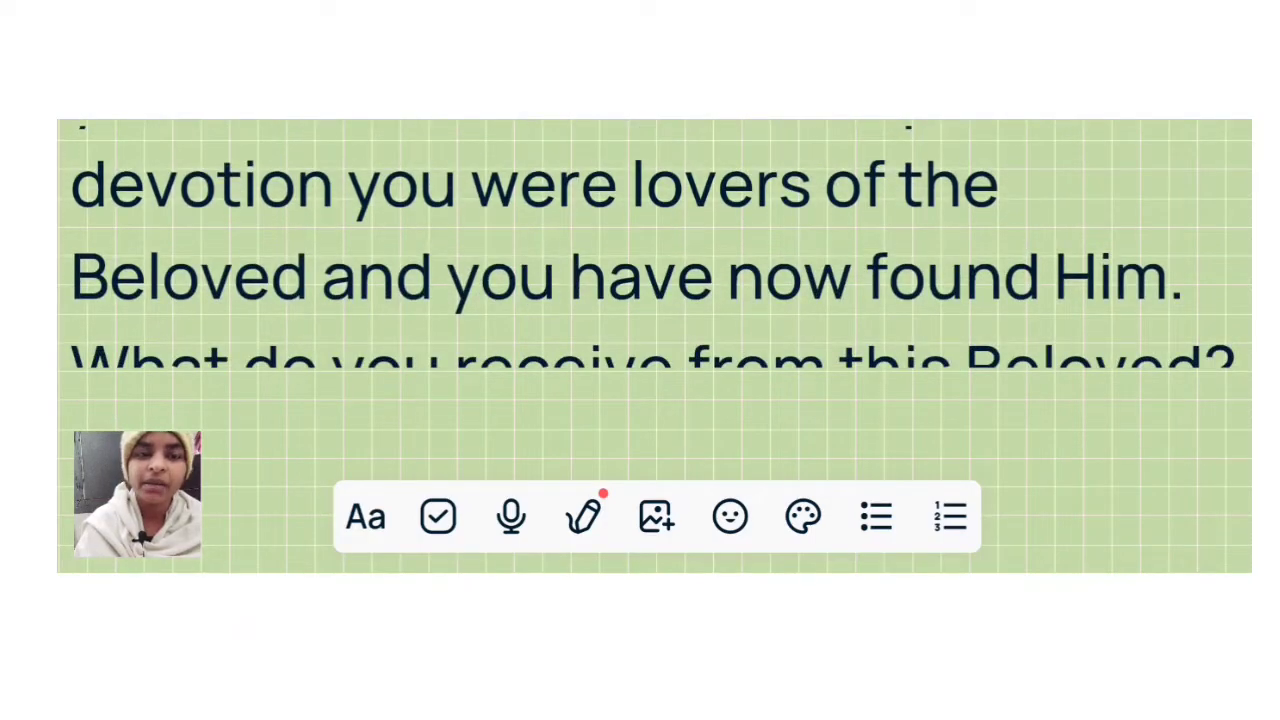
scroll("up", 3)
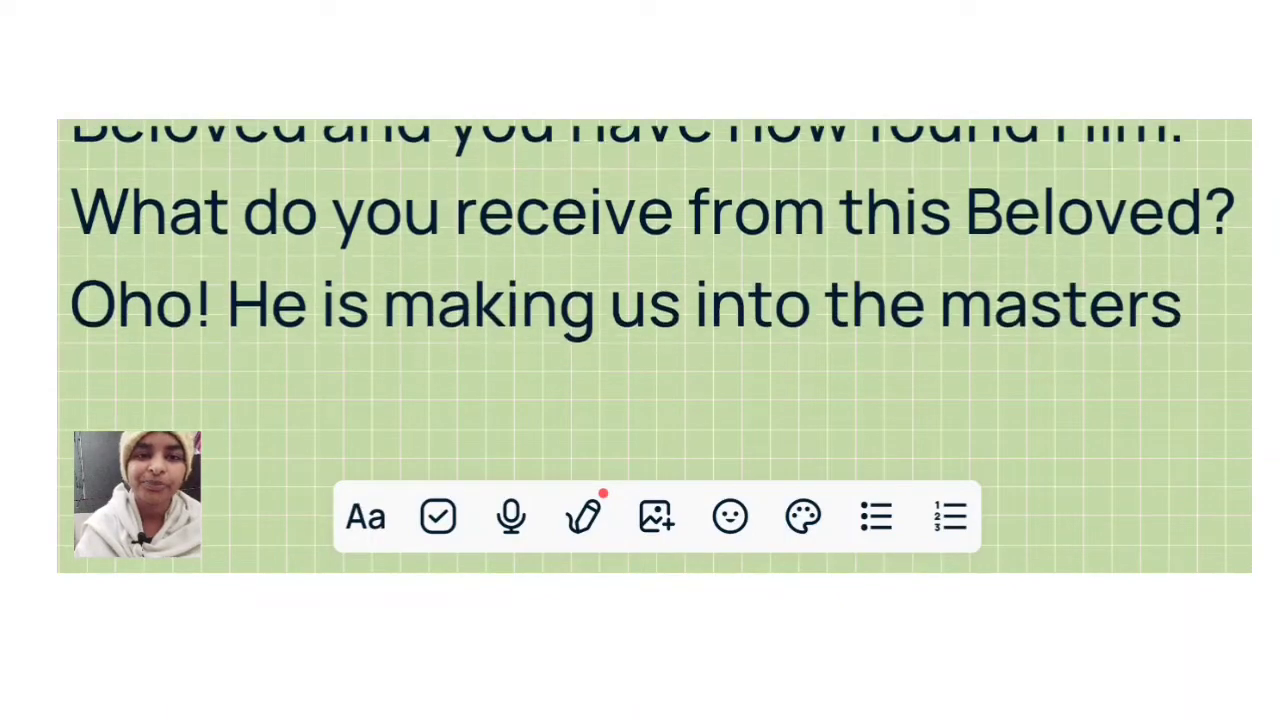
scroll("up", 3)
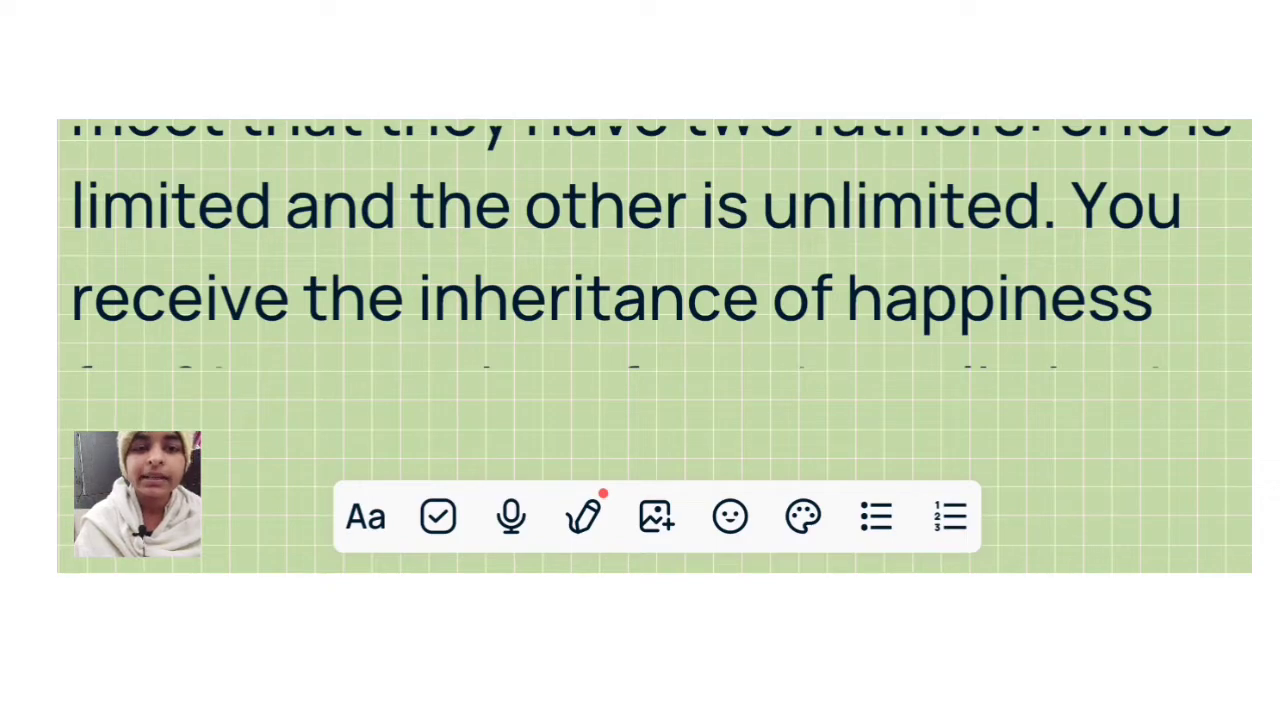
scroll("down", 3)
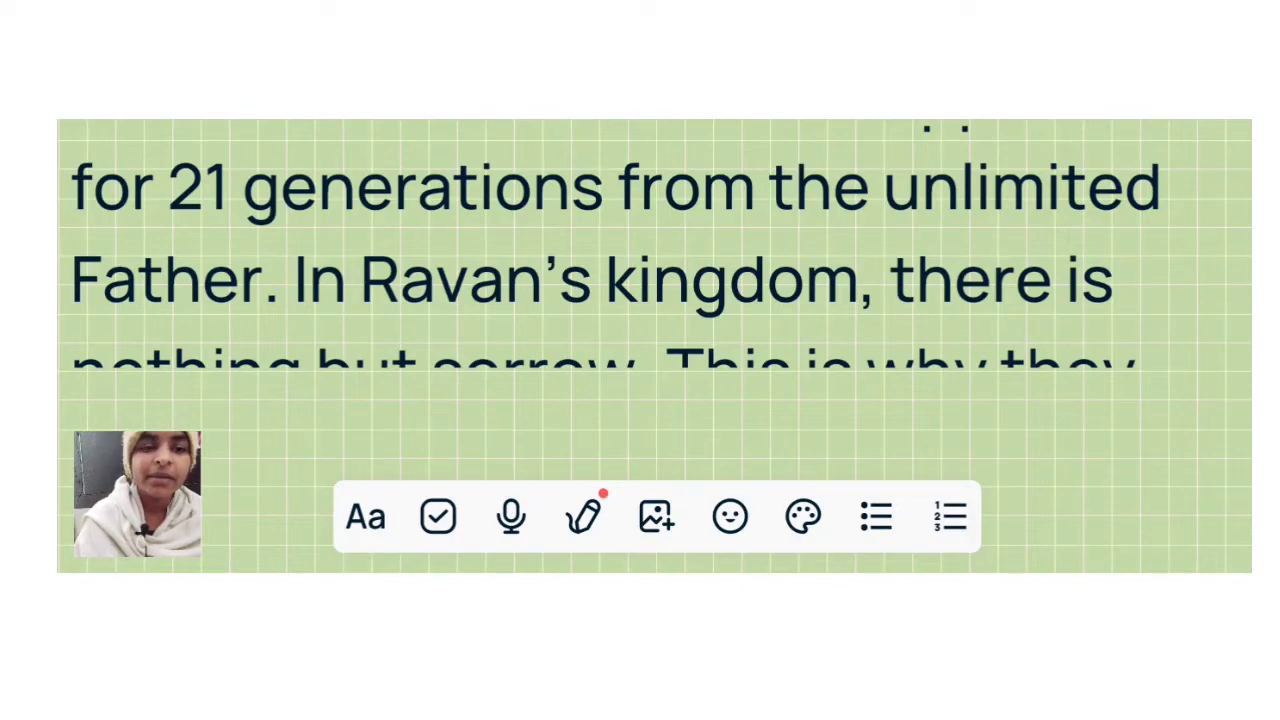
scroll("up", 3)
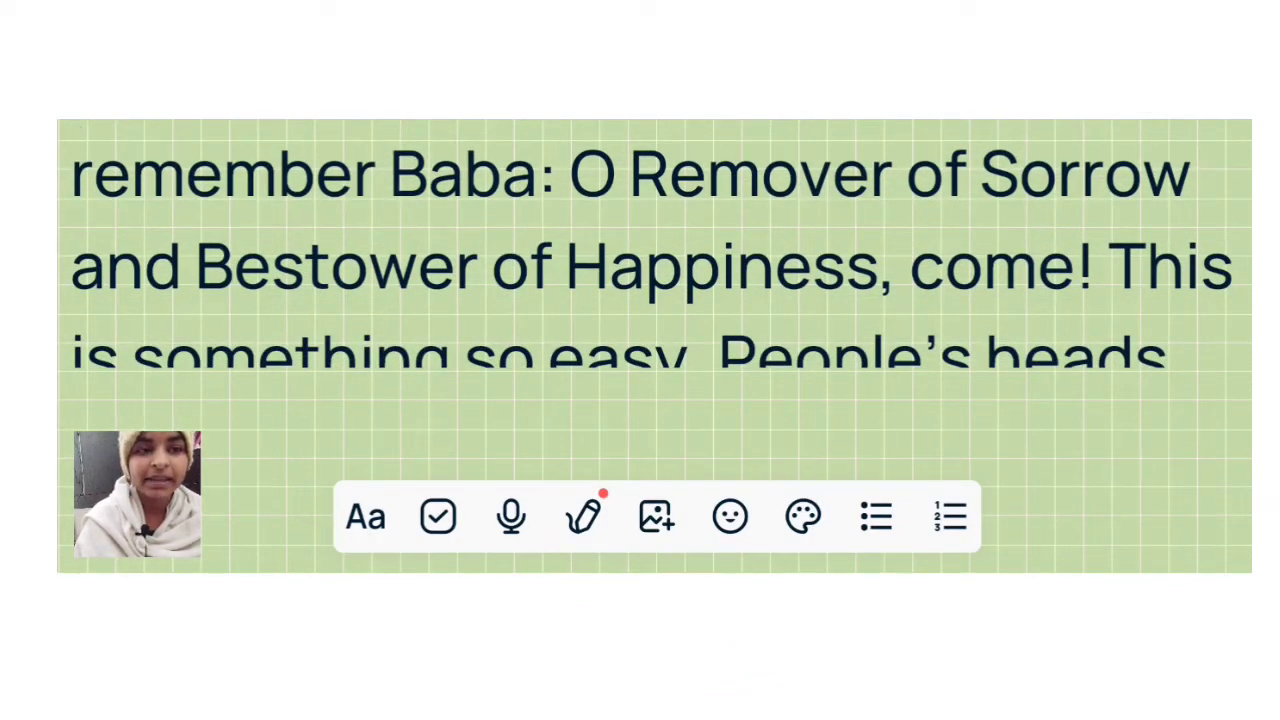
scroll("up", 3)
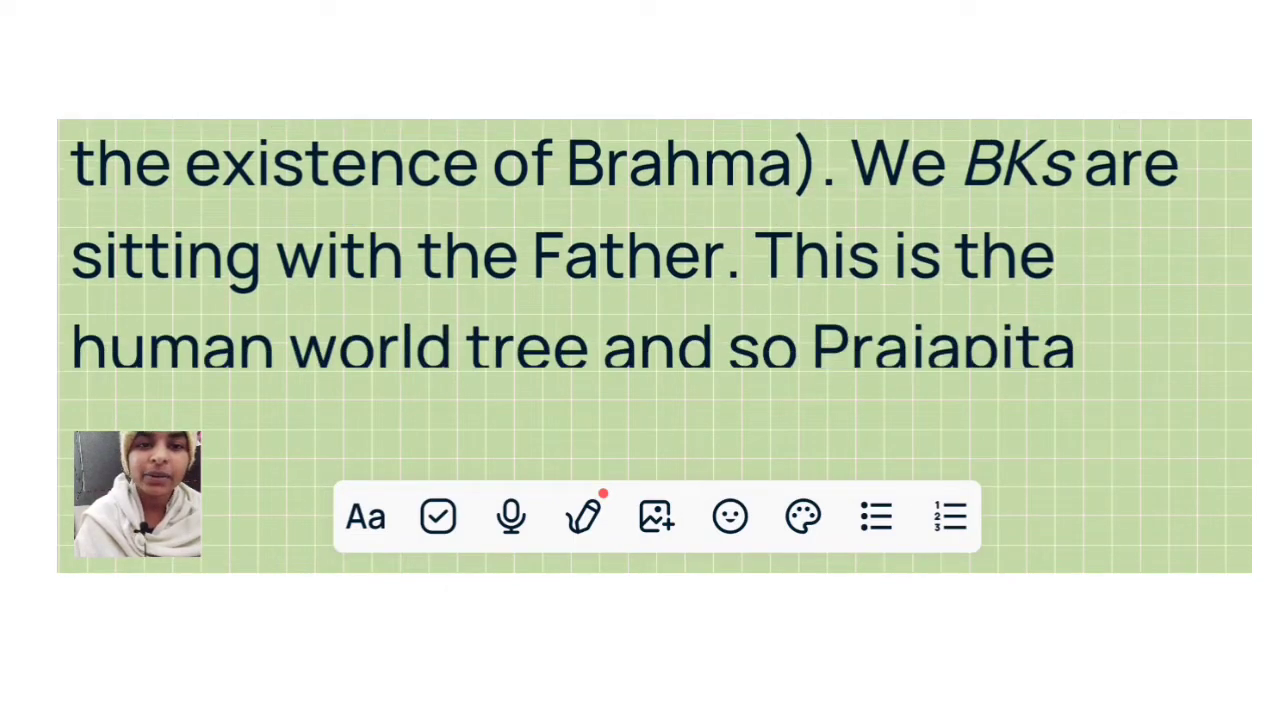
scroll("up", 3)
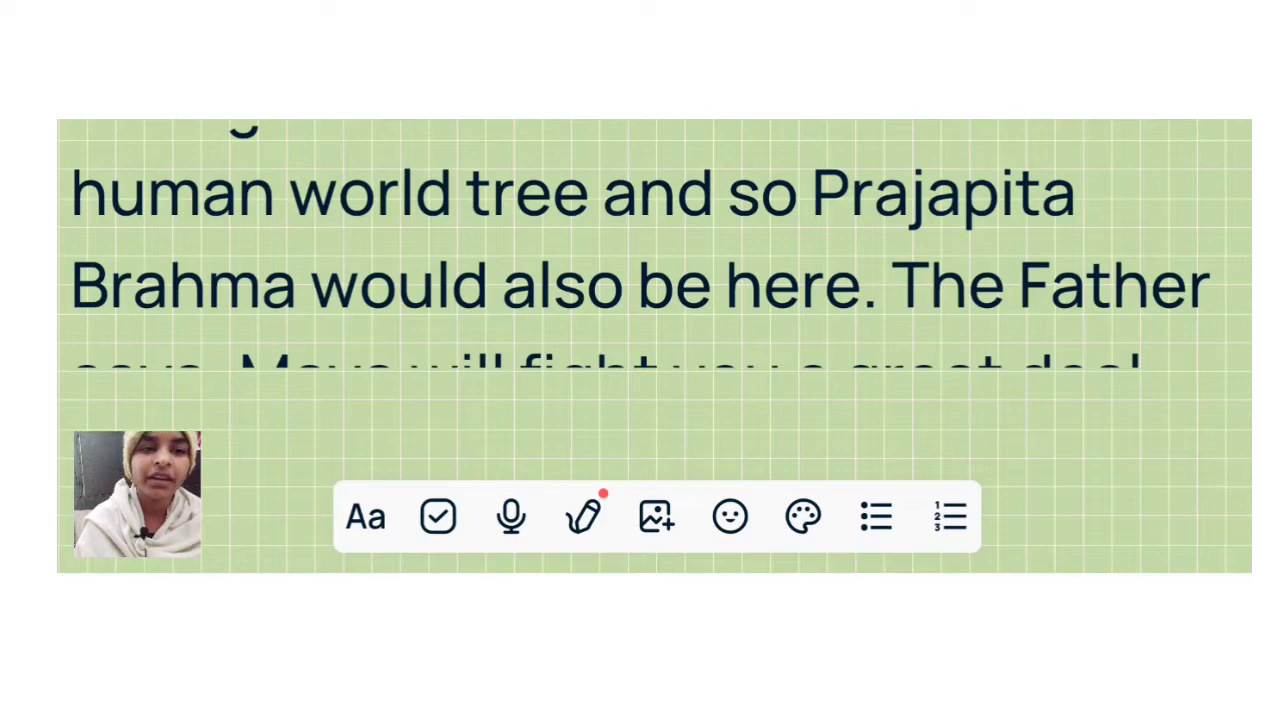
scroll("up", 3)
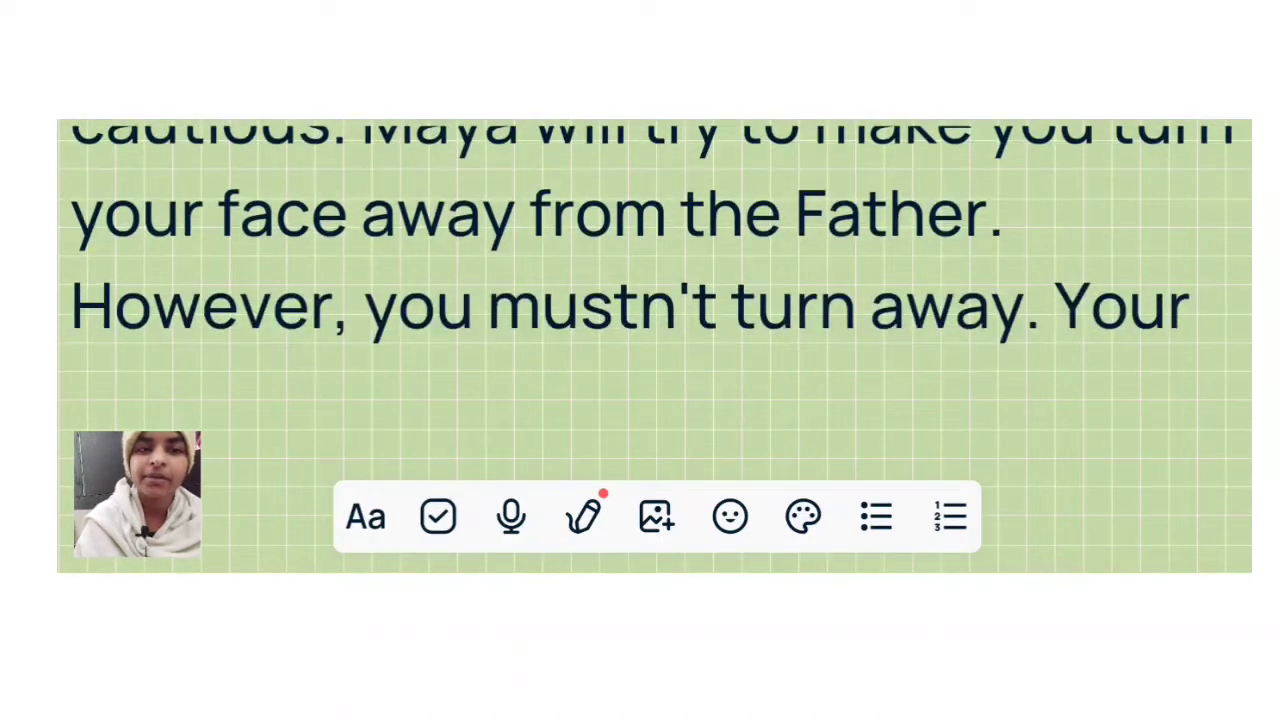
scroll("up", 3)
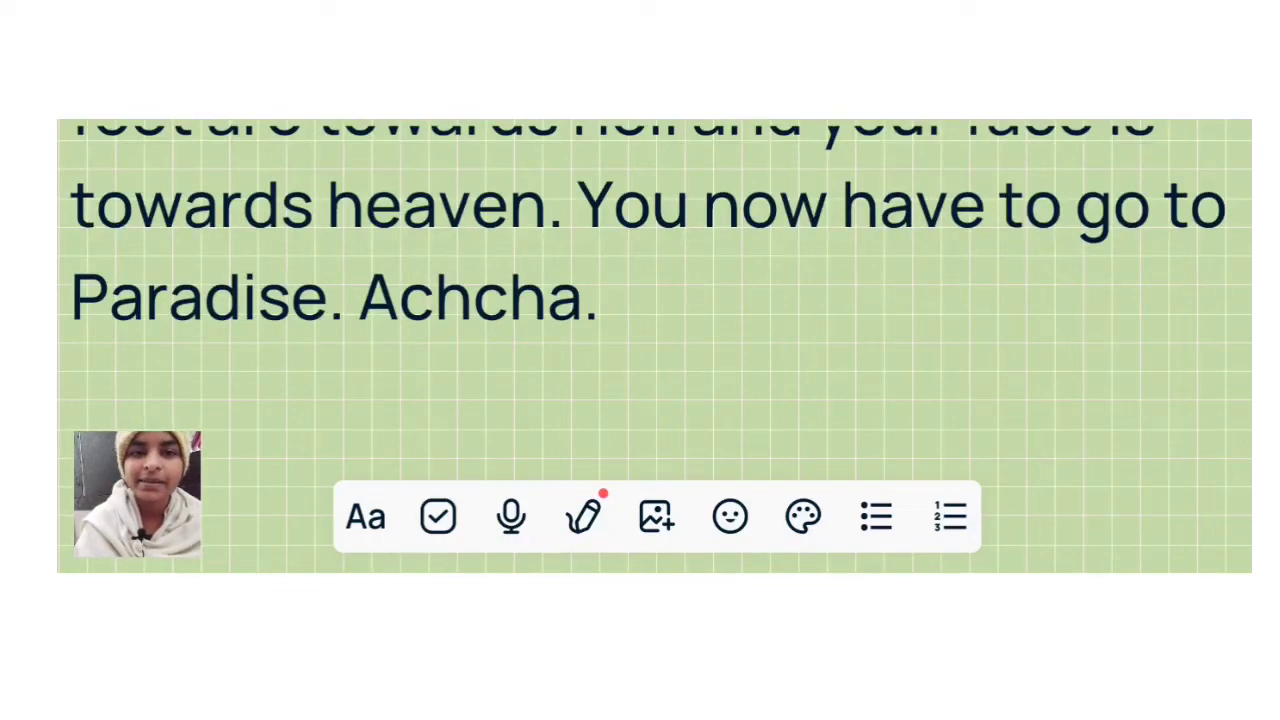
scroll("down", 3)
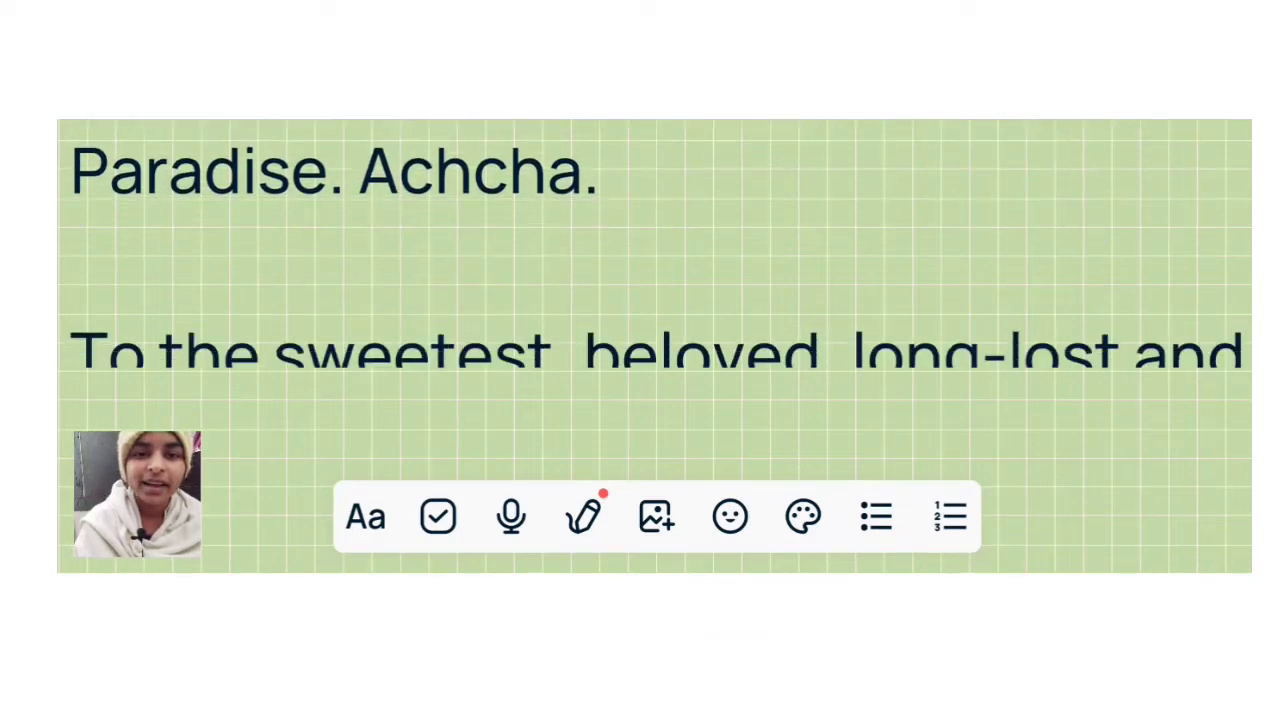
scroll("down", 3)
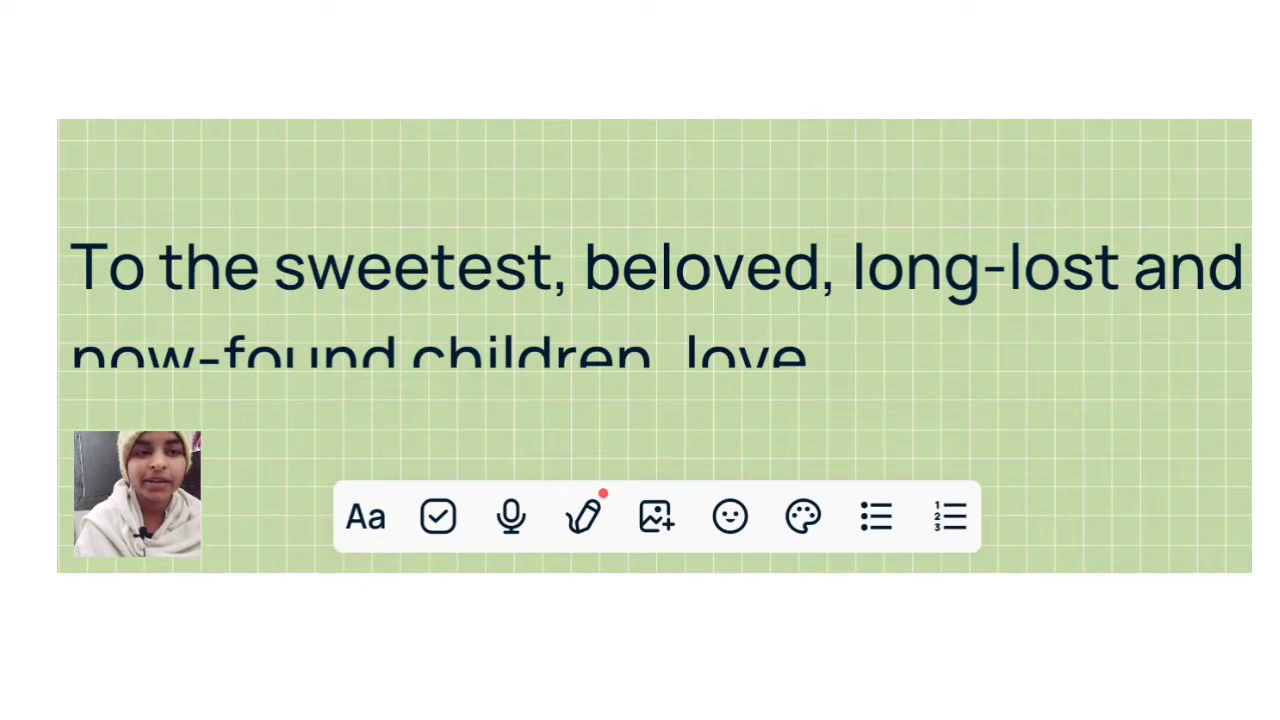
scroll("up", 3)
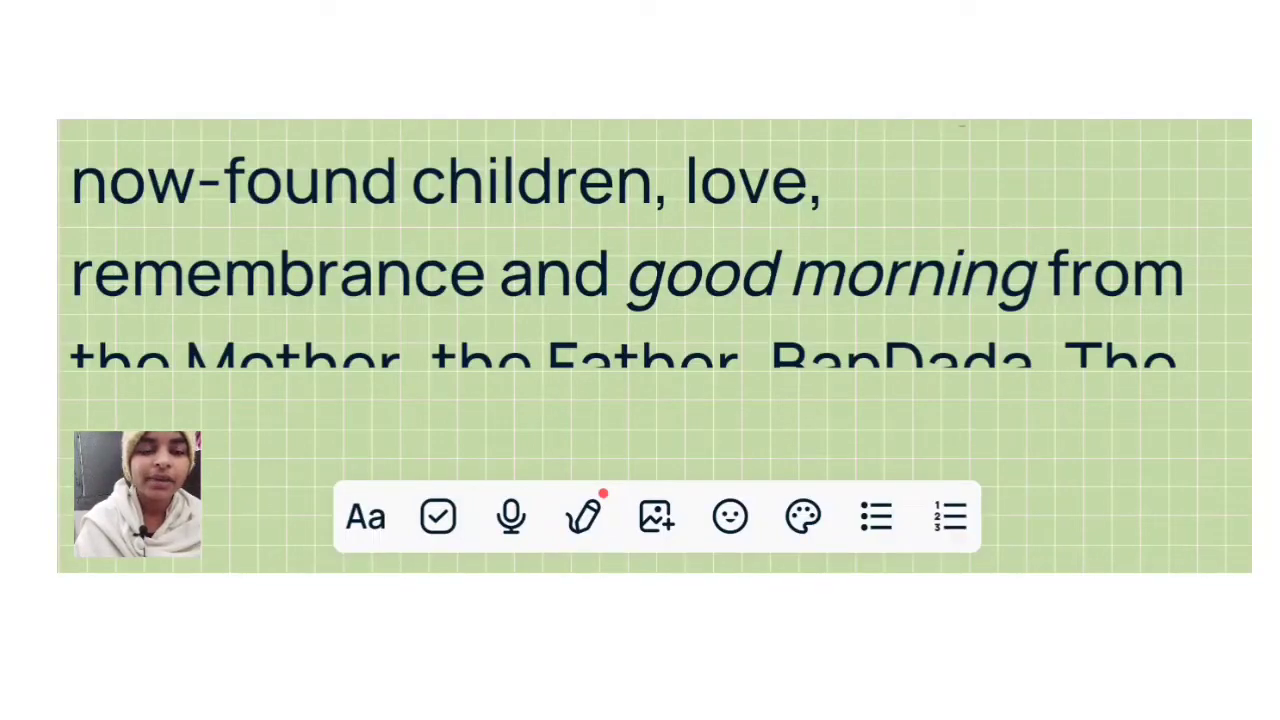
scroll("up", 3)
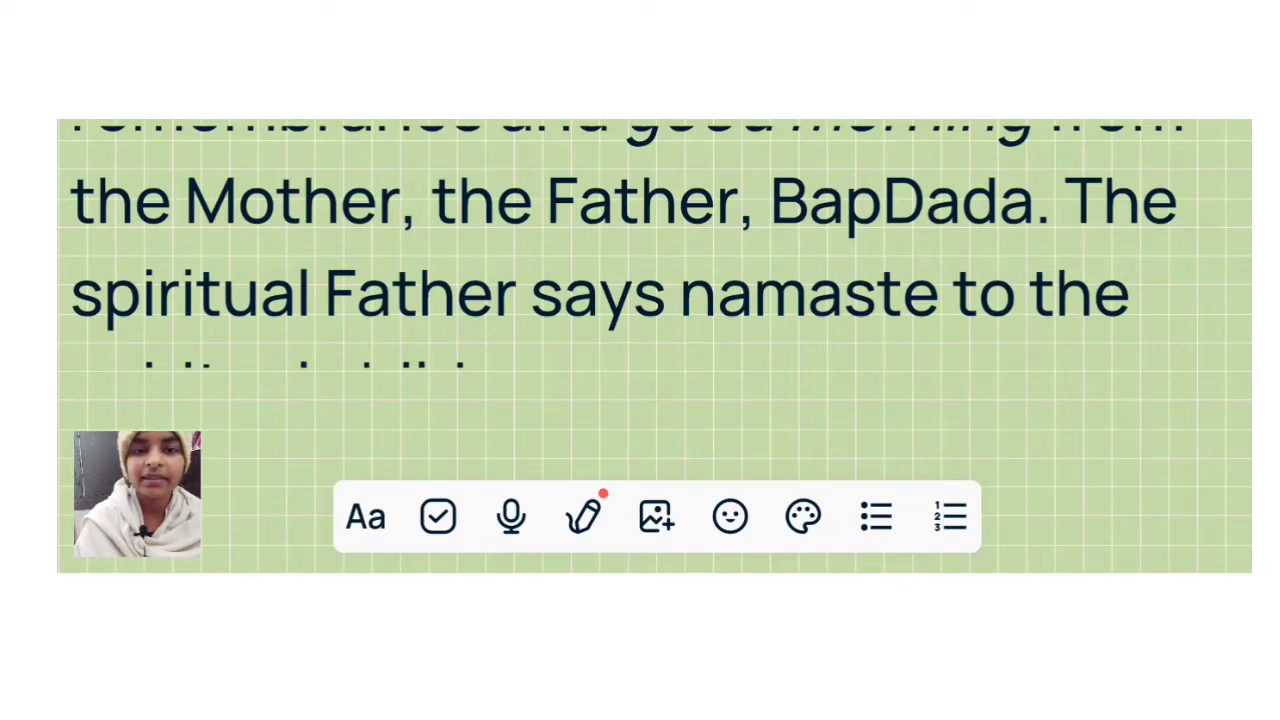
scroll("down", 3)
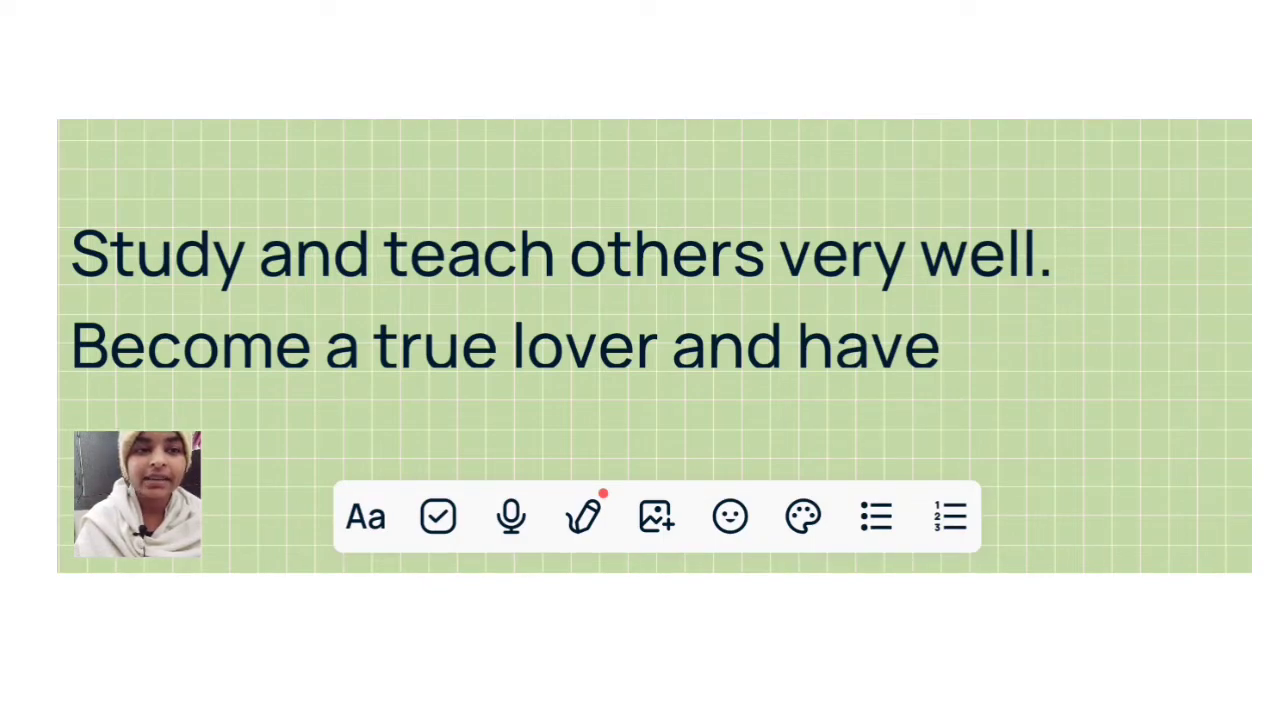
scroll("up", 3)
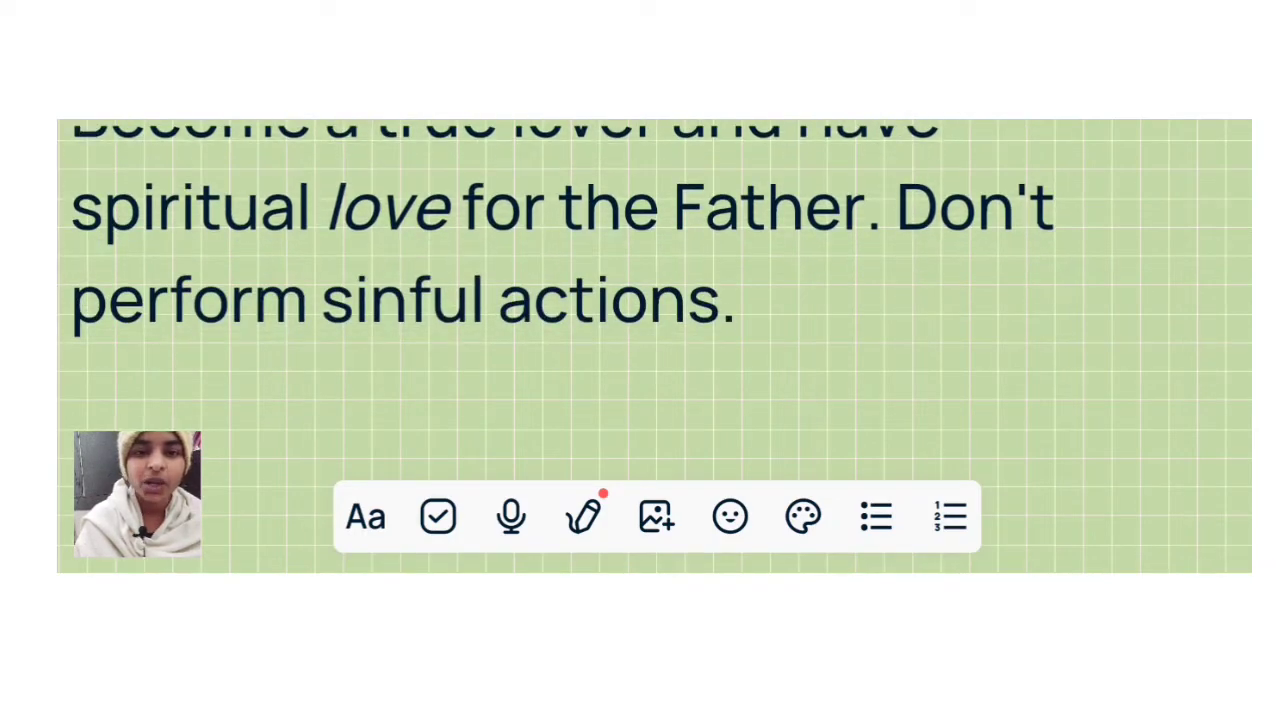
scroll("down", 3)
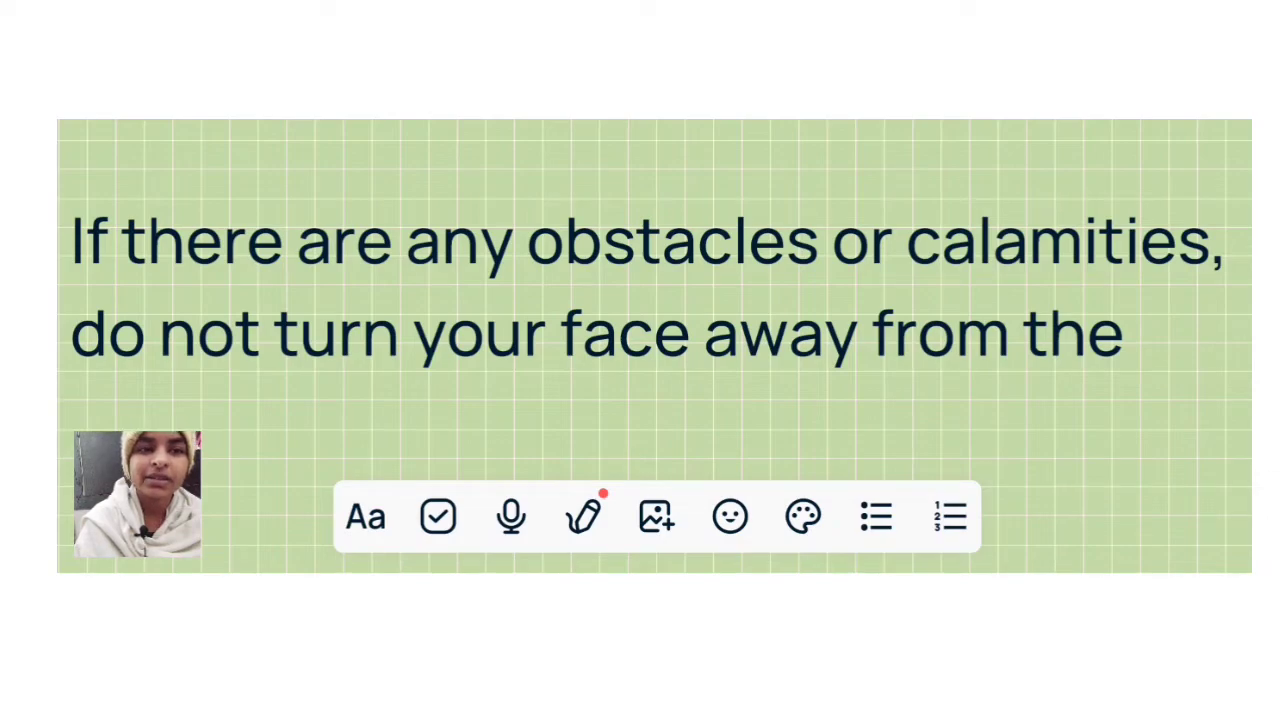
scroll("up", 3)
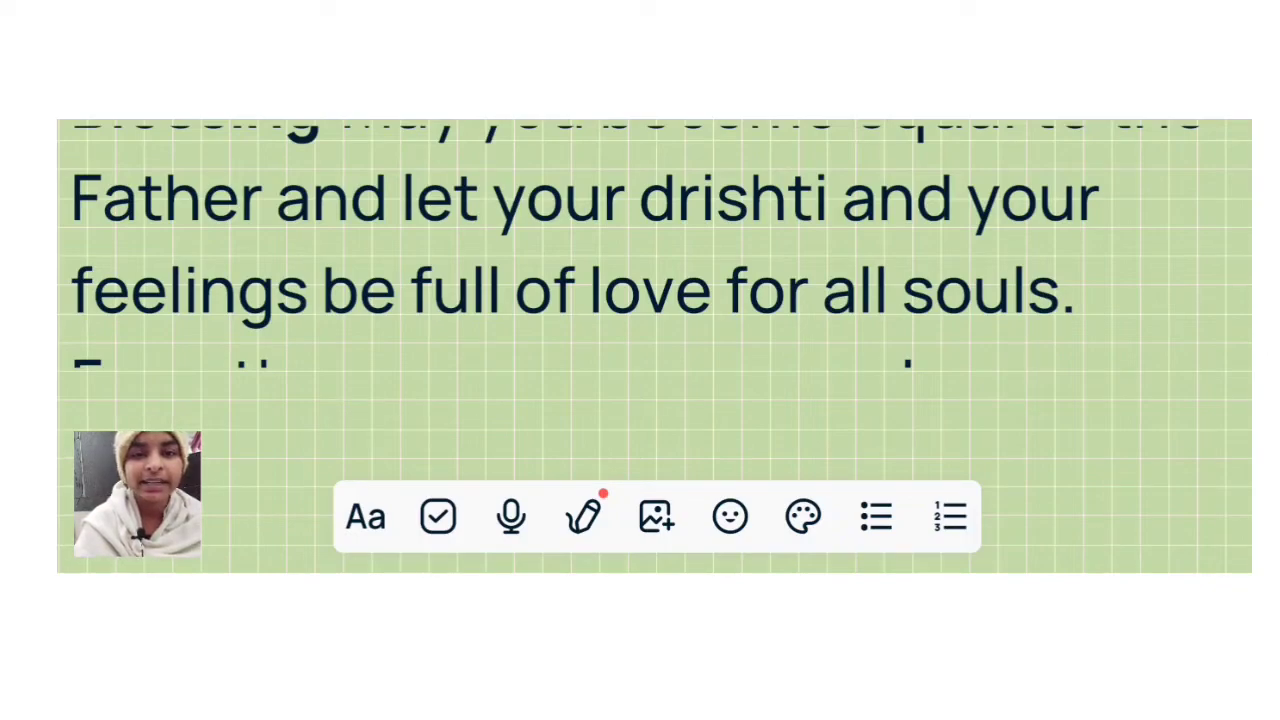
scroll("up", 3)
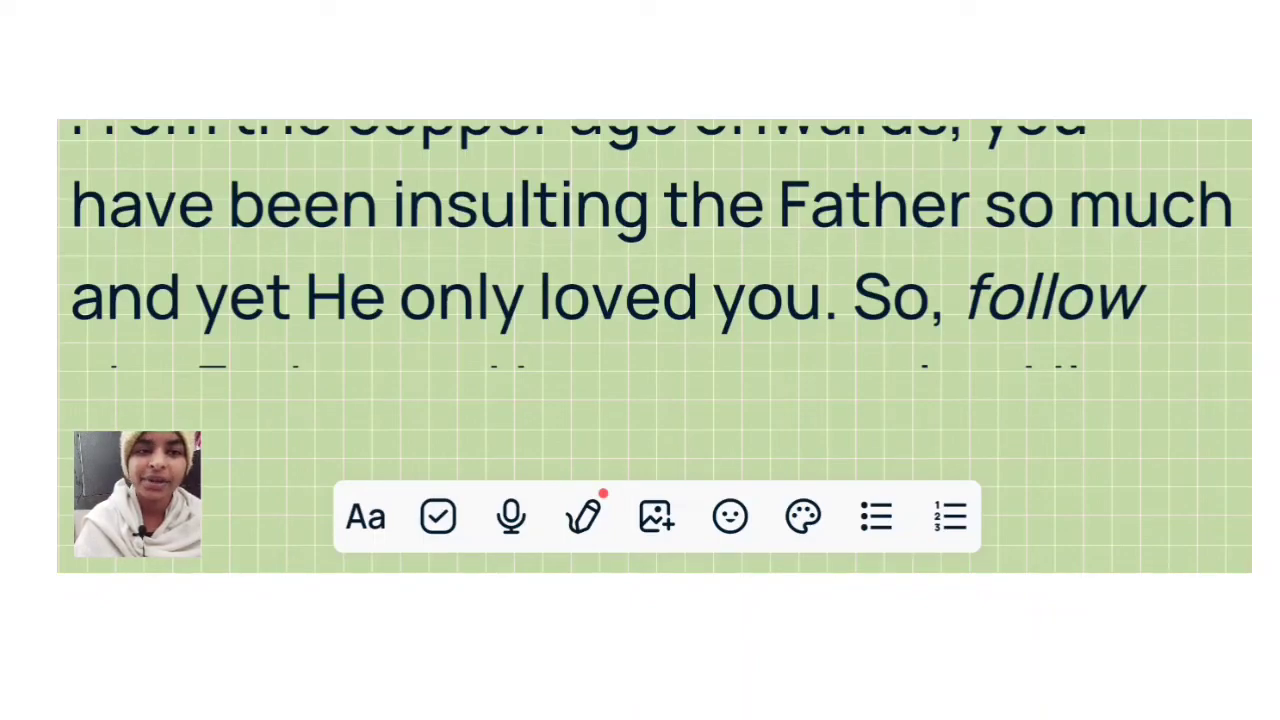
scroll("up", 3)
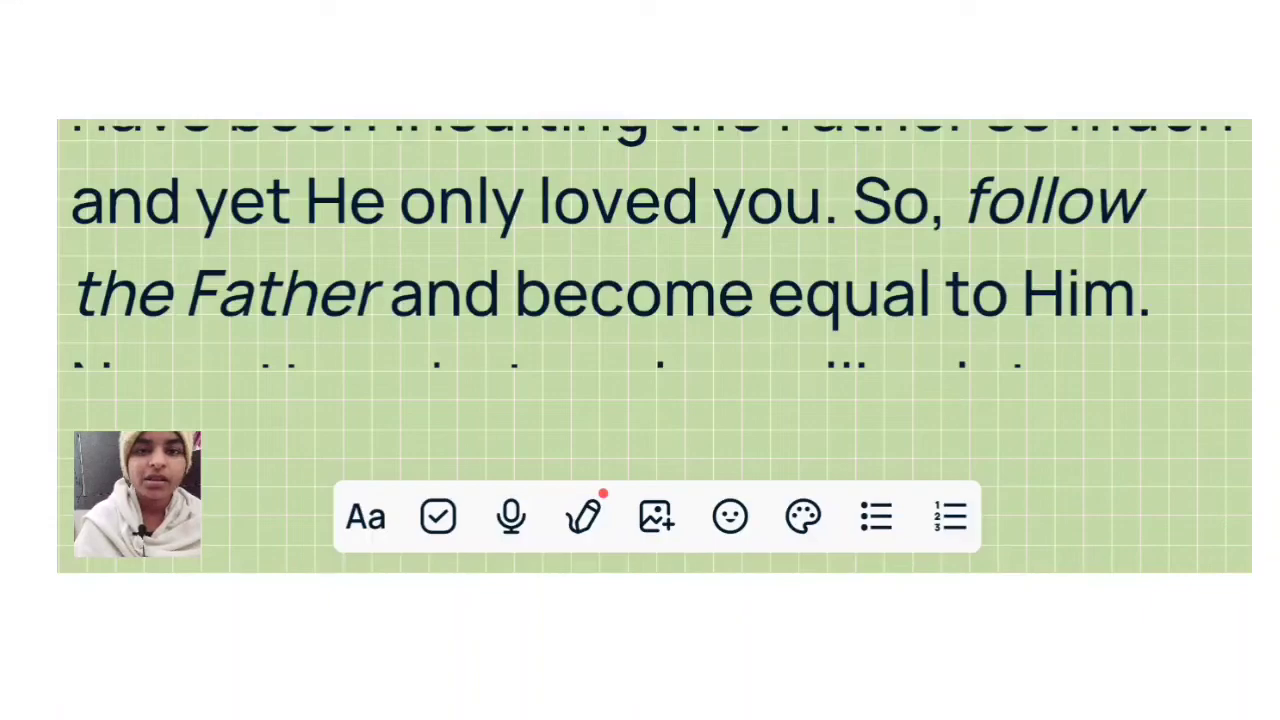
scroll("up", 3)
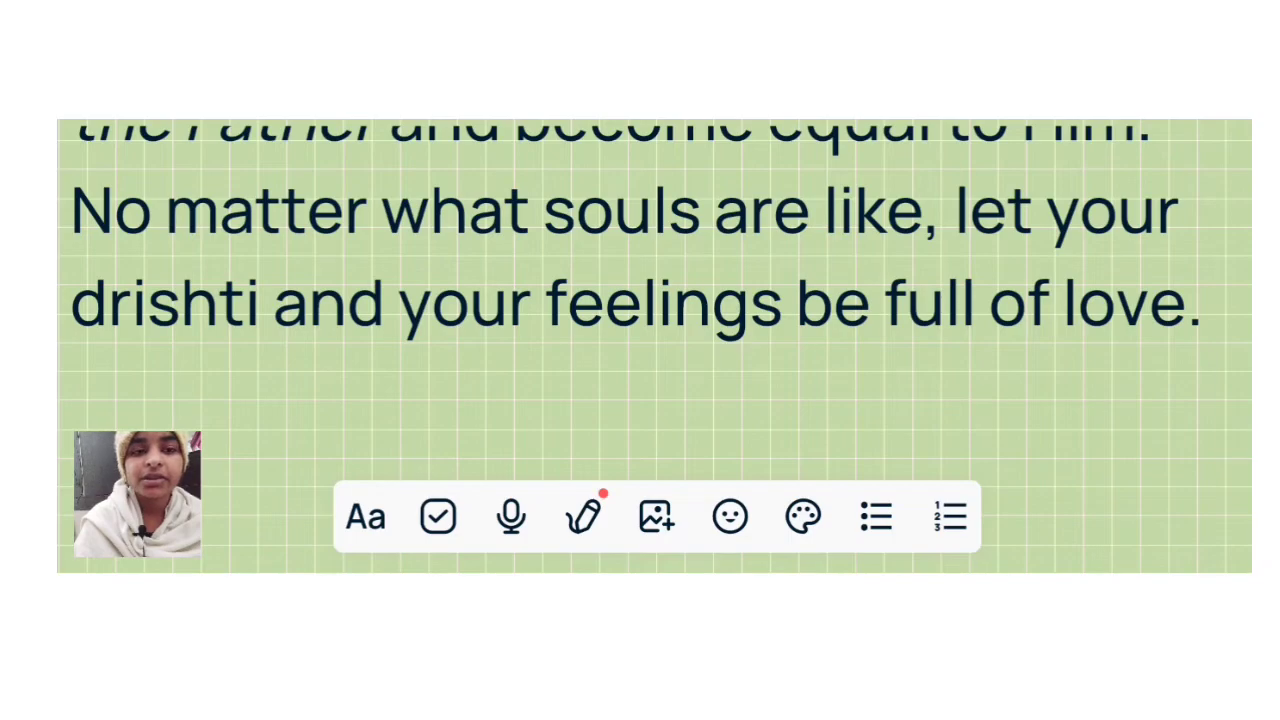
scroll("up", 3)
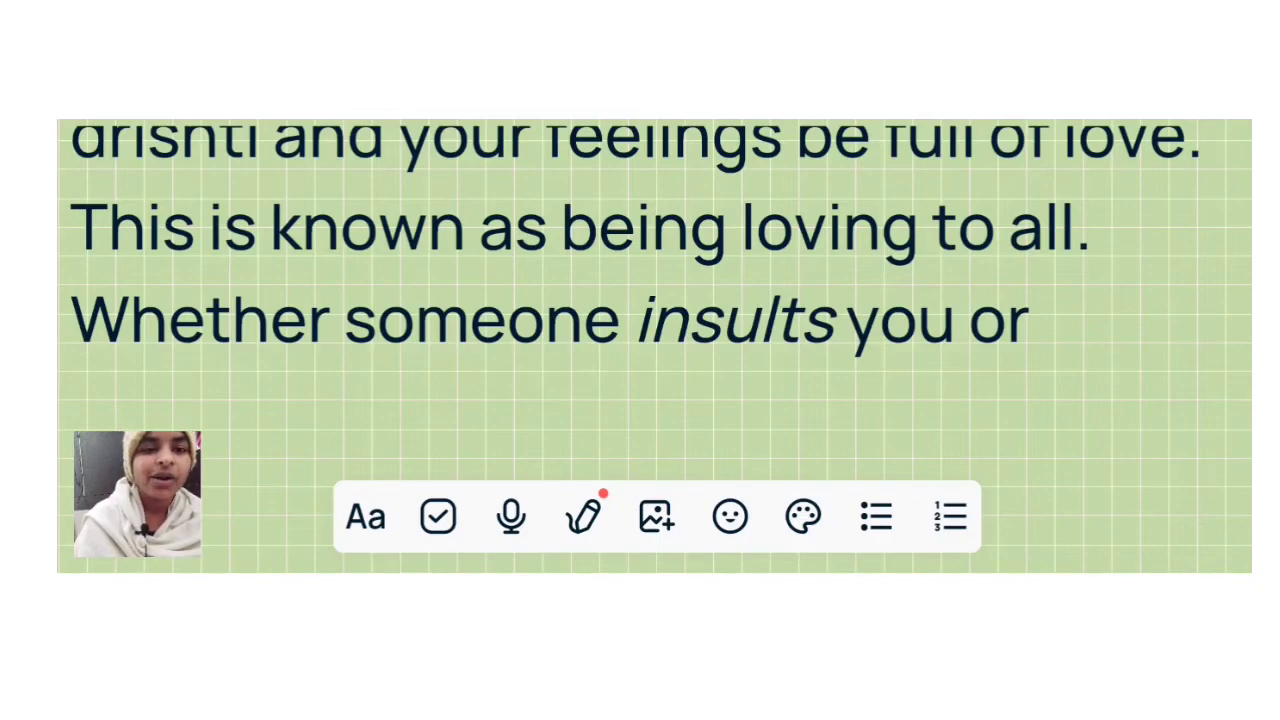
scroll("up", 3)
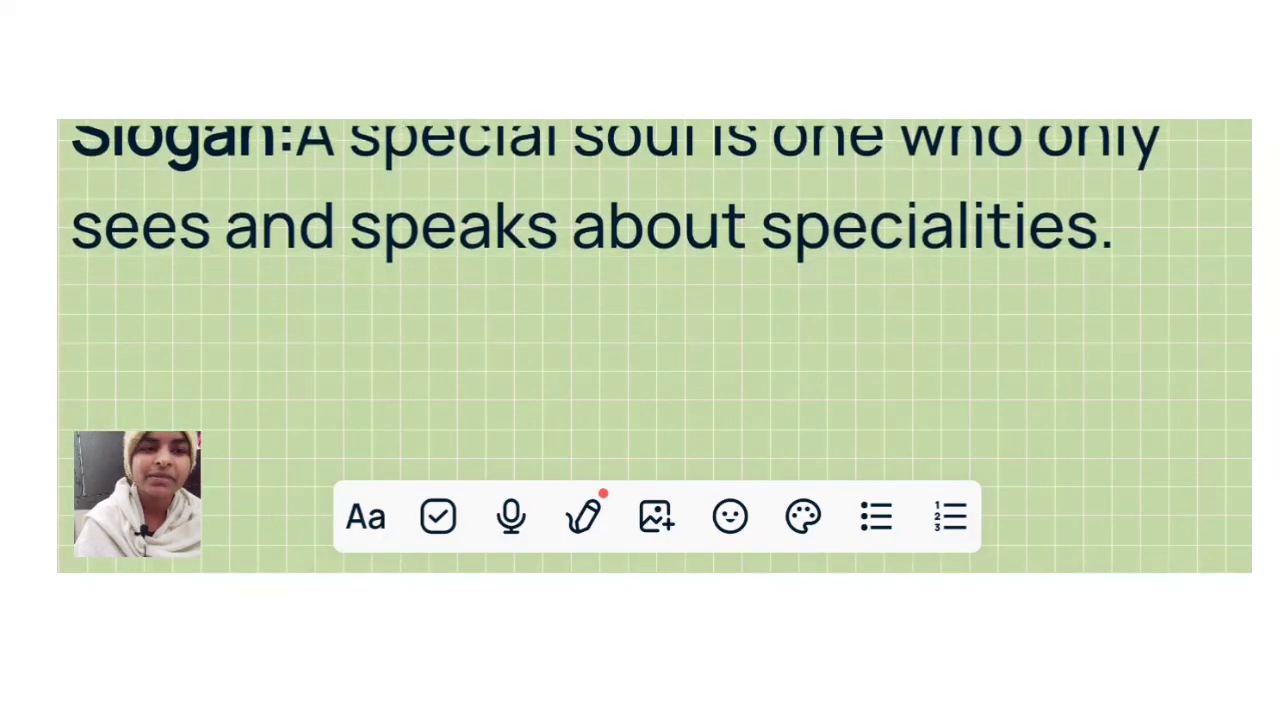
scroll("down", 3)
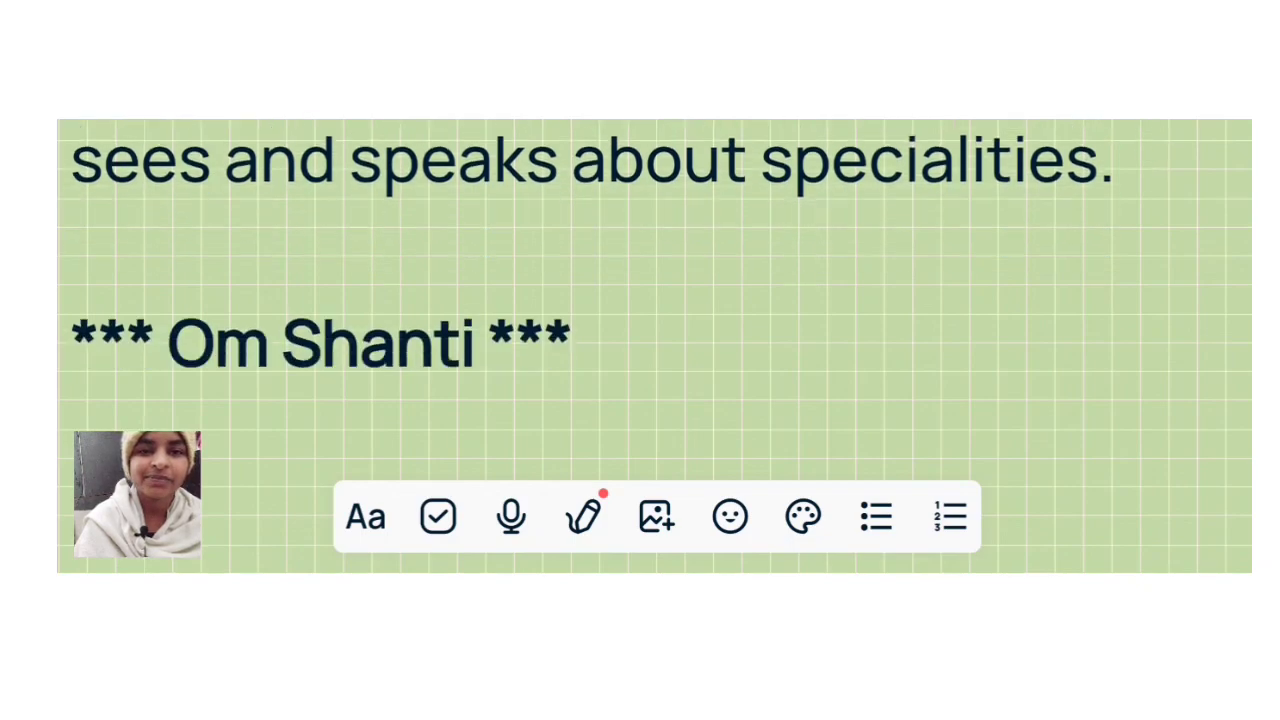
scroll("down", 3)
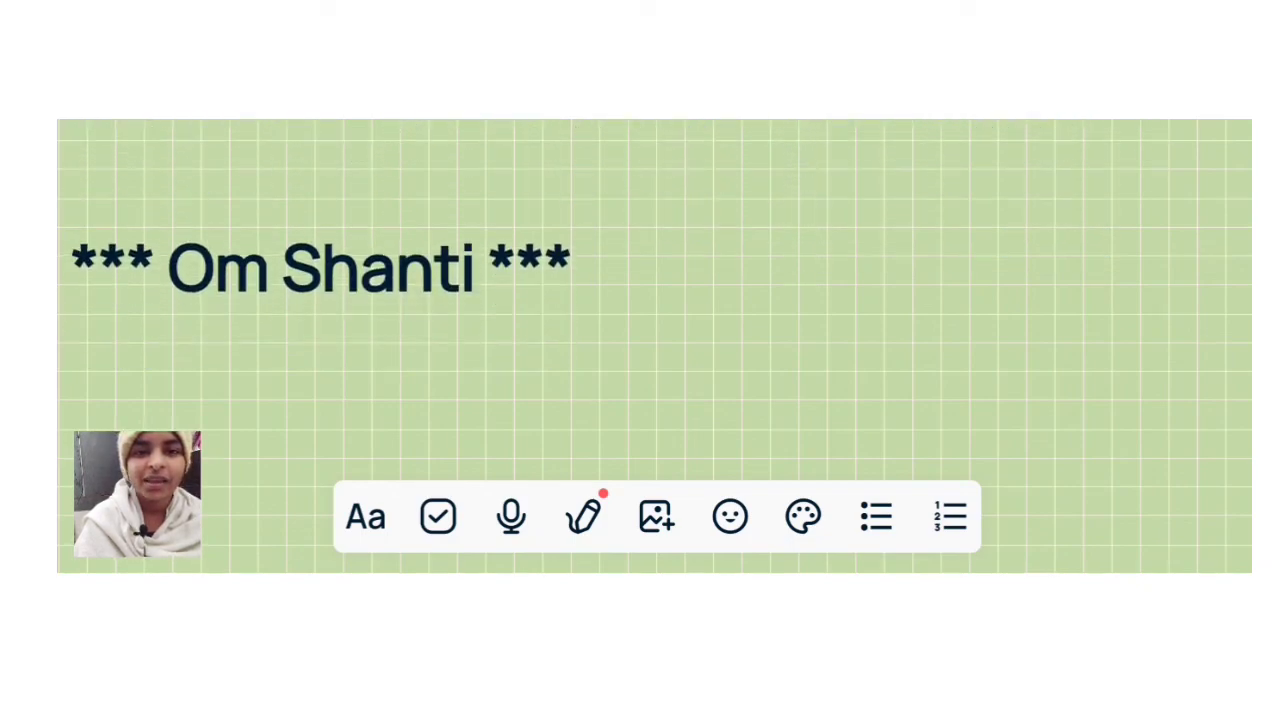